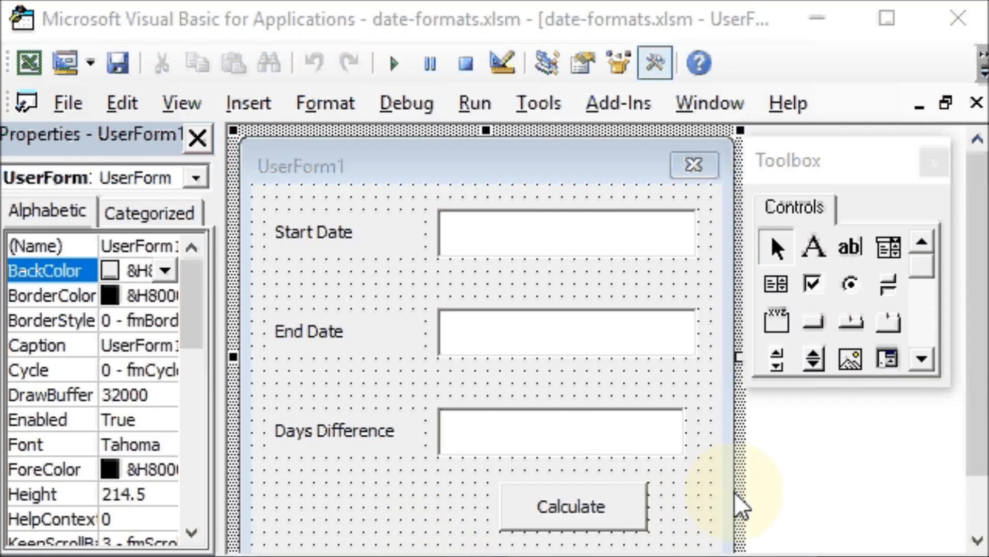
{"action": "mouse_move", "coordinate": [796, 502]}
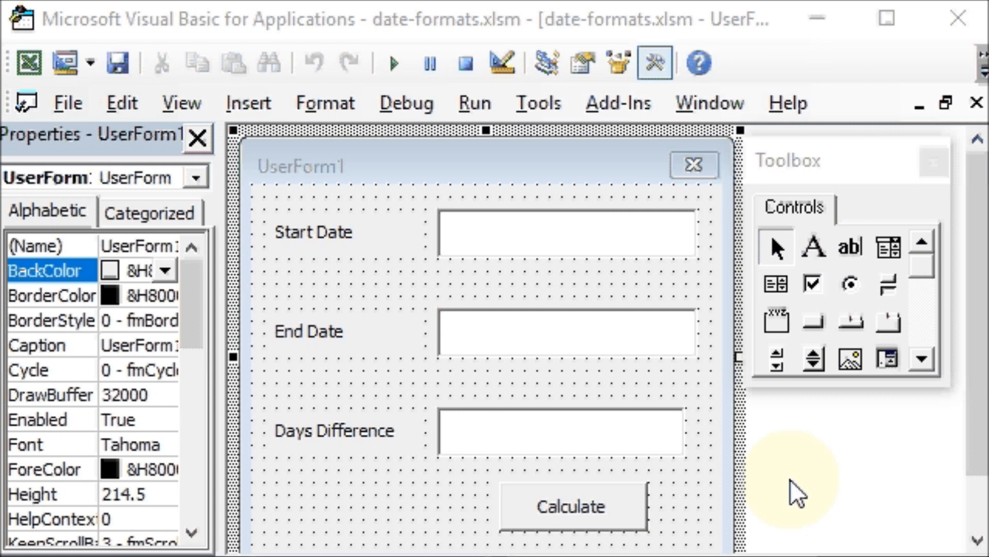
{"action": "mouse_move", "coordinate": [340, 454]}
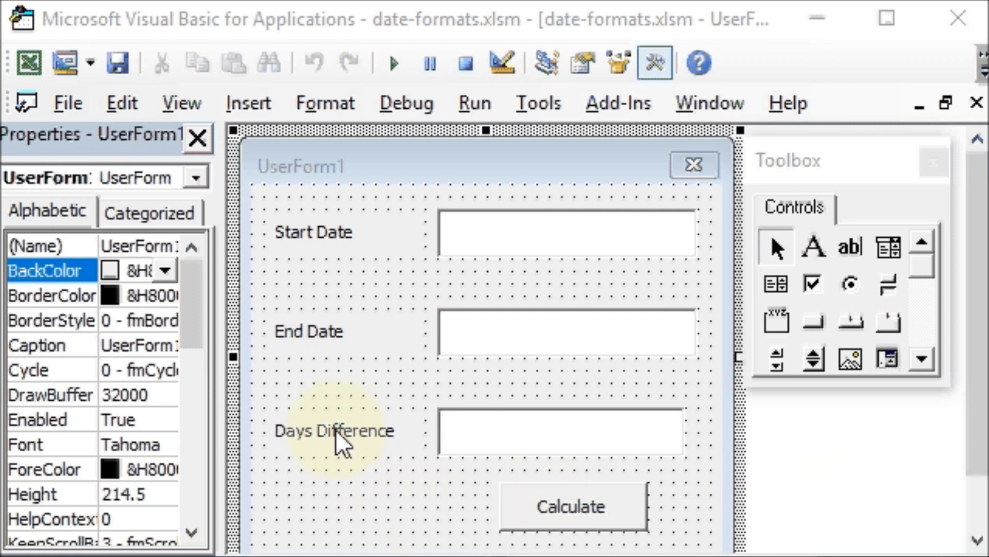
{"action": "mouse_move", "coordinate": [372, 276]}
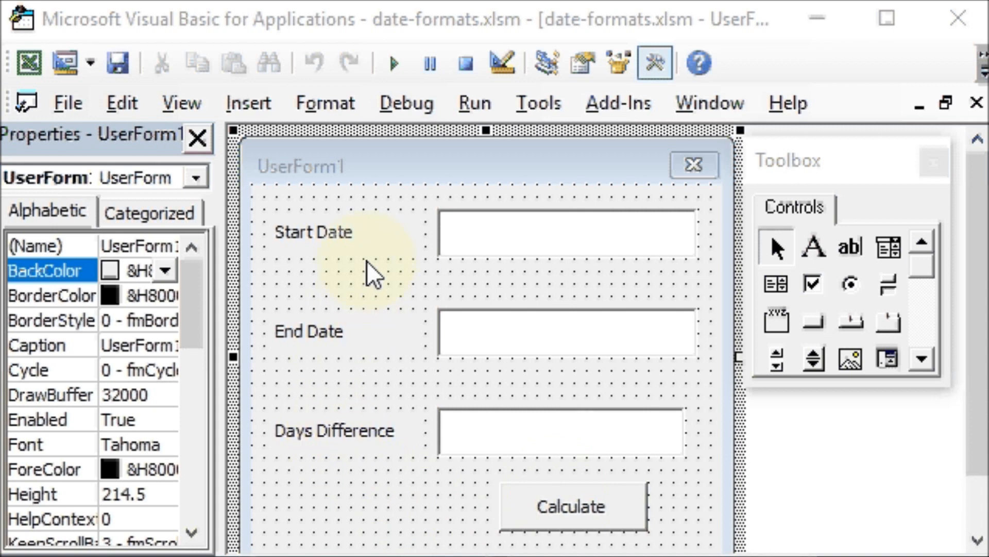
{"action": "mouse_move", "coordinate": [352, 330]}
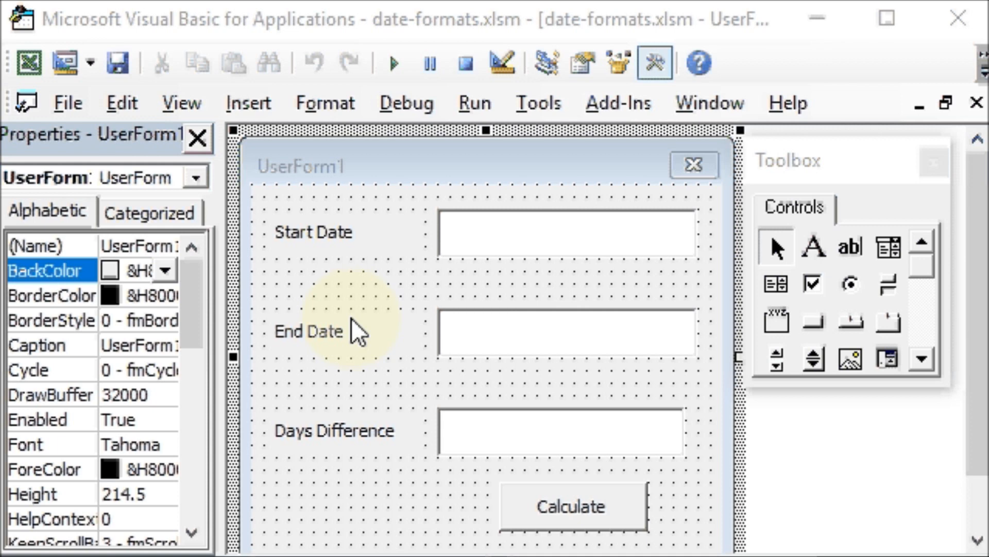
{"action": "mouse_move", "coordinate": [470, 237]}
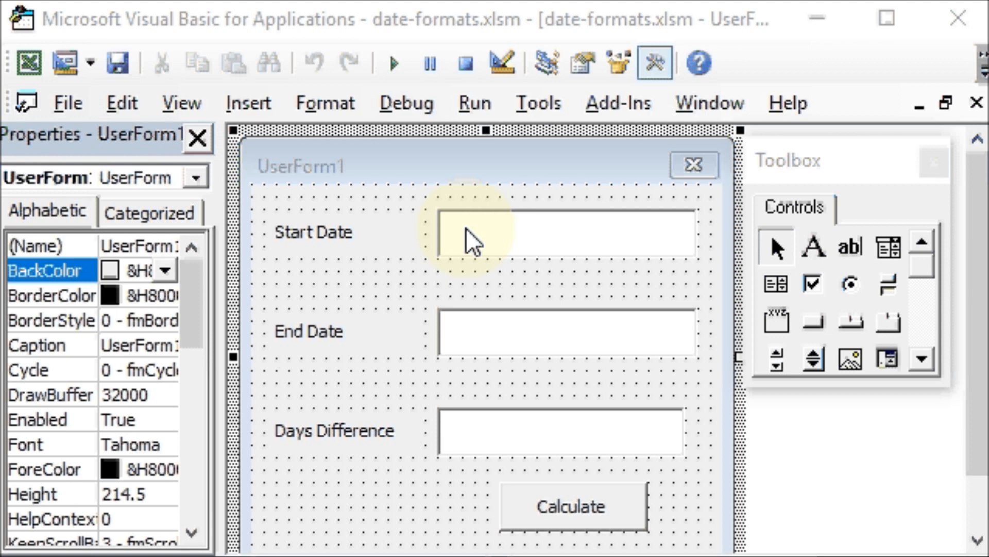
{"action": "mouse_move", "coordinate": [342, 265]}
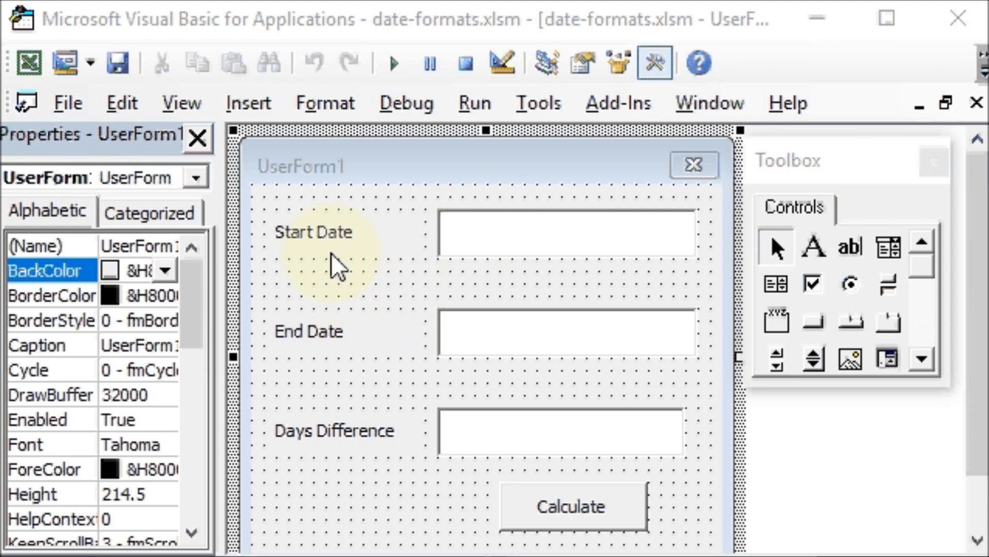
{"action": "mouse_move", "coordinate": [328, 250]}
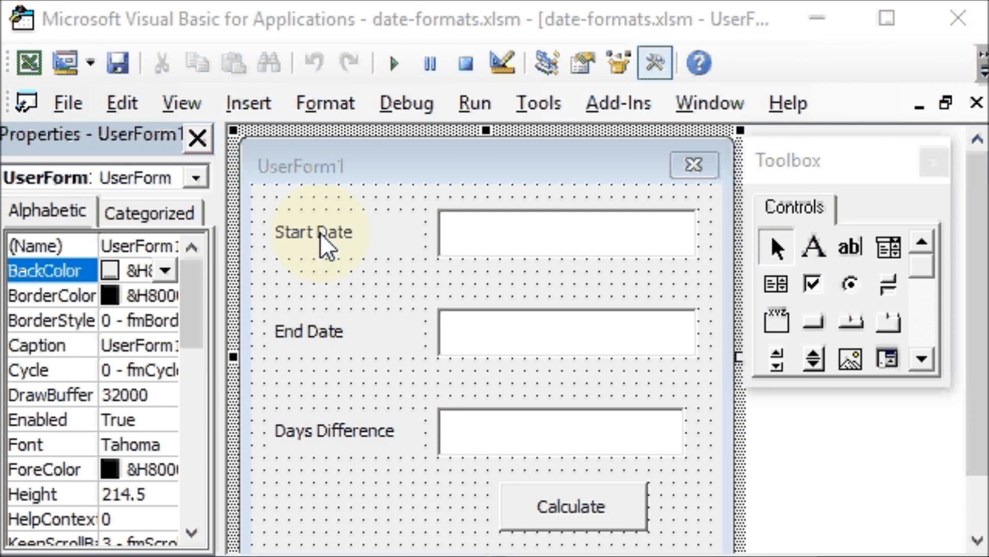
Step: Review the form's Start Date, End Date and Days Difference controls, then reach the Calculate button's code
{"action": "left_click", "coordinate": [313, 233]}
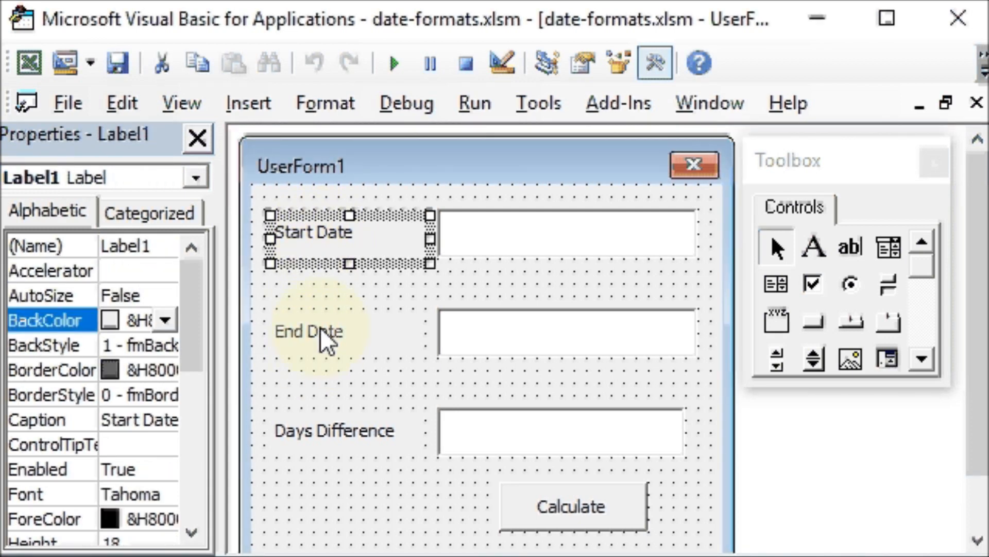
{"action": "left_click", "coordinate": [309, 331]}
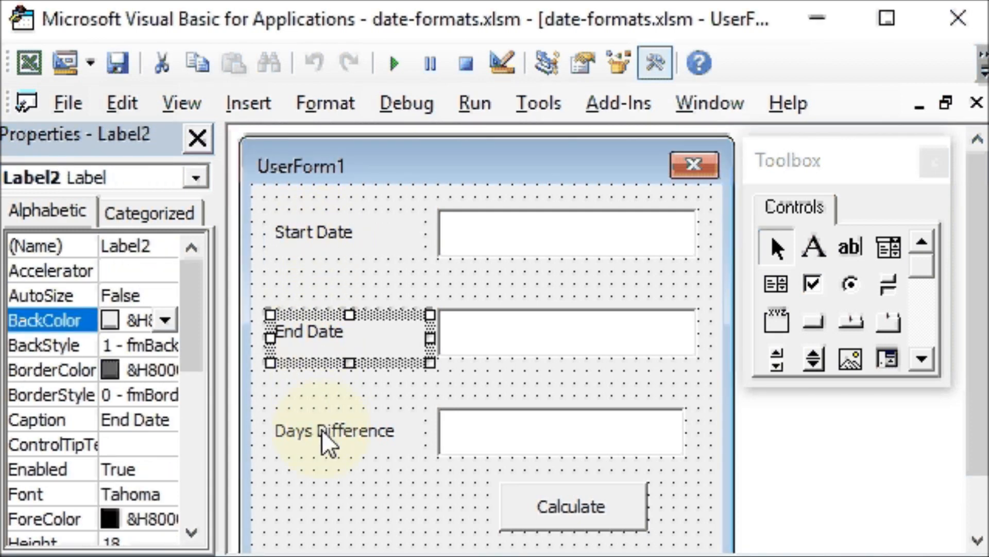
{"action": "left_click", "coordinate": [334, 431]}
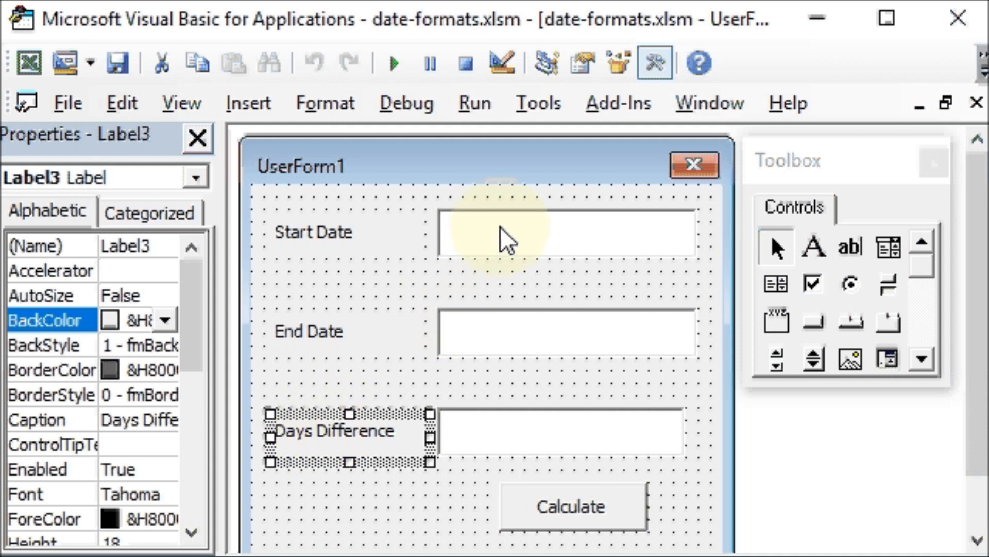
{"action": "left_click", "coordinate": [565, 335]}
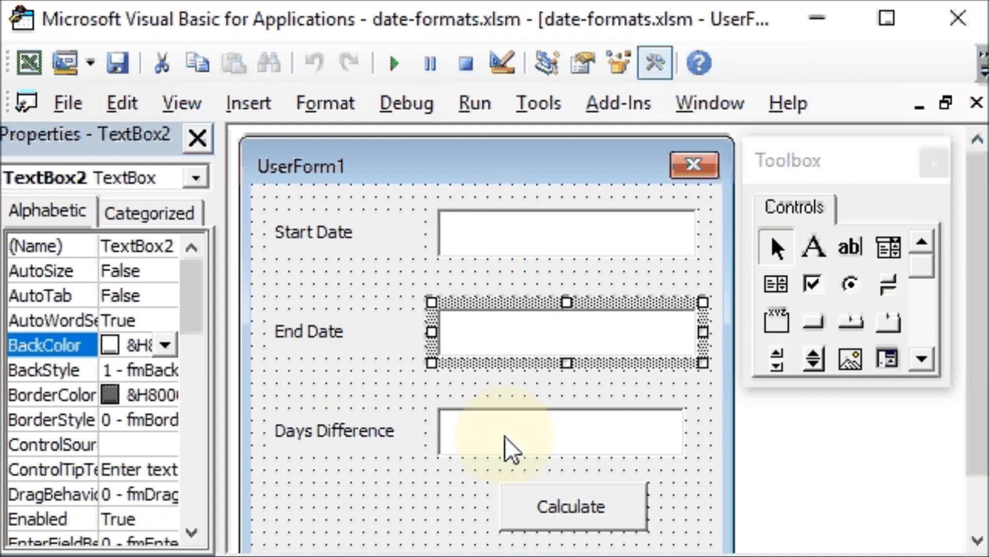
{"action": "left_click", "coordinate": [562, 438]}
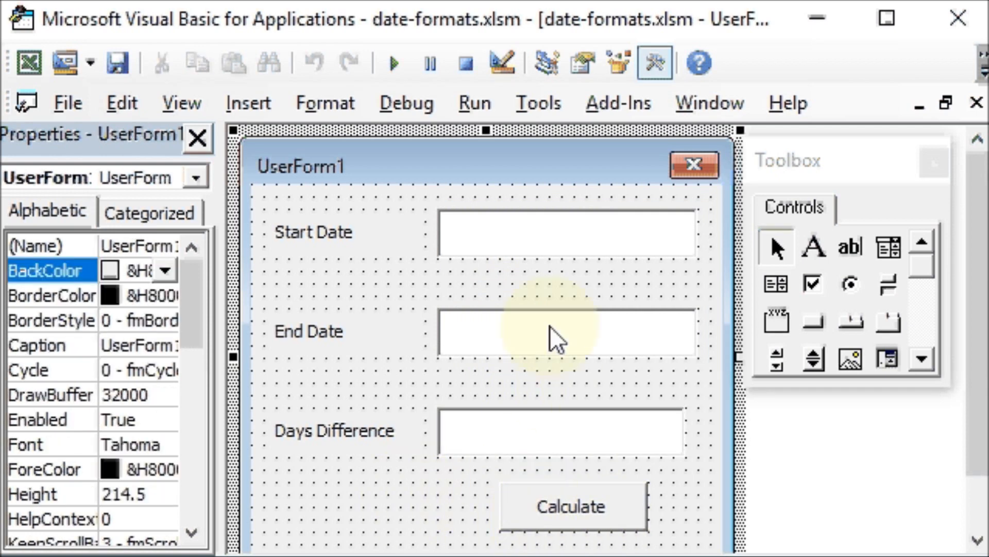
{"action": "mouse_move", "coordinate": [475, 451]}
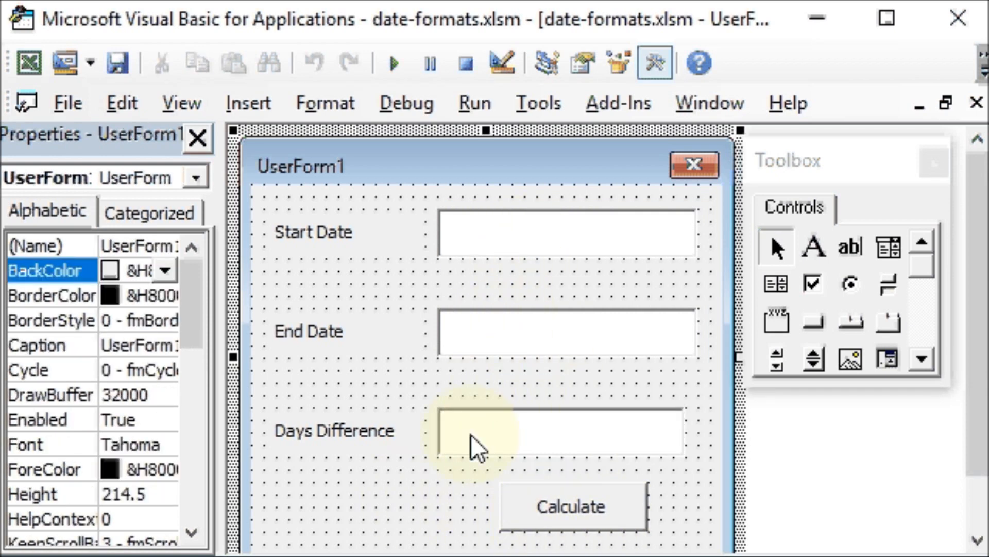
{"action": "mouse_move", "coordinate": [507, 233]}
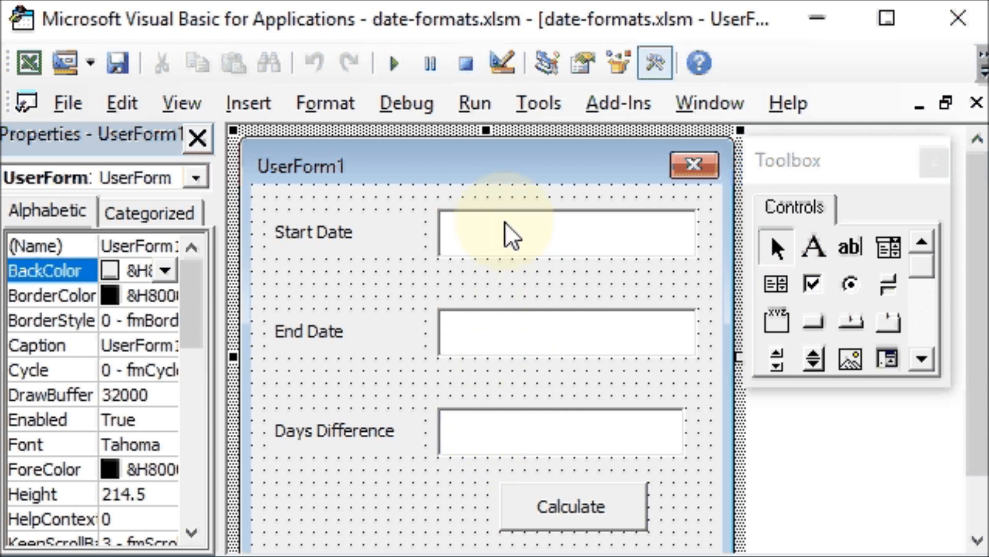
{"action": "mouse_move", "coordinate": [590, 523]}
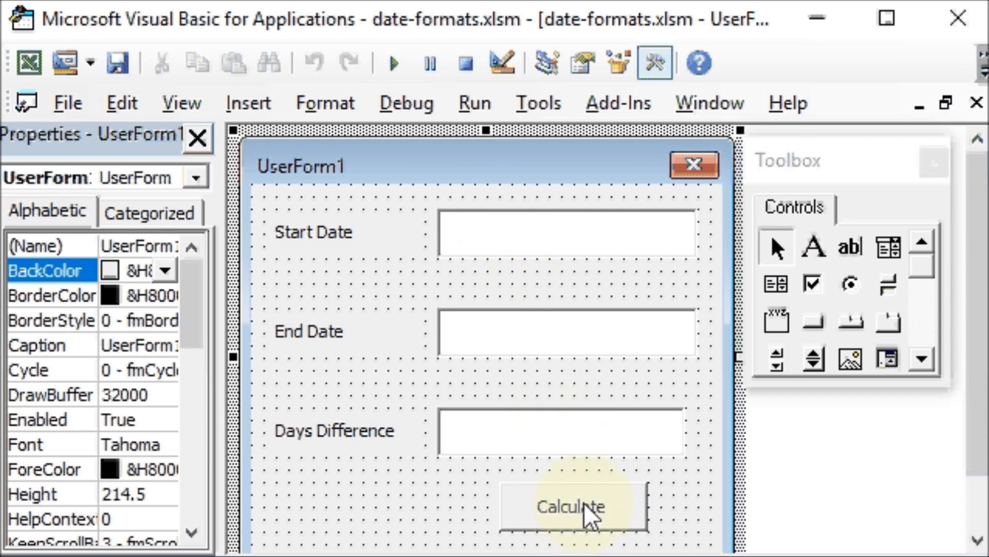
{"action": "double_click", "coordinate": [569, 506]}
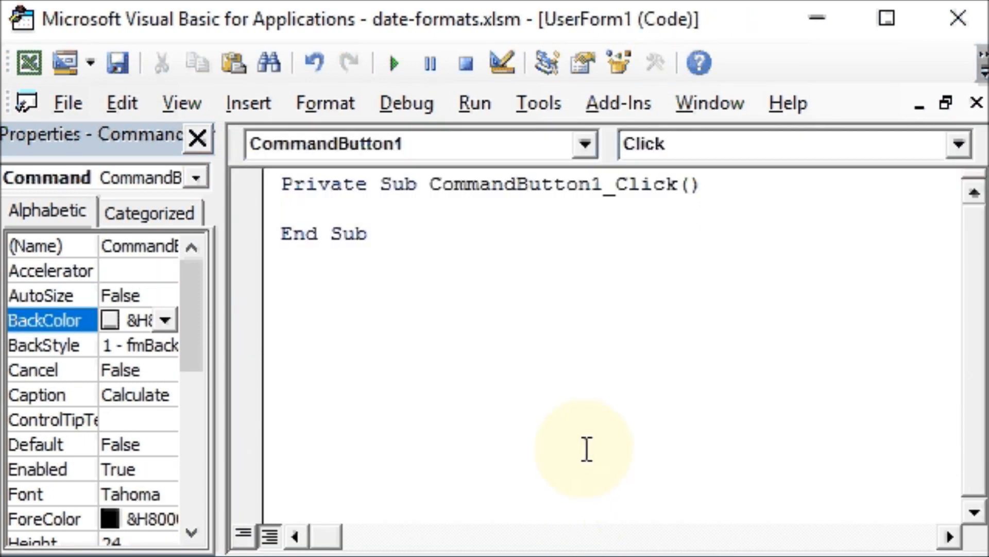
Step: Declare Dim date1 As Date, date2 As Date and Dim erow As Long in CommandButton1_Click
{"action": "left_click", "coordinate": [284, 207]}
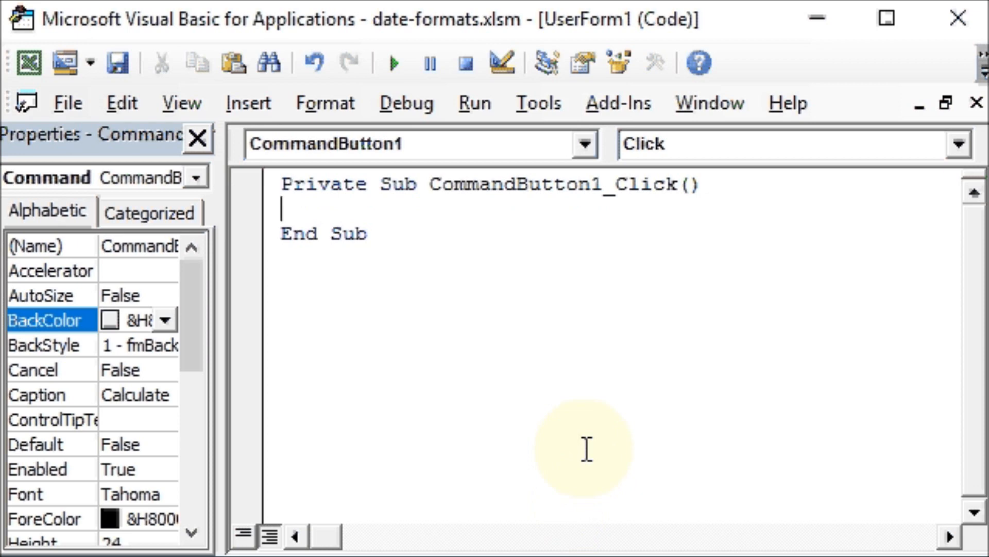
{"action": "type", "text": "d"}
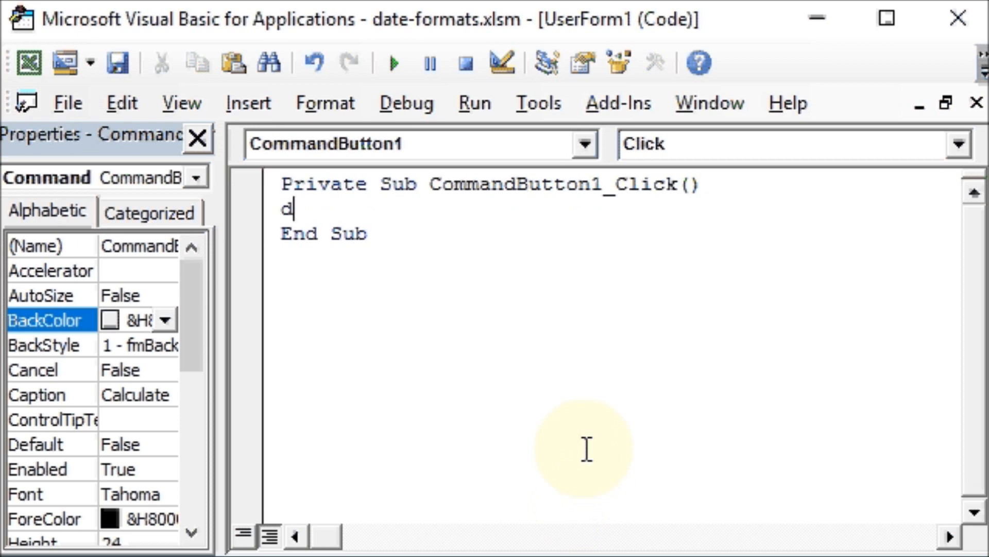
{"action": "type", "text": "im"}
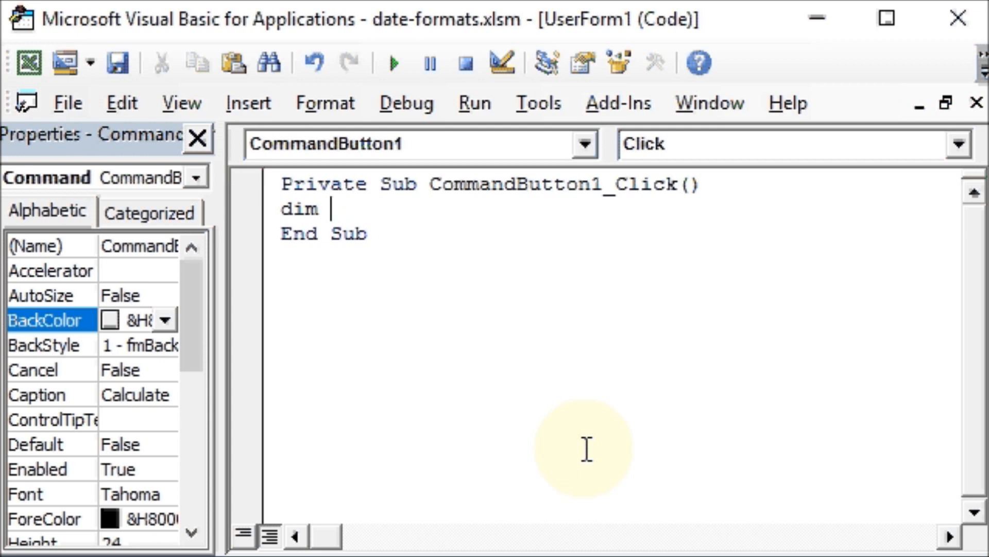
{"action": "type", "text": "date1"}
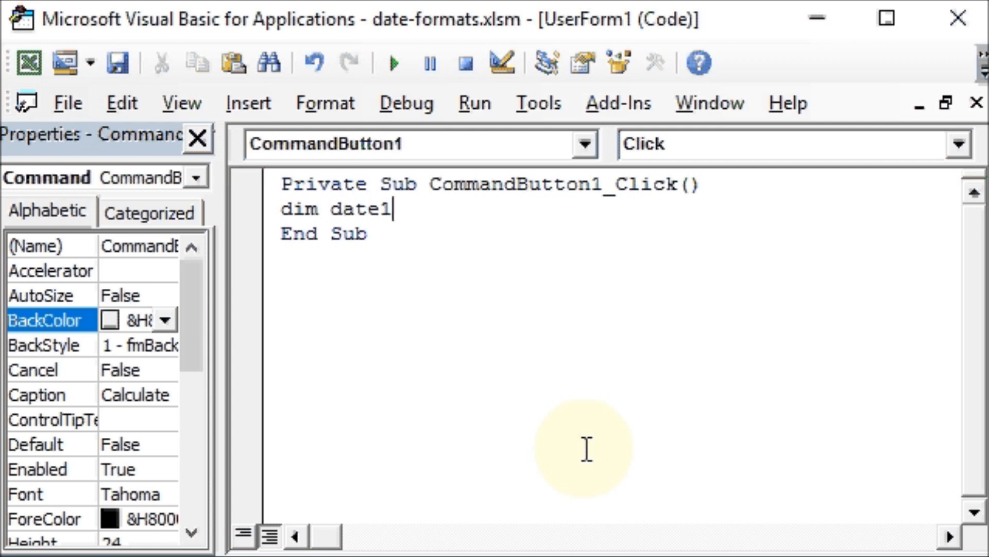
{"action": "type", "text": "as"}
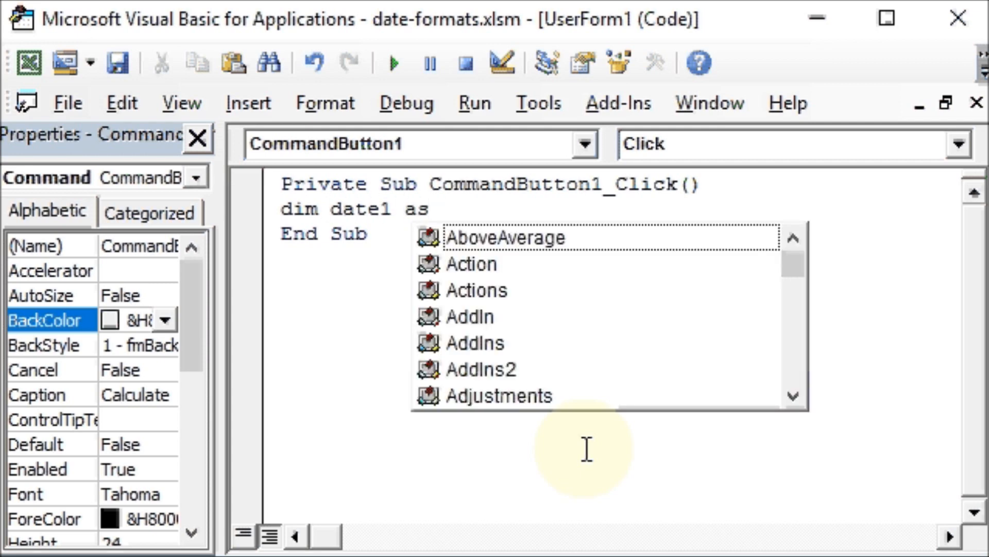
{"action": "type", "text": "dat"}
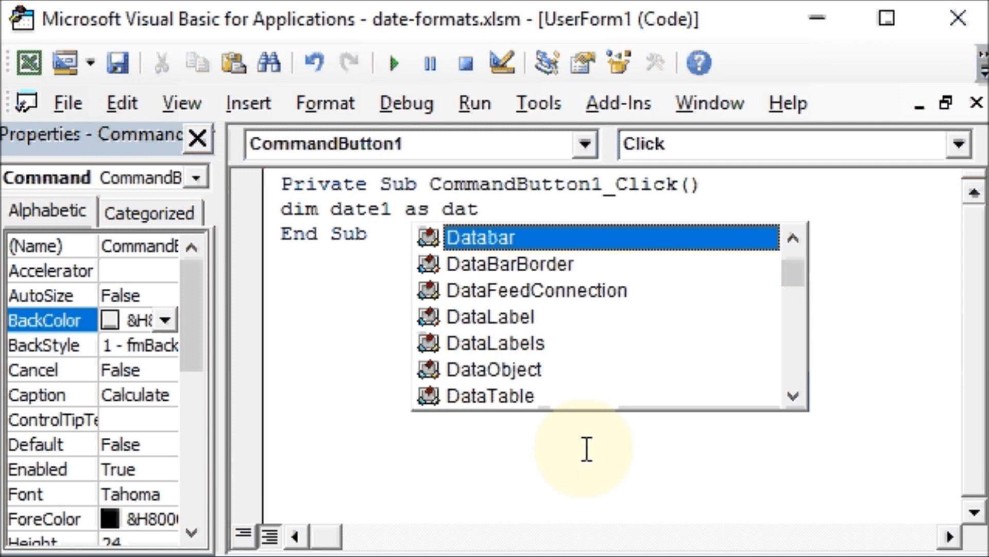
{"action": "type", "text": "e,"}
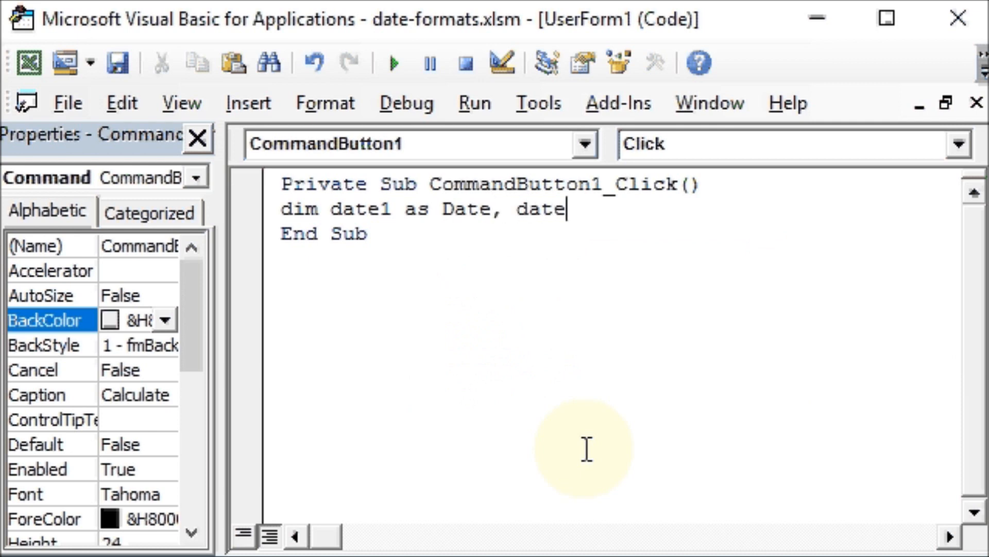
{"action": "type", "text": "2 As Date"}
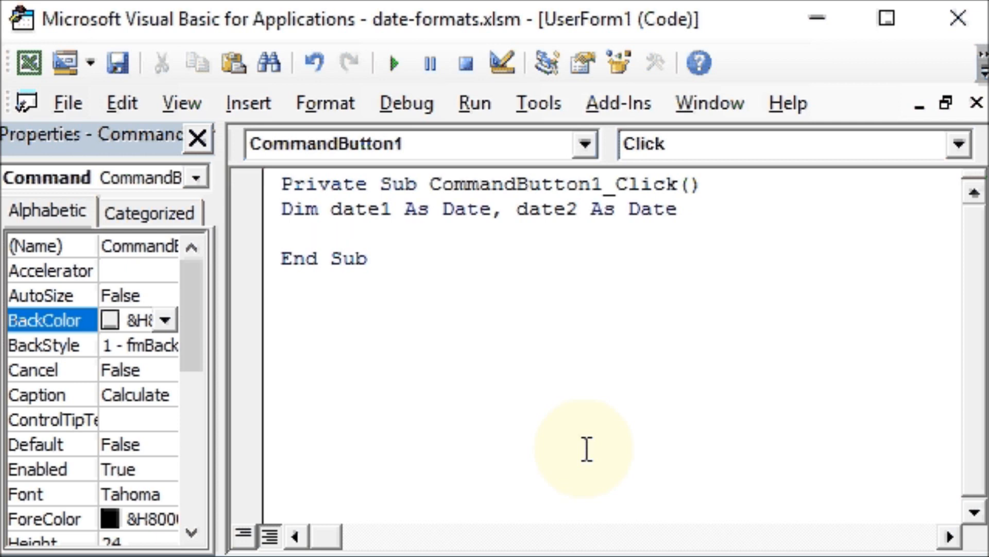
{"action": "type", "text": "di"}
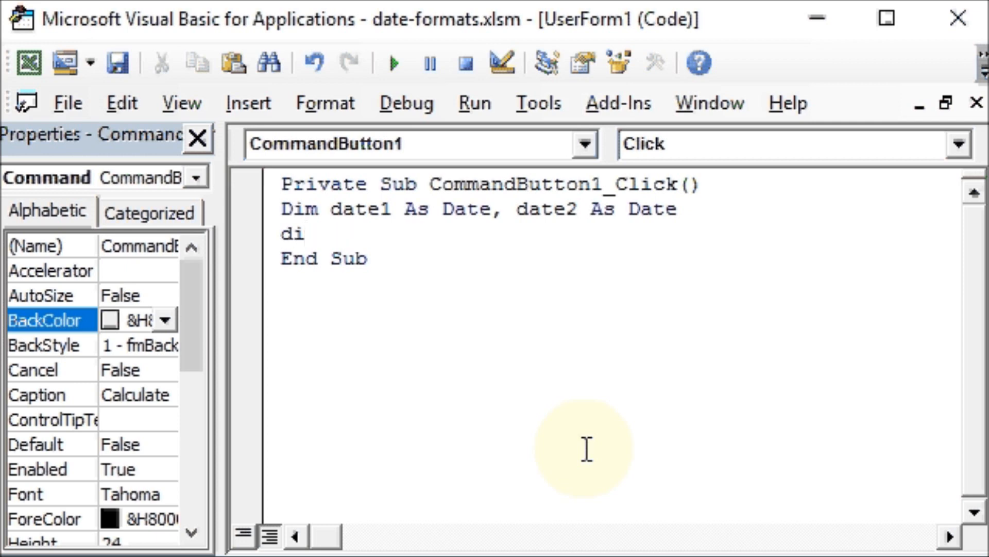
{"action": "type", "text": "m"}
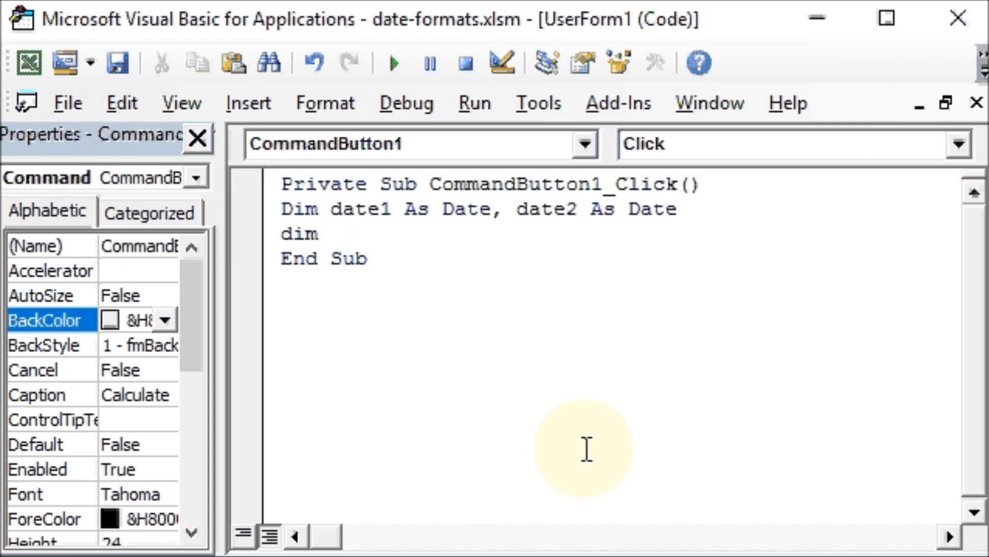
{"action": "type", "text": "erow as"}
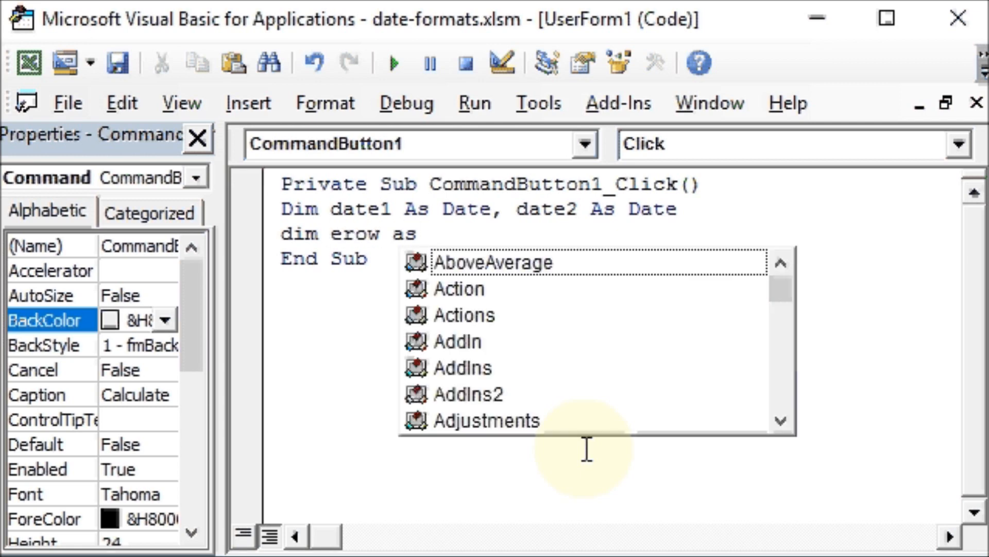
{"action": "type", "text": "lon"}
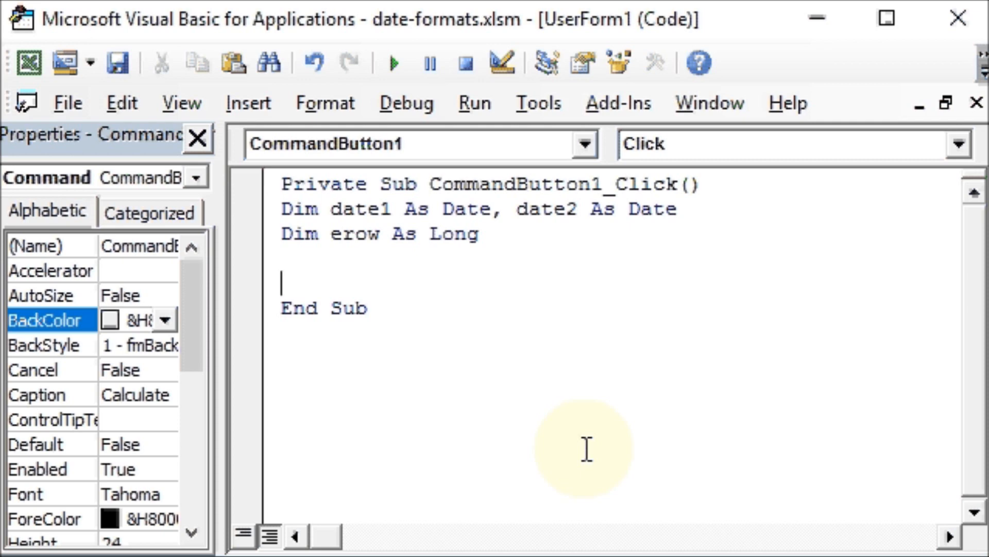
Step: Assign date1 = Format(TextBox1.Text, "dd-mm-yyyy")
{"action": "type", "text": "date1"}
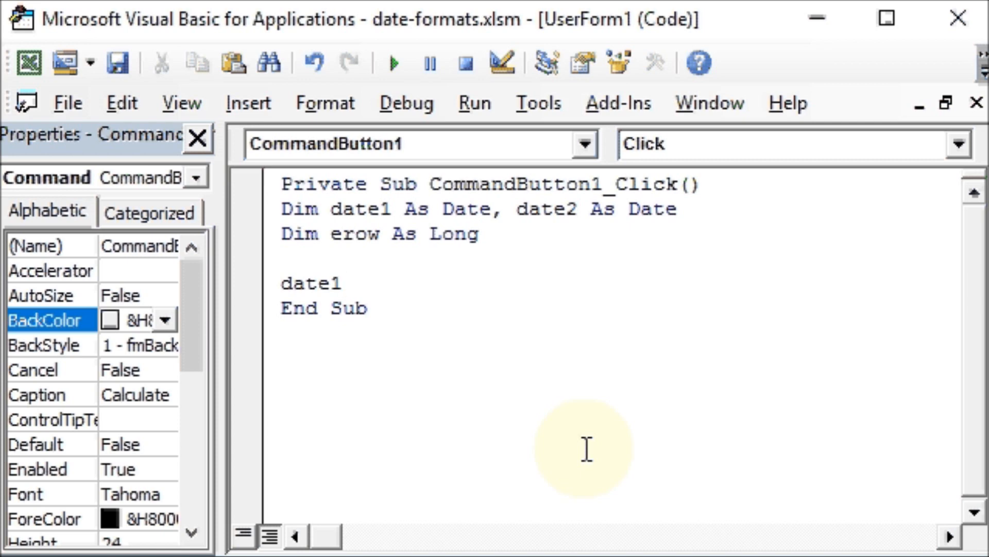
{"action": "type", "text": "="}
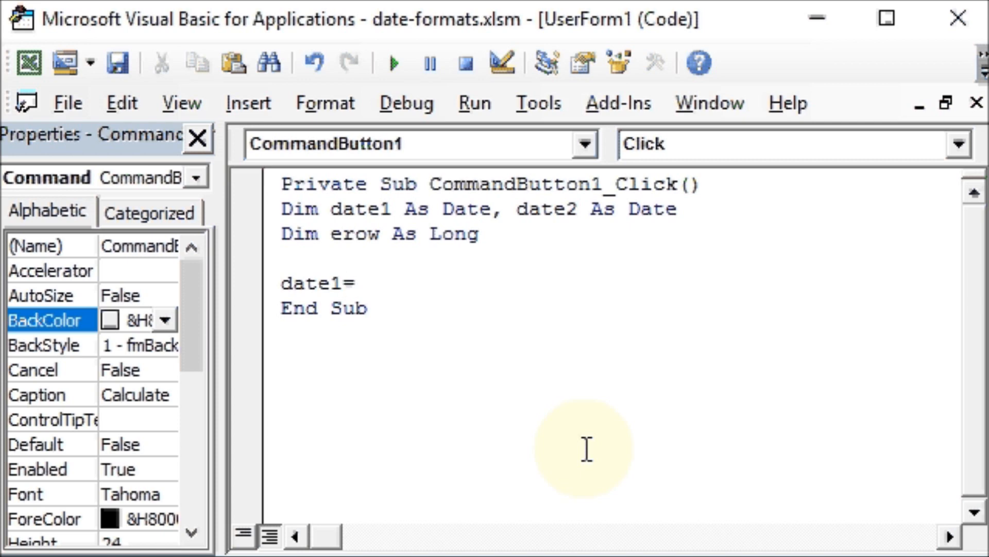
{"action": "left_click", "coordinate": [356, 283]}
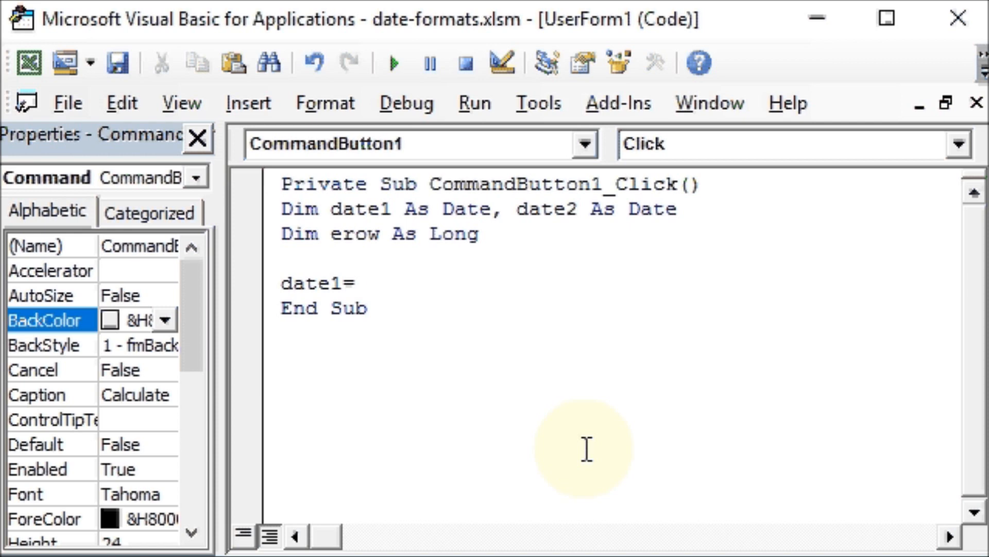
{"action": "type", "text": "f"}
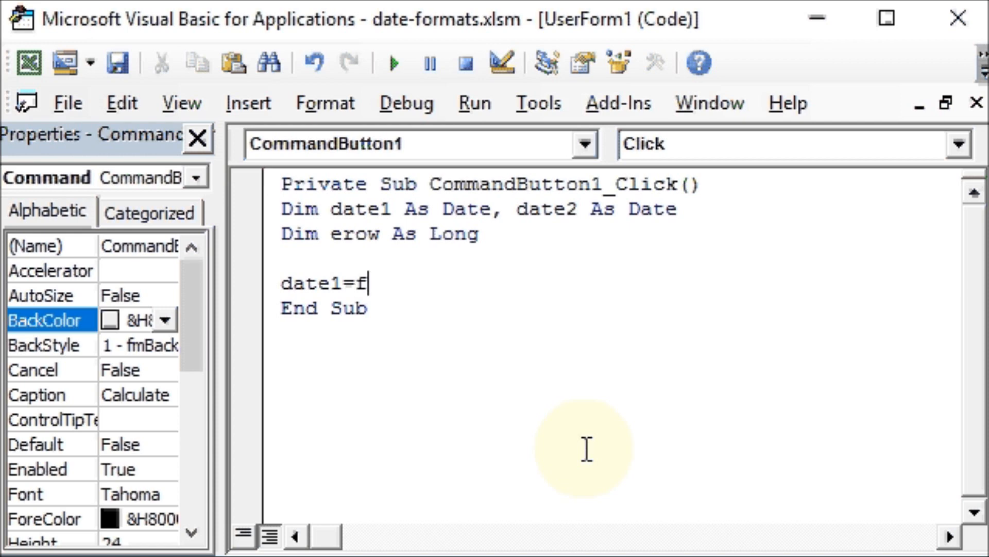
{"action": "type", "text": "ormat"}
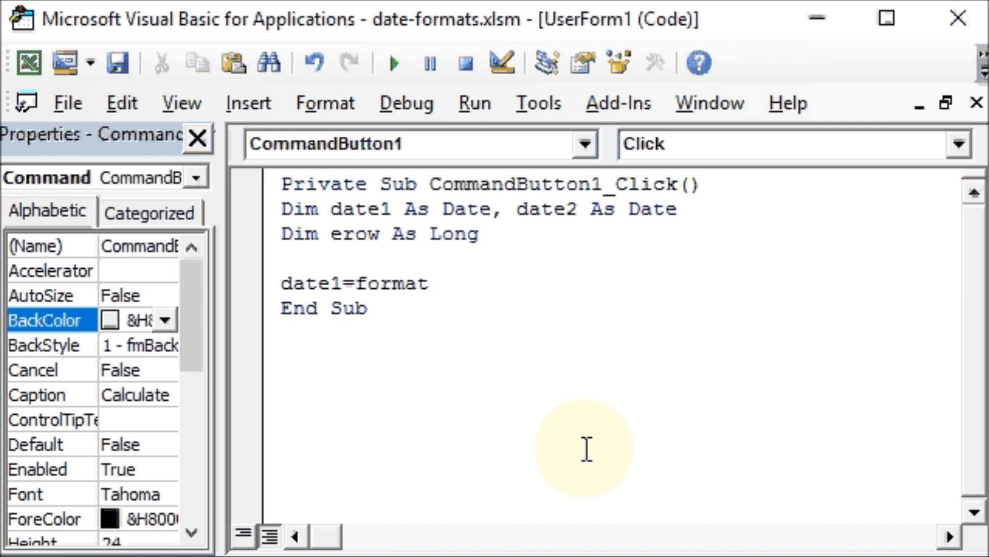
{"action": "type", "text": "("}
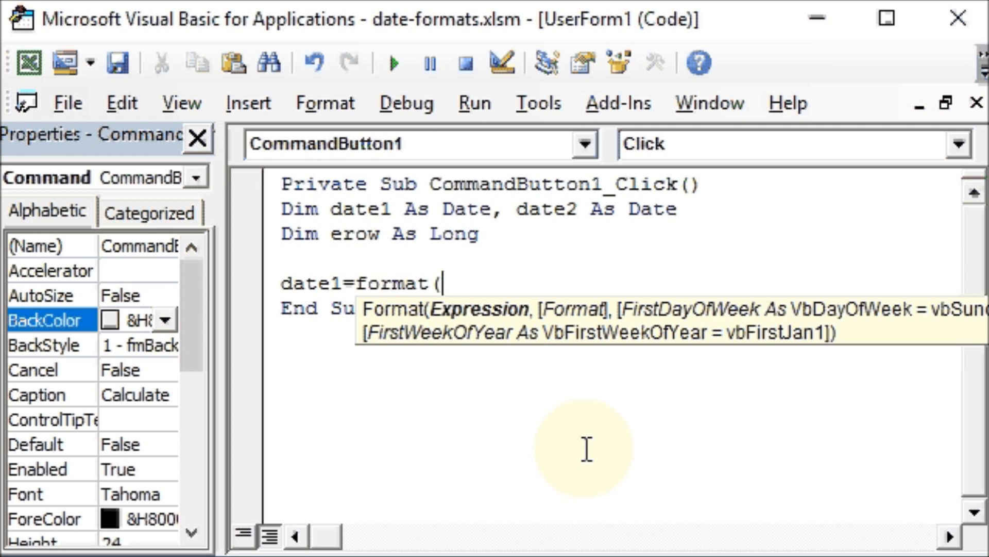
{"action": "type", "text": "textb"}
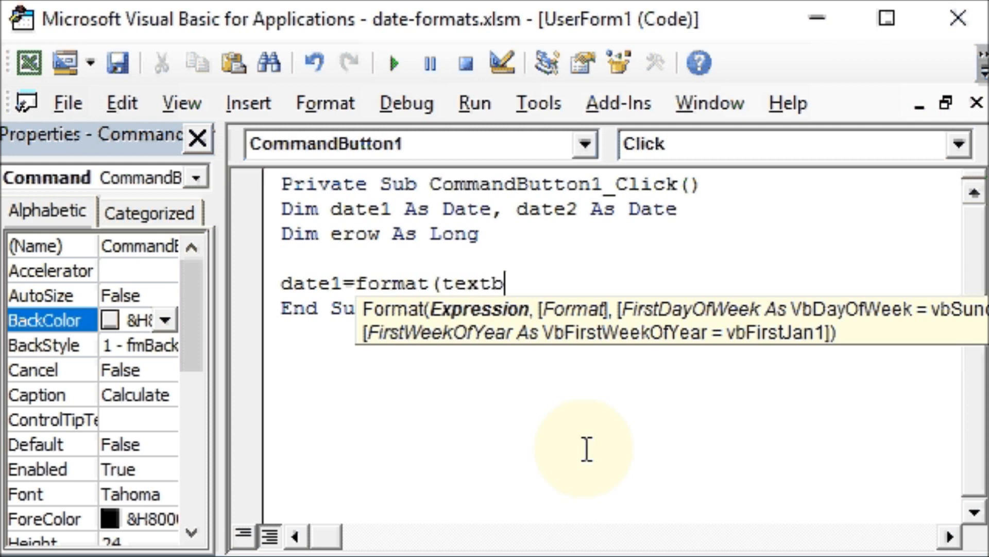
{"action": "type", "text": "ox1"}
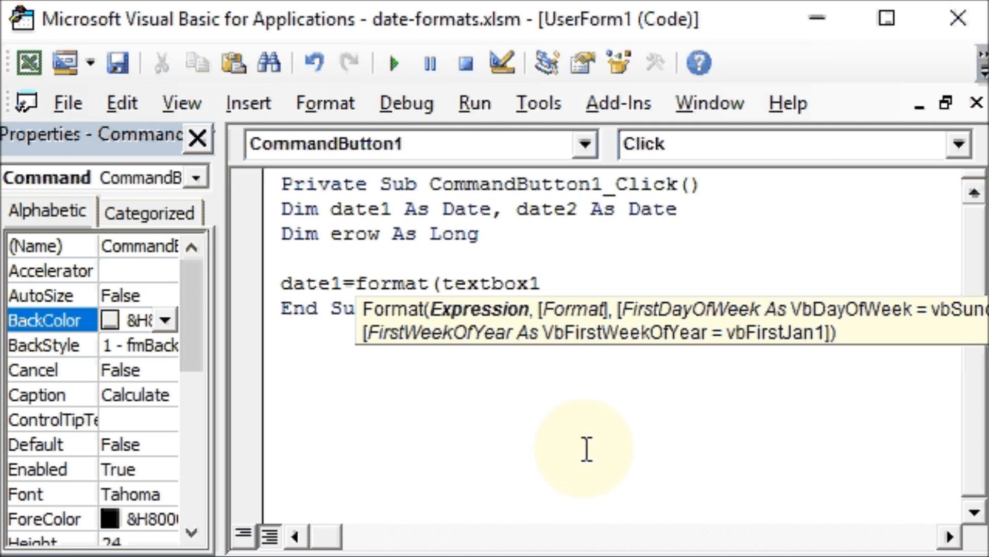
{"action": "type", "text": ".t"}
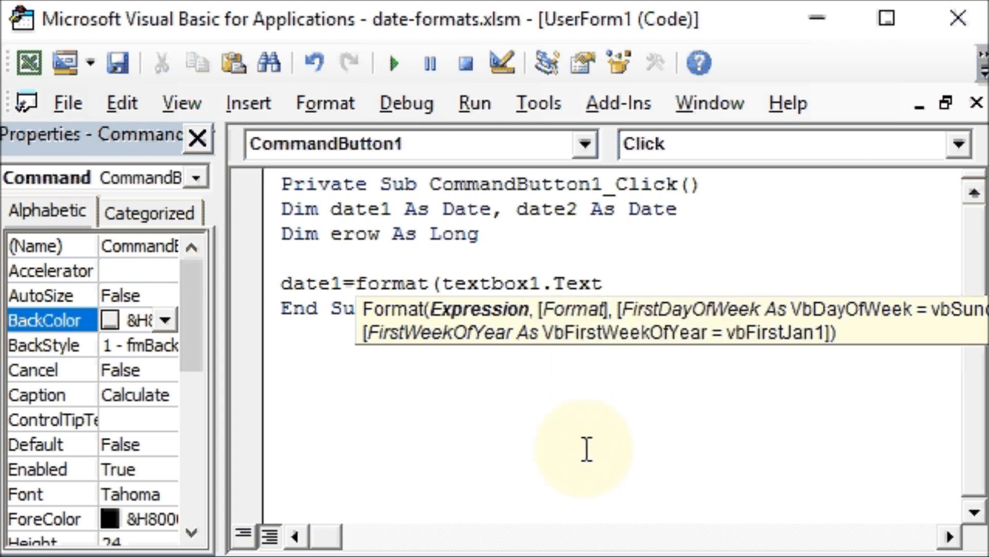
{"action": "type", "text": ","}
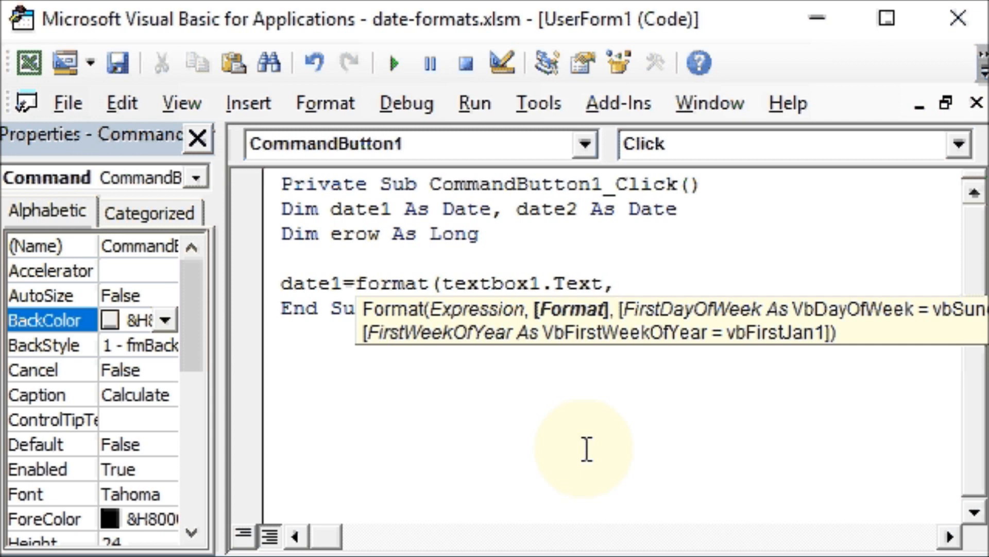
{"action": "type", "text": "\"dd"}
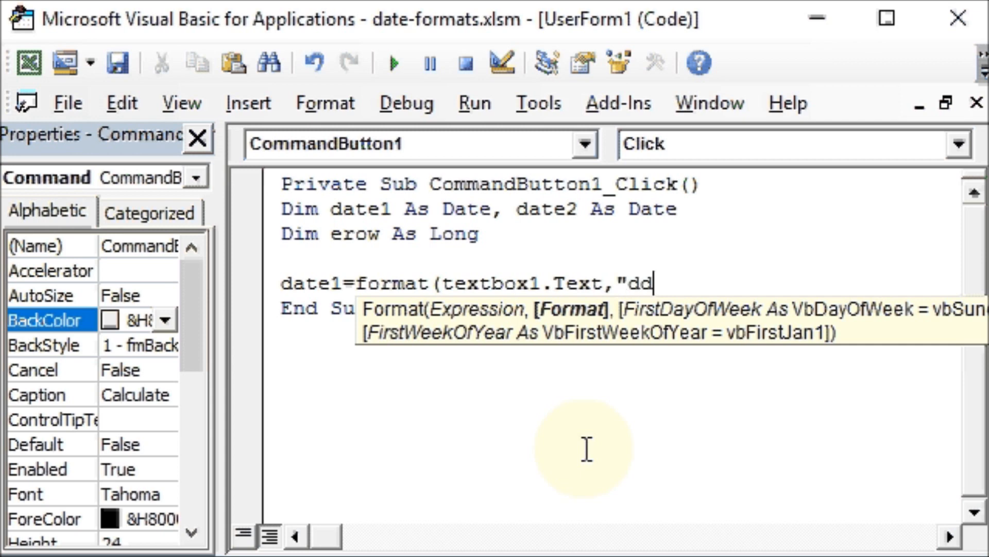
{"action": "type", "text": "-mm-"}
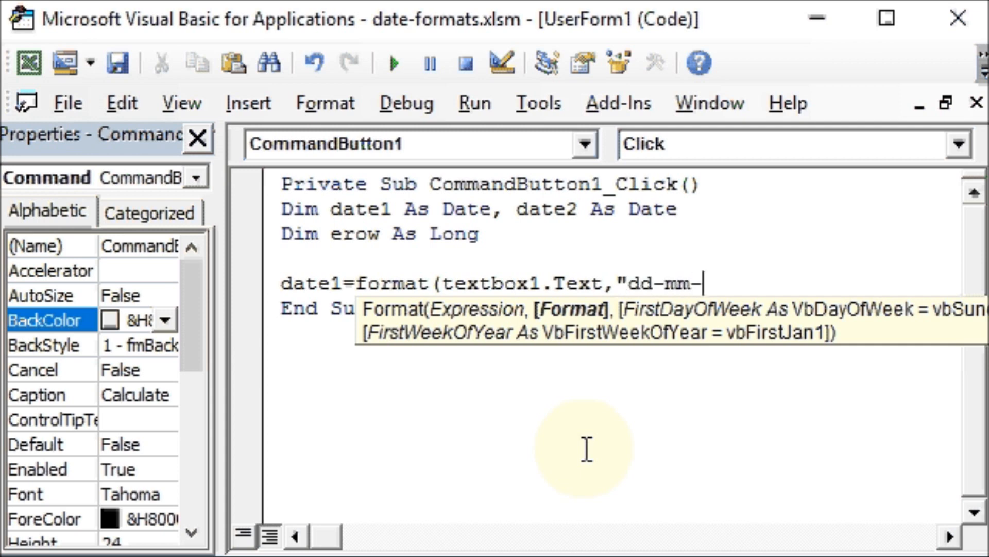
{"action": "type", "text": "yyy"}
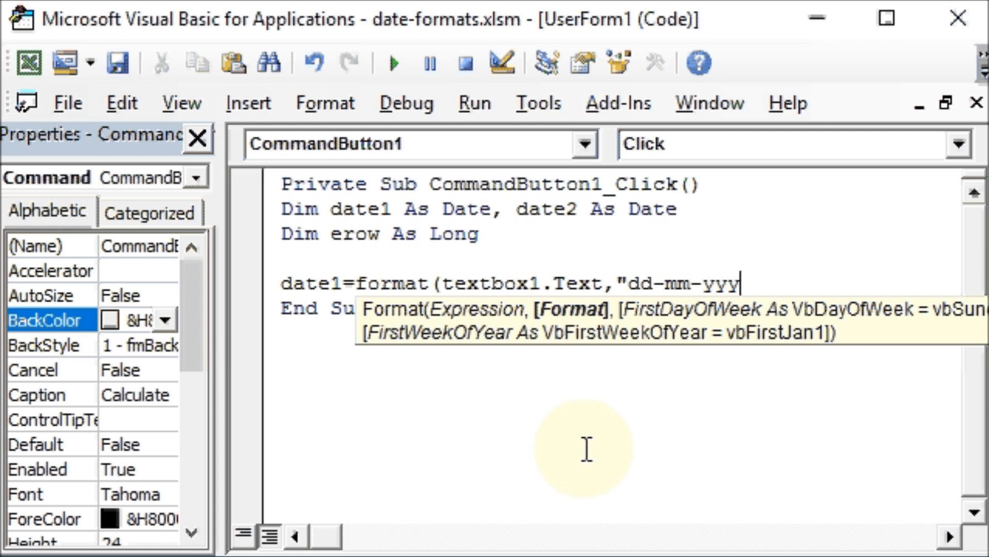
{"action": "type", "text": "y\""}
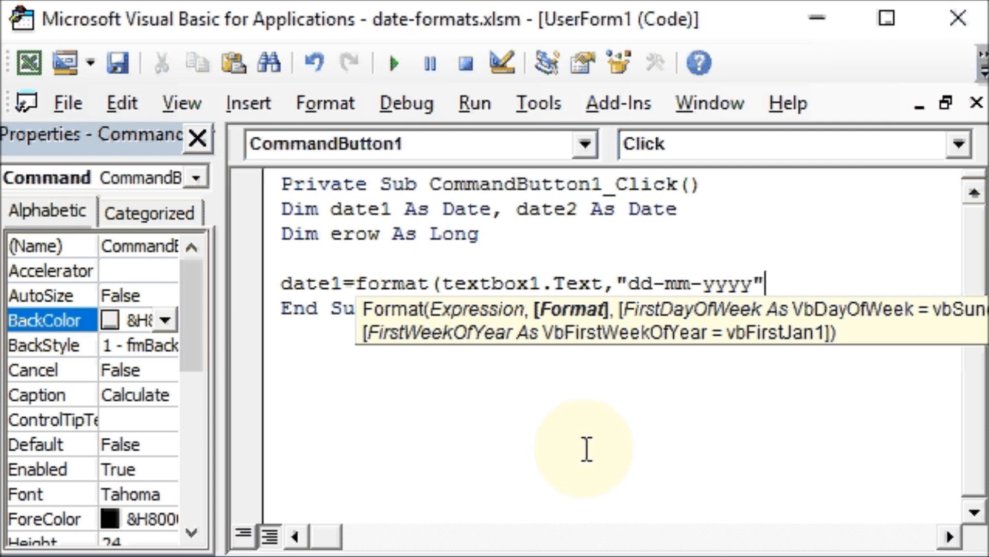
{"action": "type", "text": ")"}
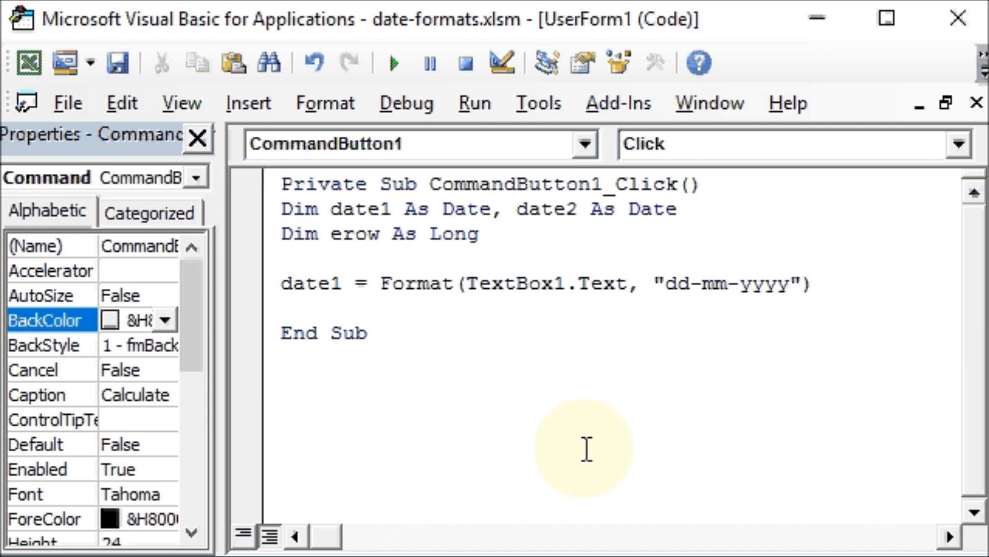
Step: Assign date2 = Format(TextBox2.Text, "dd-mm-yyyy")
{"action": "type", "text": "date"}
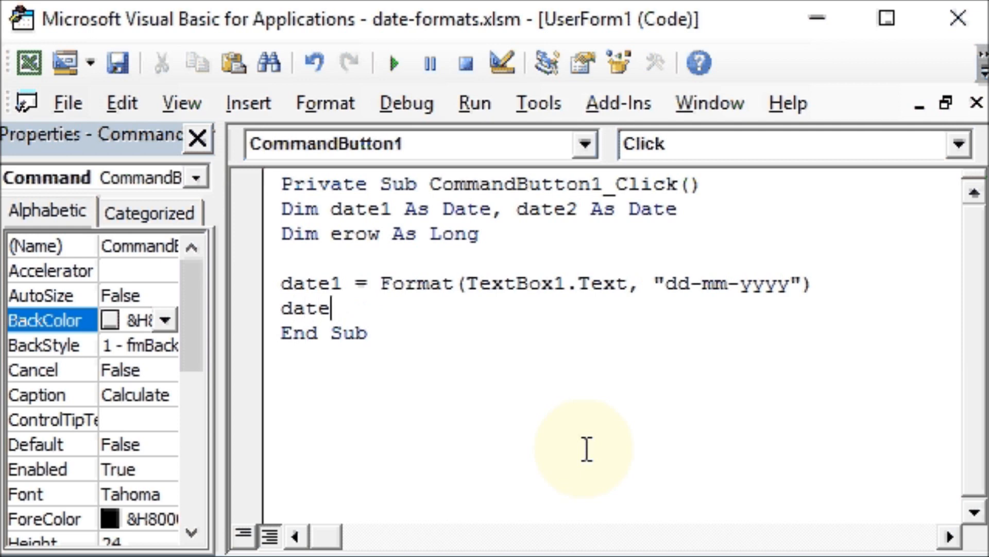
{"action": "type", "text": "2"}
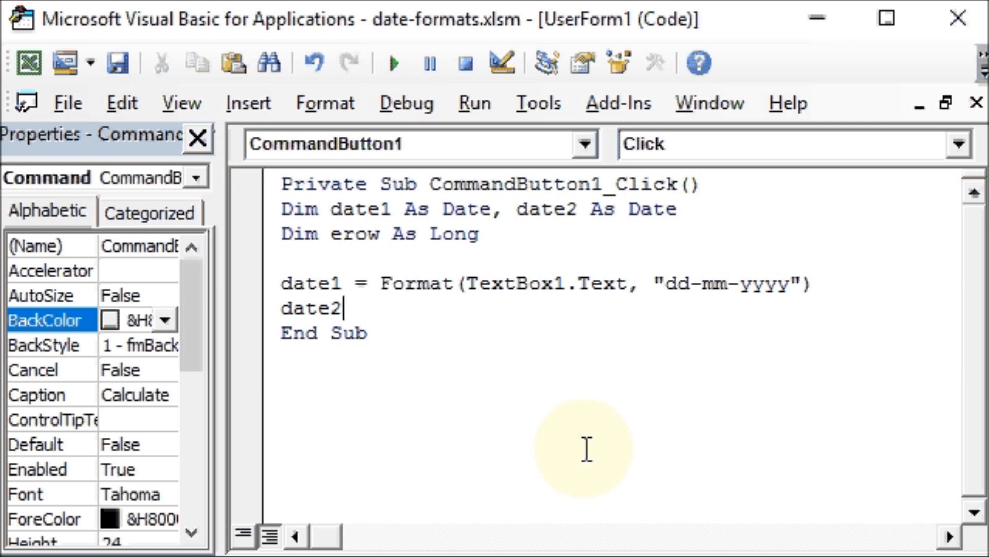
{"action": "type", "text": "=fo"}
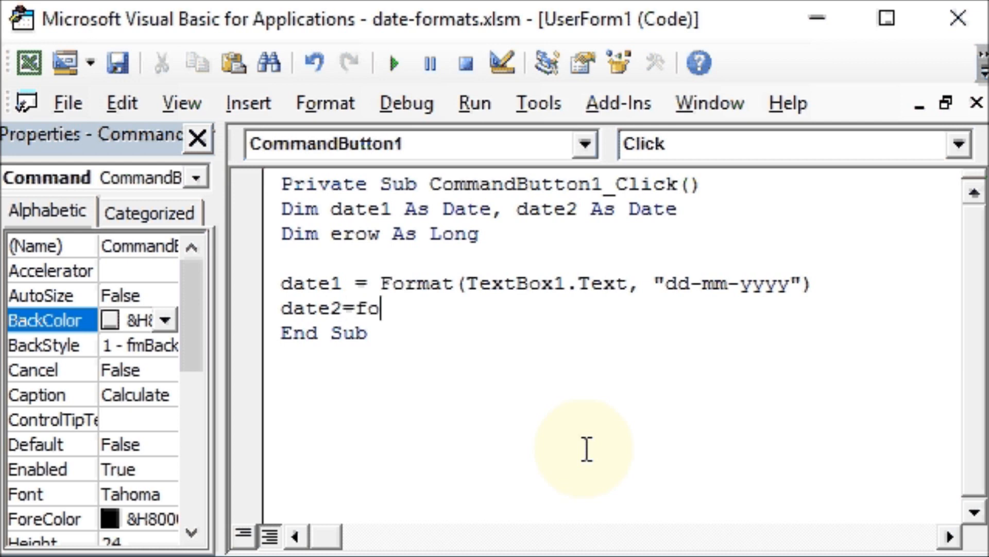
{"action": "type", "text": "rmat"}
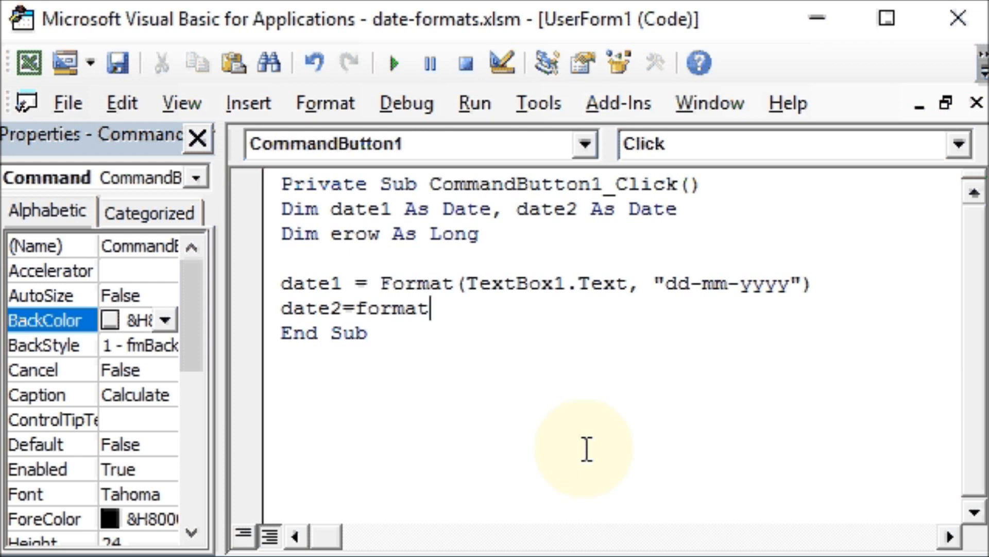
{"action": "type", "text": "(te"}
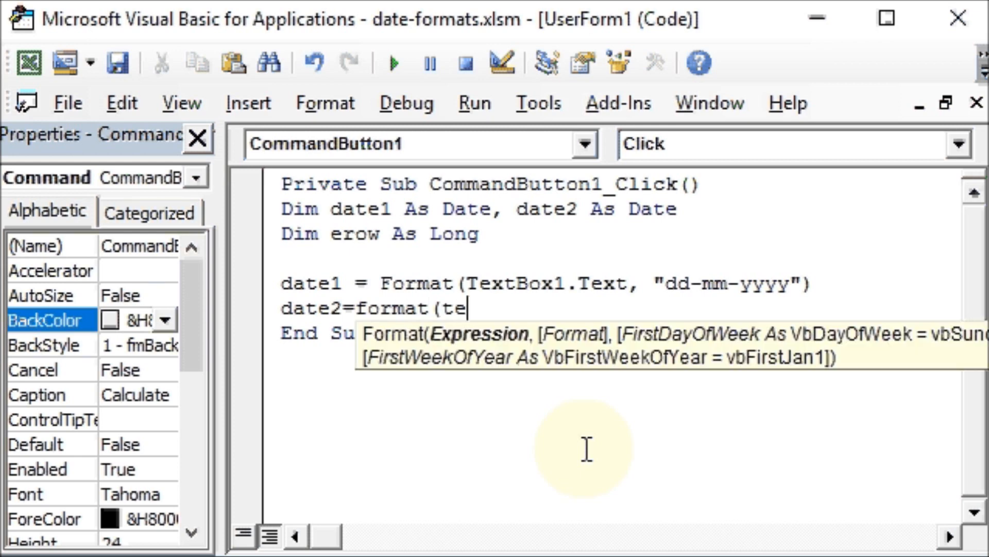
{"action": "type", "text": "xtbox"}
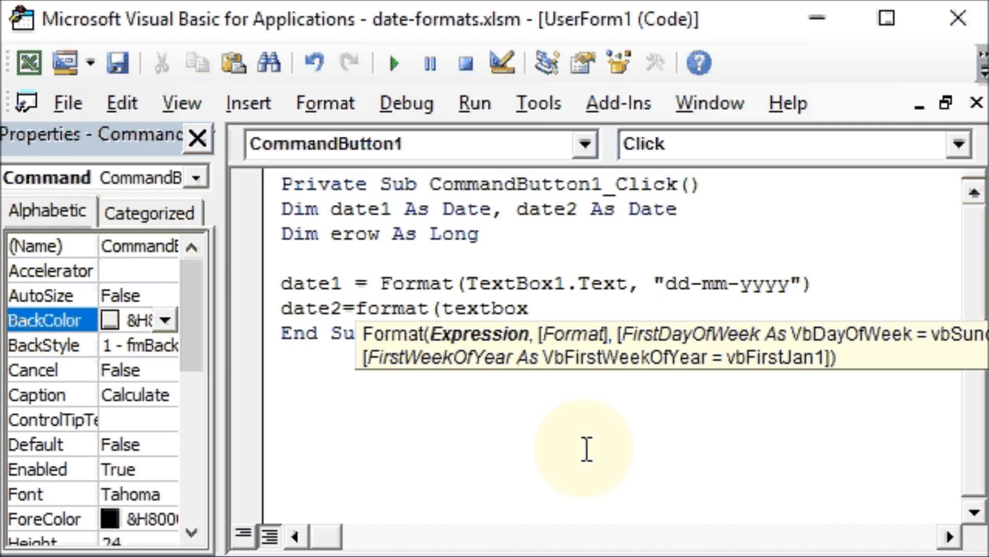
{"action": "type", "text": "2"}
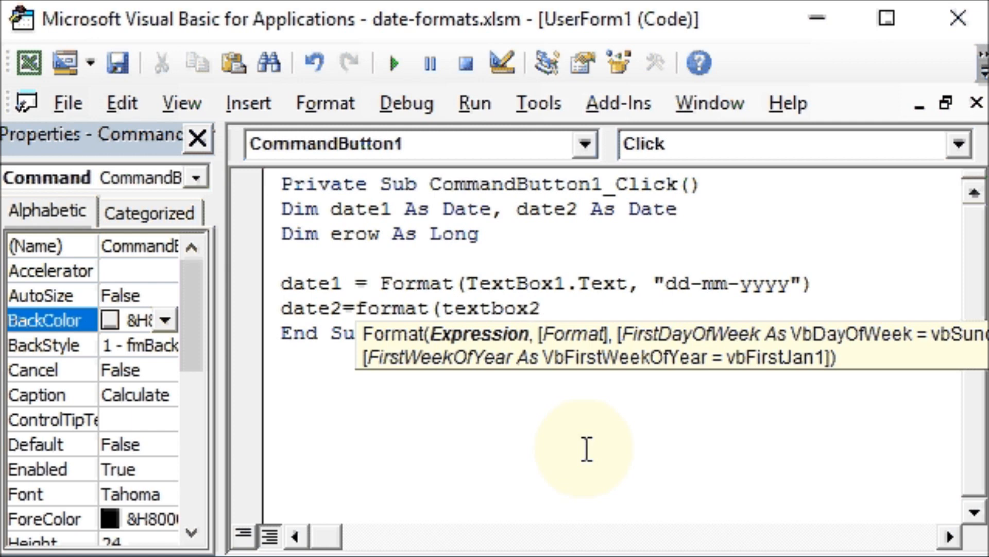
{"action": "type", "text": ".t"}
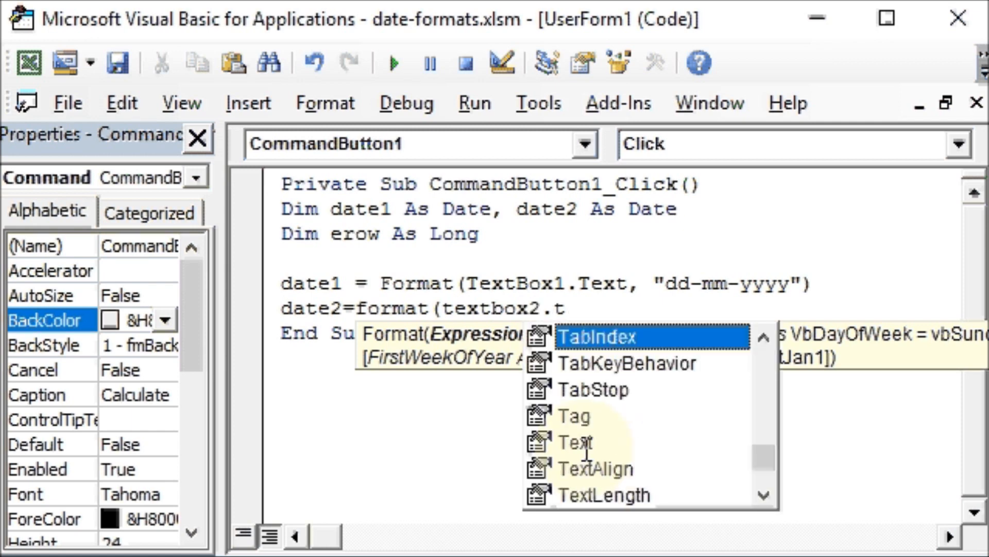
{"action": "type", "text": "ext,"}
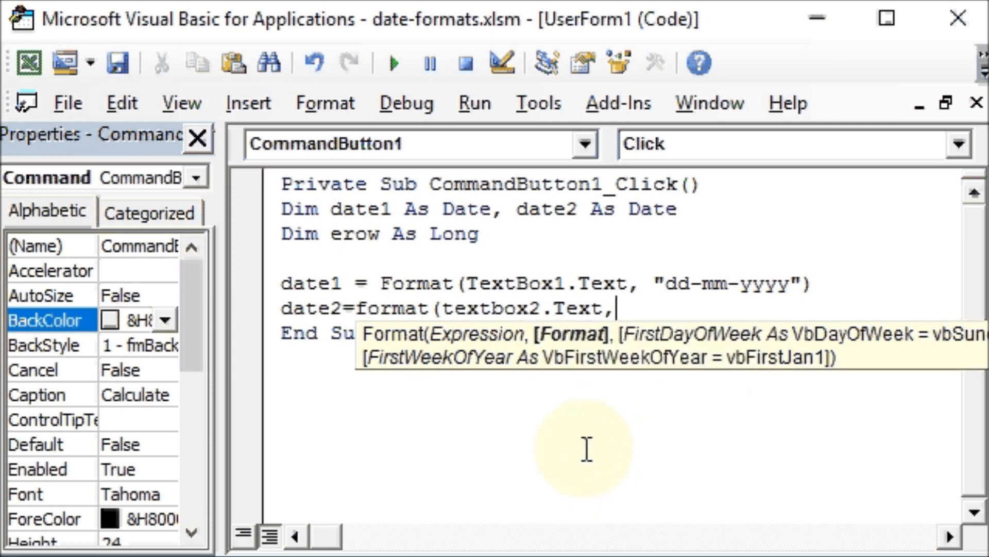
{"action": "type", "text": "\"d"}
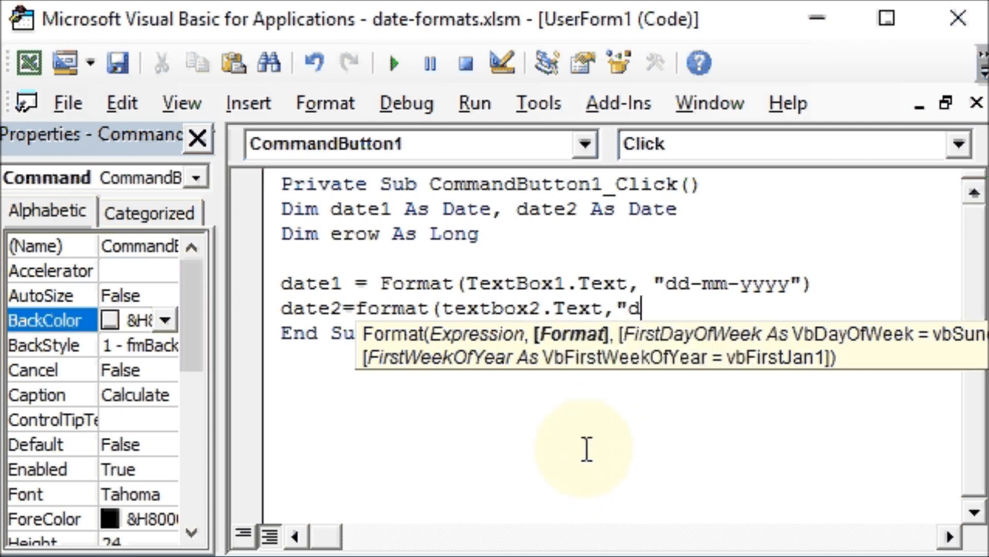
{"action": "type", "text": "d-"}
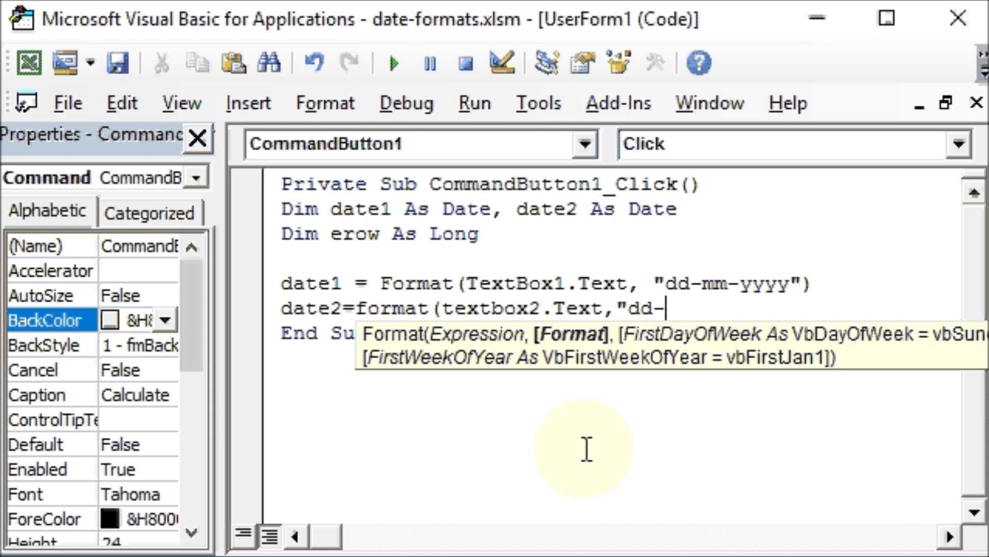
{"action": "type", "text": "mm-"}
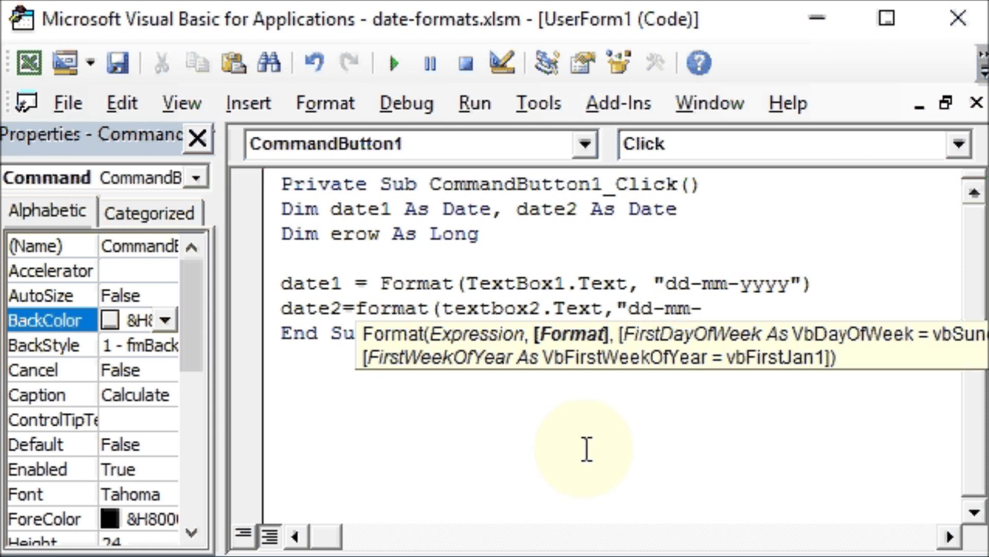
{"action": "type", "text": "yyyy\""}
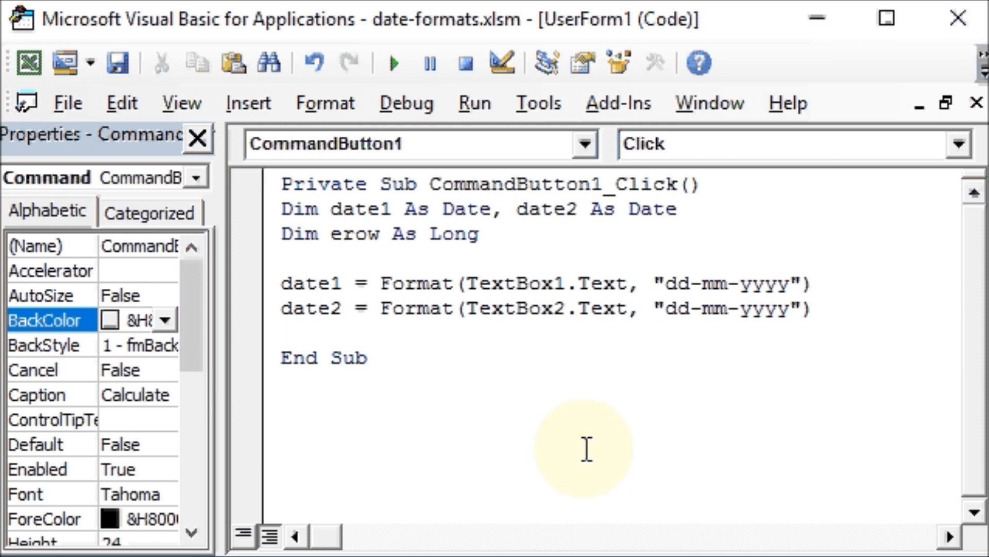
Step: Begin the If date1 > date2 Then check on the text box dates
{"action": "type", "text": "if"}
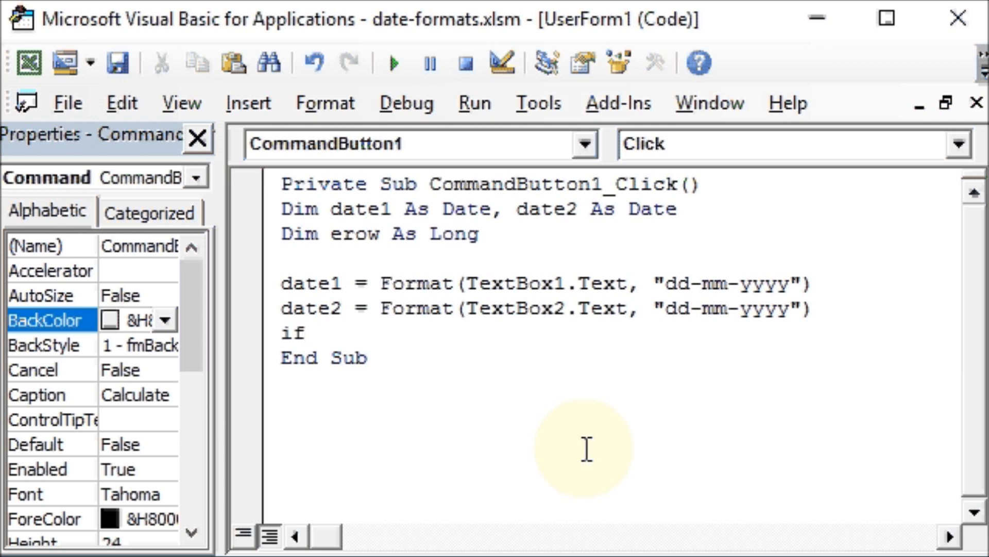
{"action": "type", "text": "date1"}
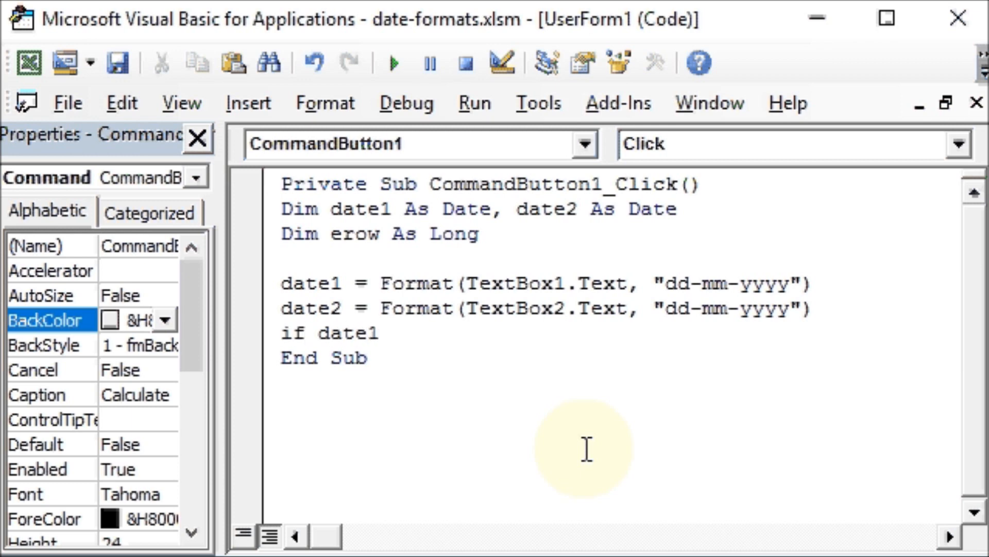
{"action": "type", "text": ">date"}
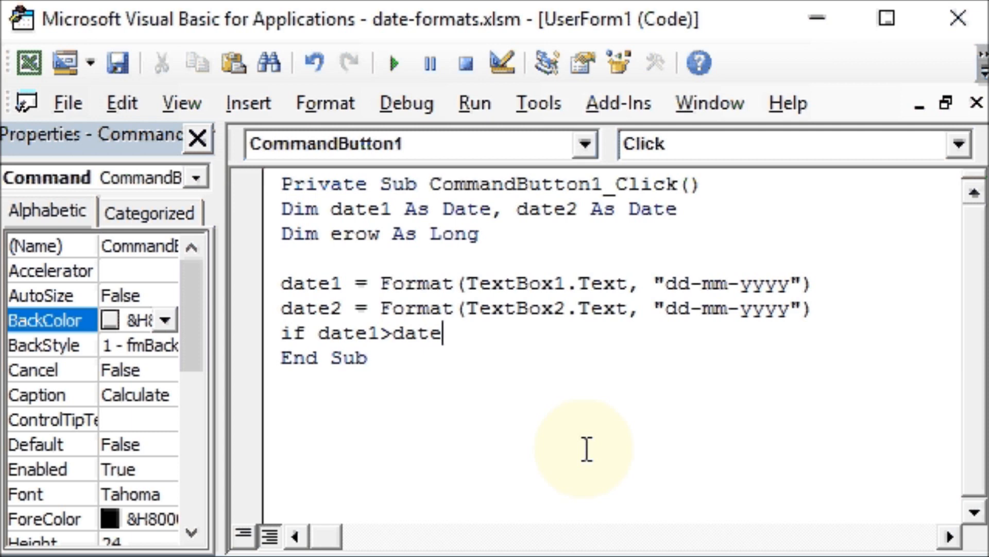
{"action": "type", "text": "2 then"}
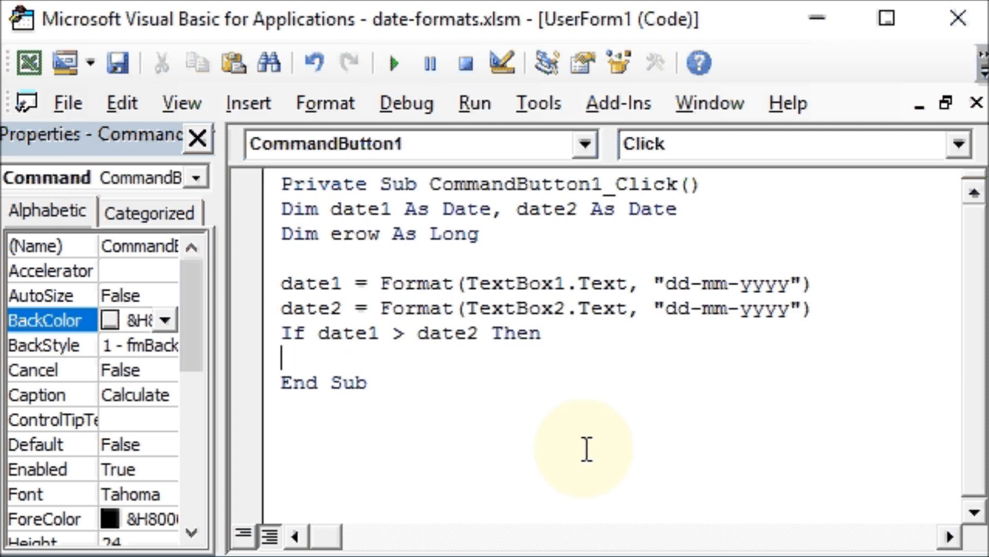
{"action": "type", "text": "tex"}
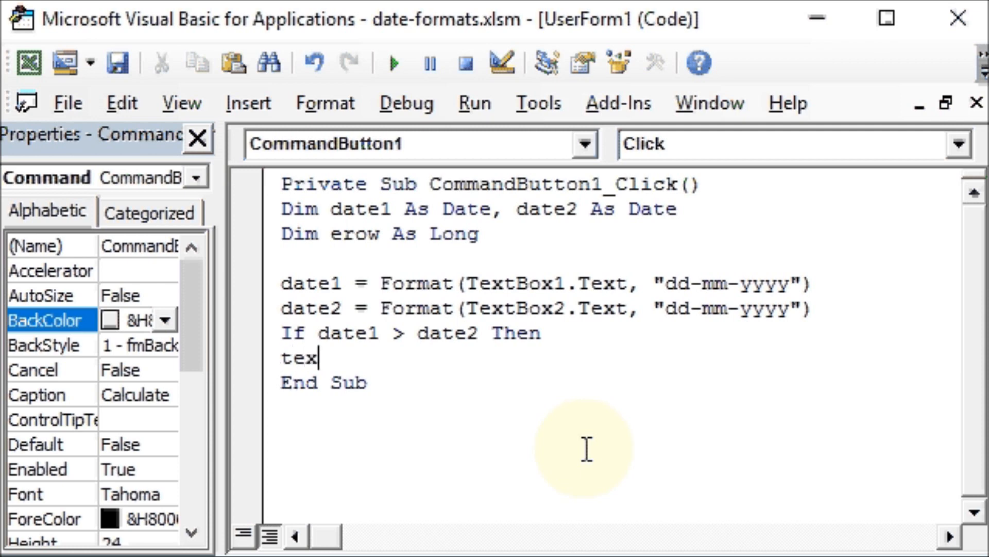
{"action": "type", "text": "tbox1"}
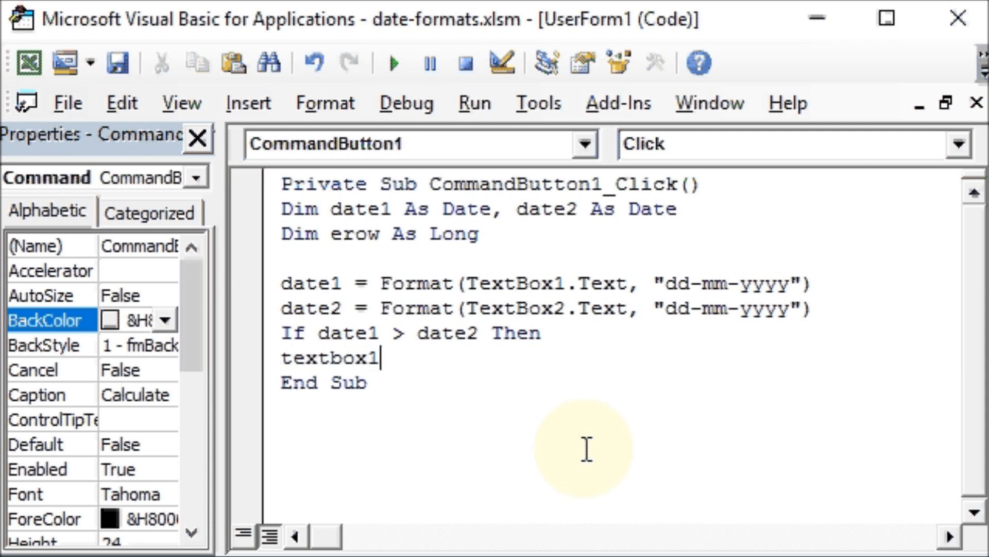
{"action": "type", "text": "TextBox1.Text"}
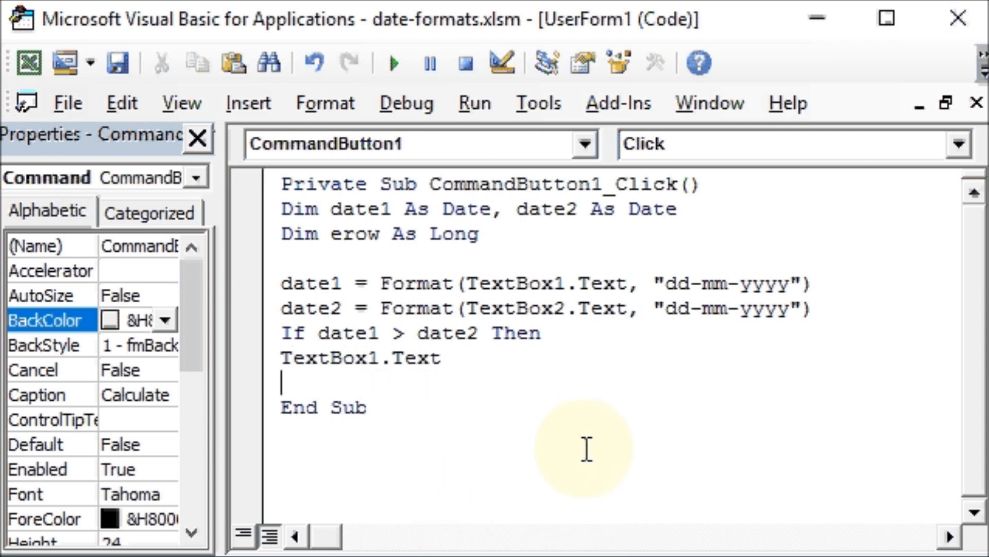
Step: Add MsgBox "The start date cannot be greater than the end date!", Exit Sub and End If
{"action": "type", "text": "msgbo"}
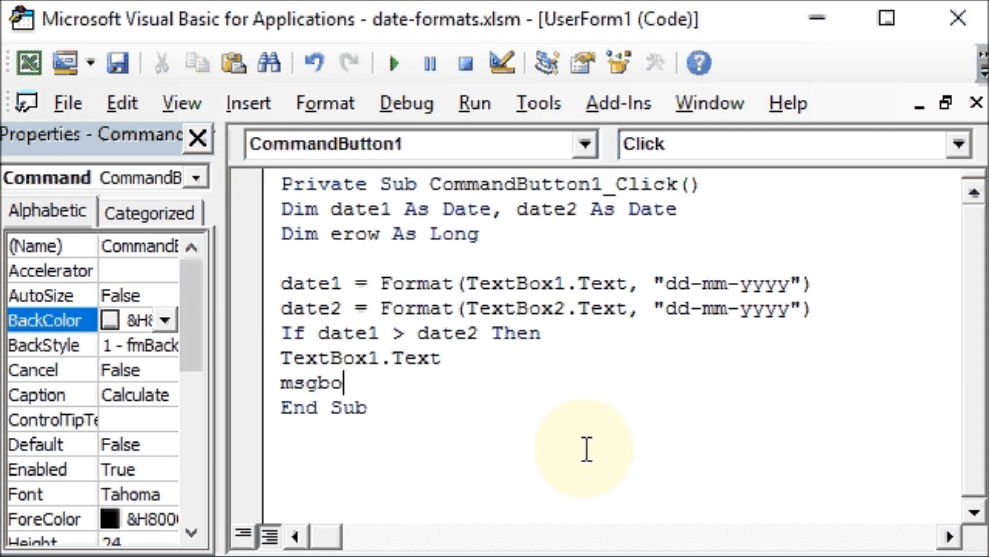
{"action": "type", "text": "x"}
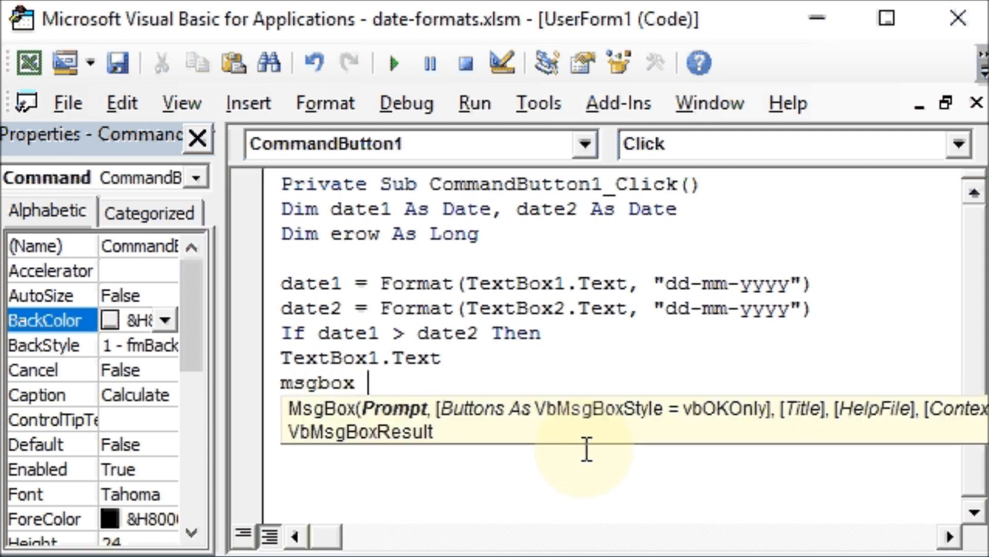
{"action": "type", "text": "\"The"}
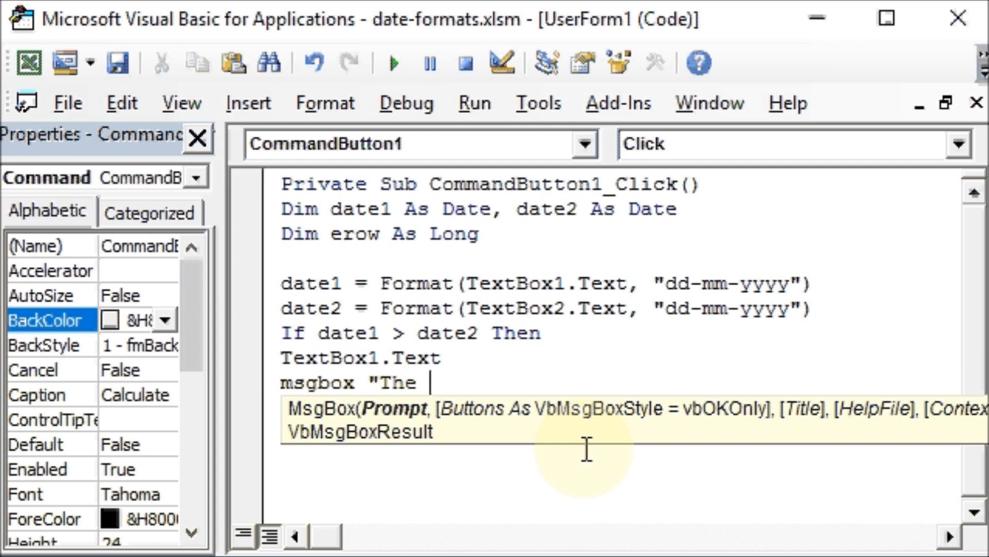
{"action": "type", "text": "start d"}
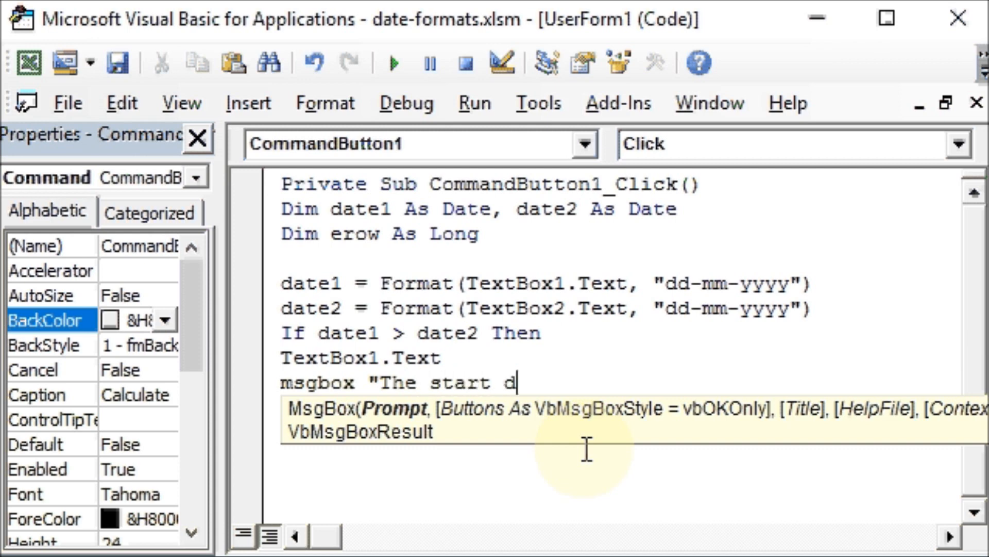
{"action": "type", "text": "ate"}
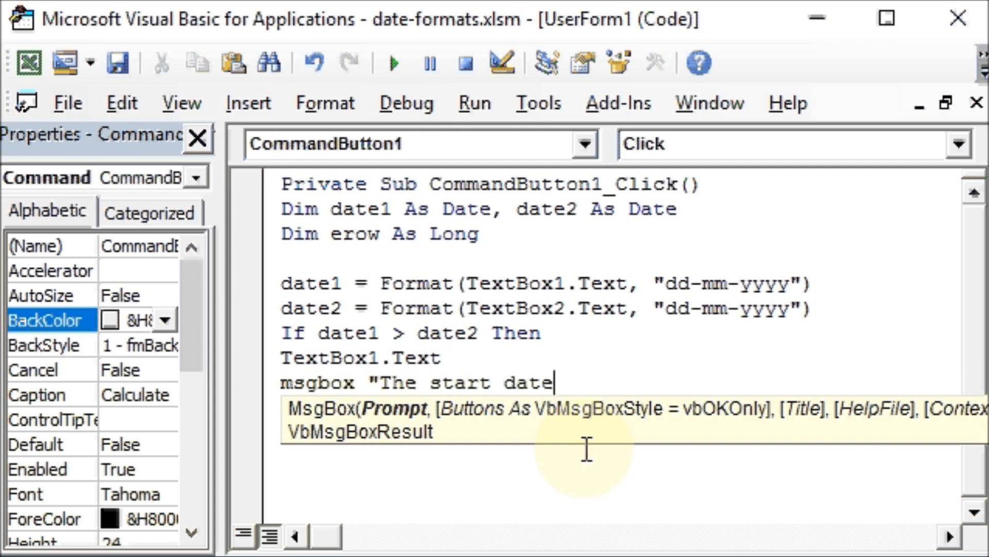
{"action": "type", "text": "cannot be greater"}
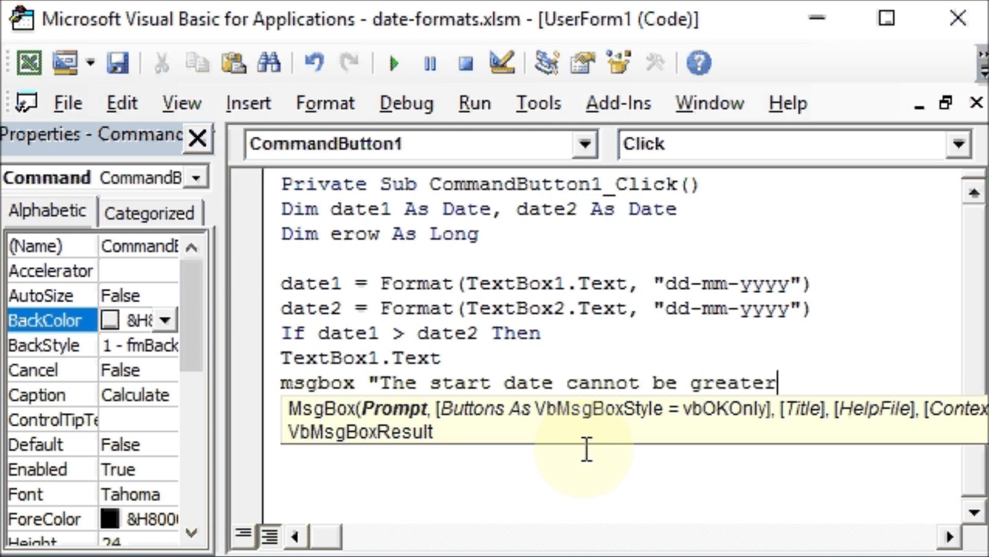
{"action": "type", "text": "than"}
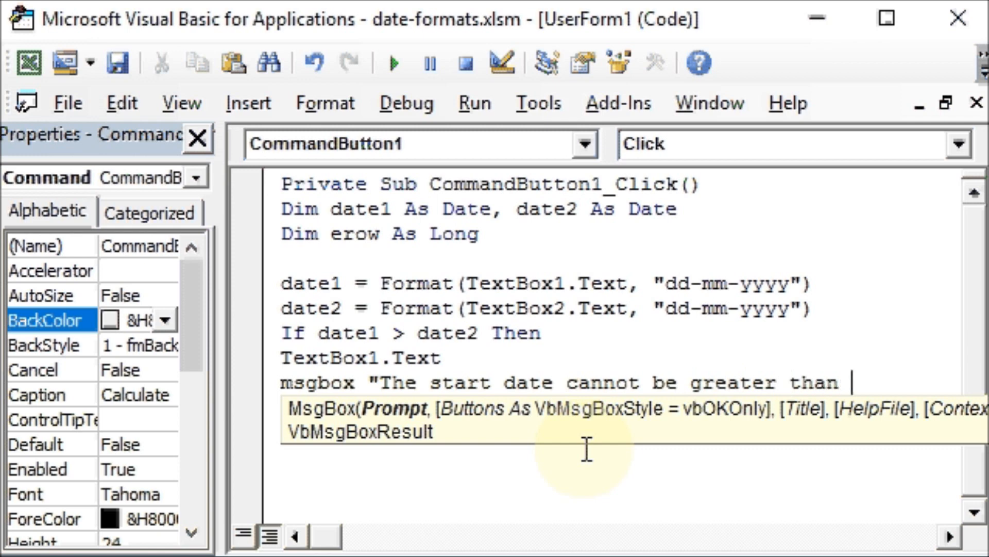
{"action": "type", "text": "the end dat"}
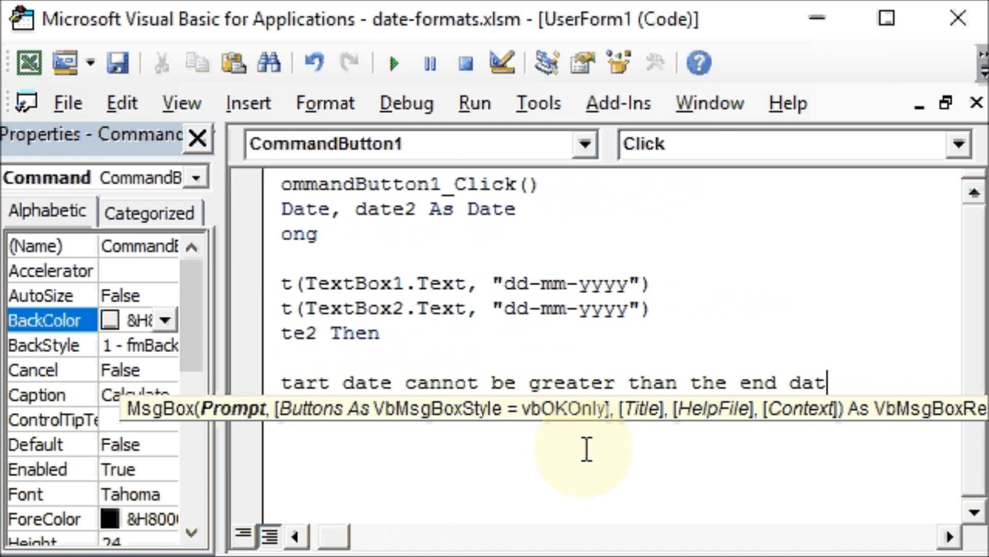
{"action": "type", "text": "e!"}
{"action": "left_click", "coordinate": [612, 358]}
{"action": "type", "text": "TextBox1.Text"}
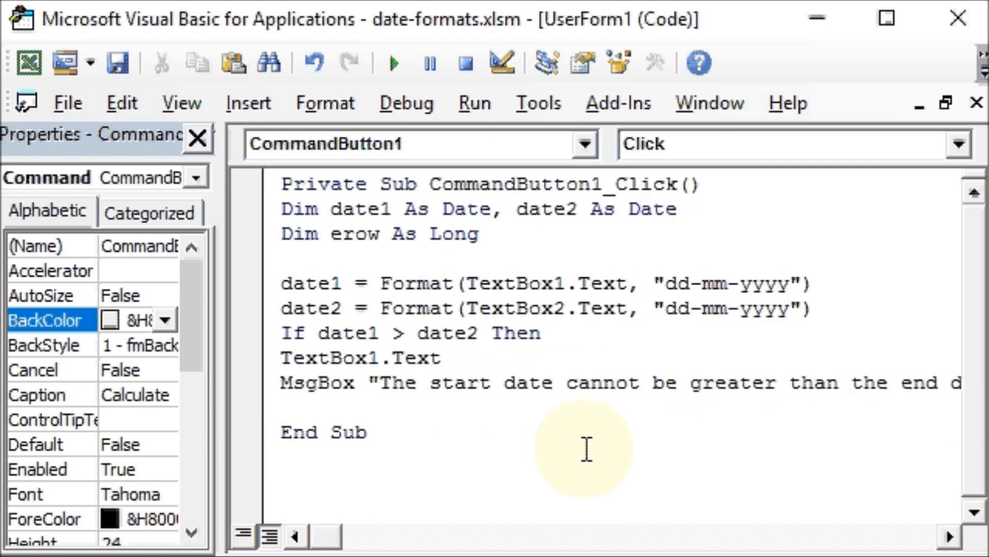
{"action": "type", "text": "e"}
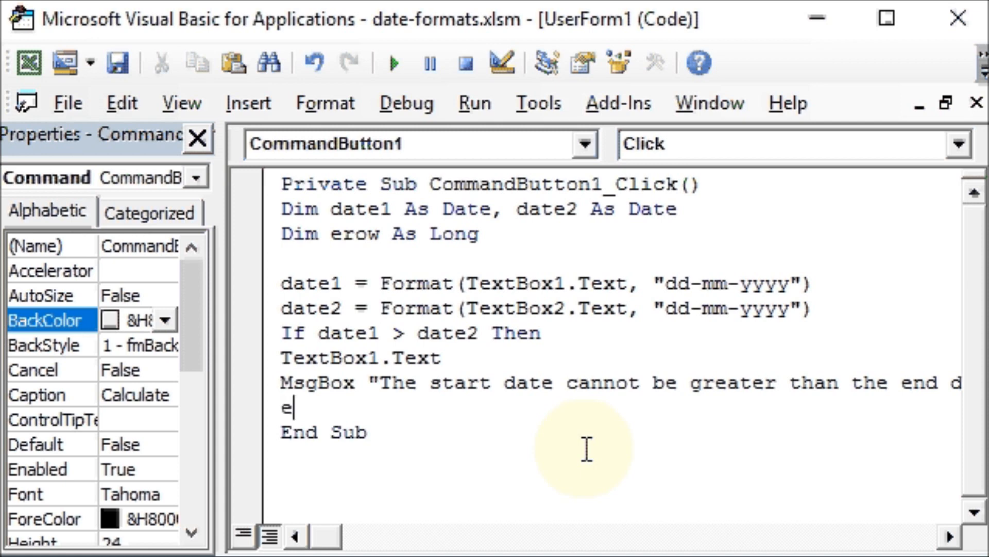
{"action": "type", "text": "xit Sub"}
{"action": "type", "text": "end"}
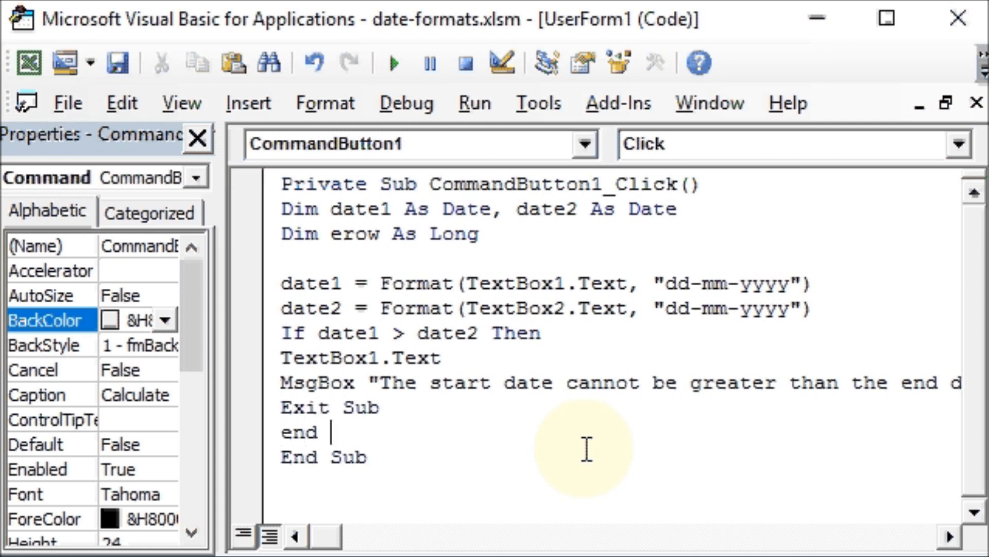
{"action": "type", "text": "if"}
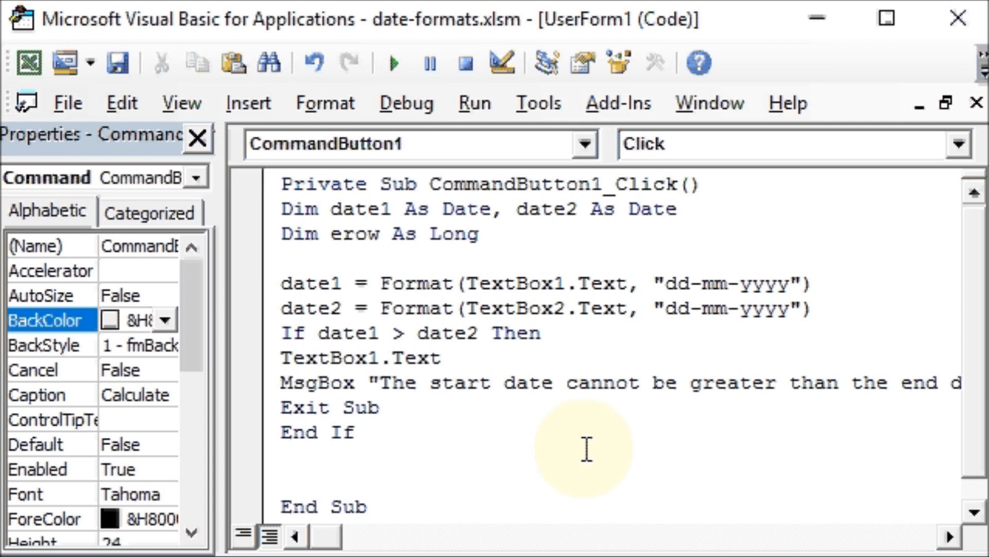
Step: Write TextBox3.Text = DateDiff("d", date1, date2) to show the days difference
{"action": "type", "text": "textb"}
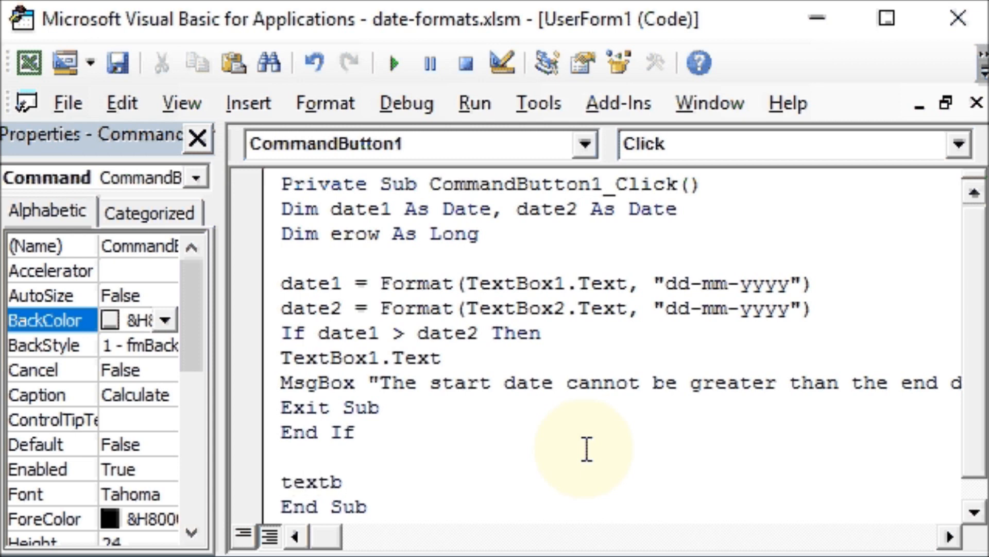
{"action": "type", "text": "ox3"}
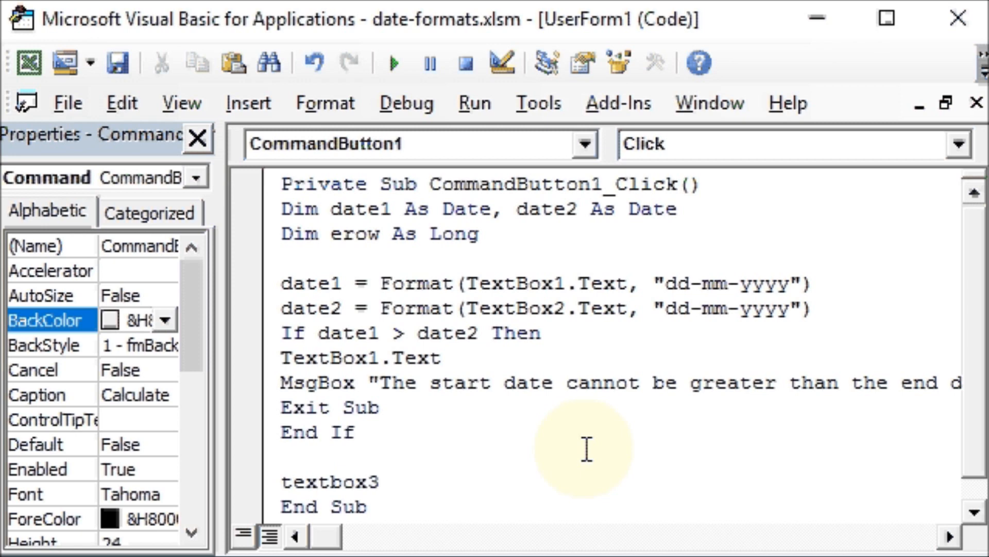
{"action": "type", "text": ".t"}
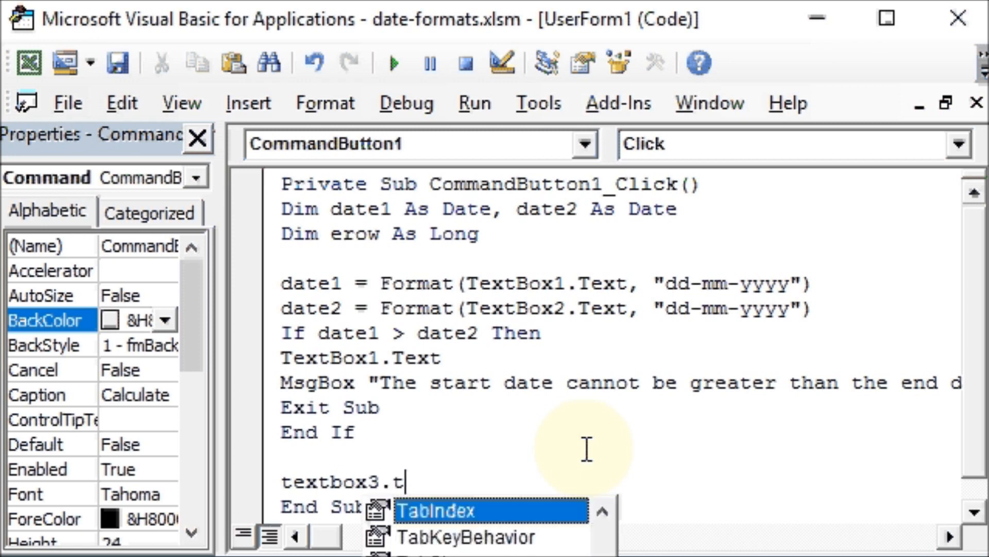
{"action": "type", "text": "ext"}
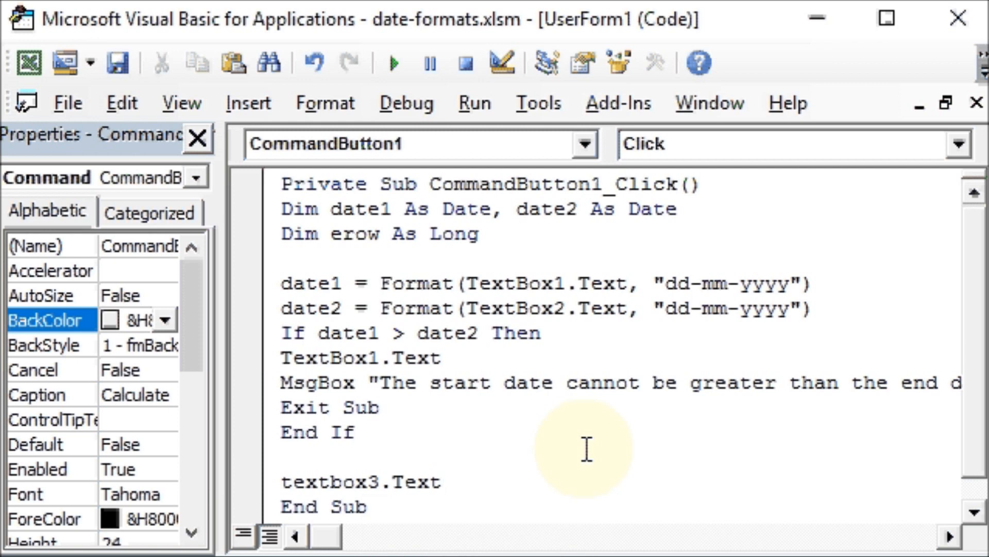
{"action": "type", "text": "=d"}
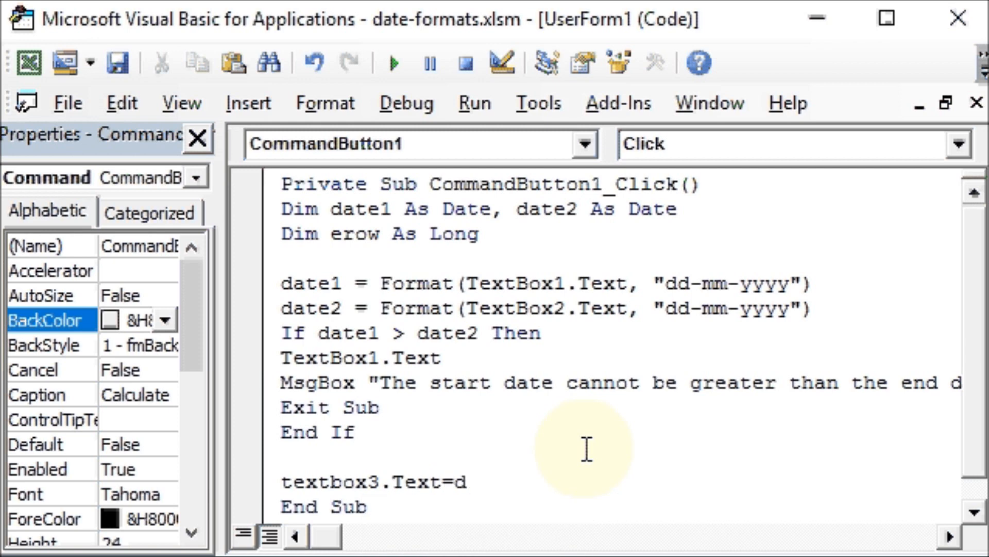
{"action": "key", "text": "Backspace"}
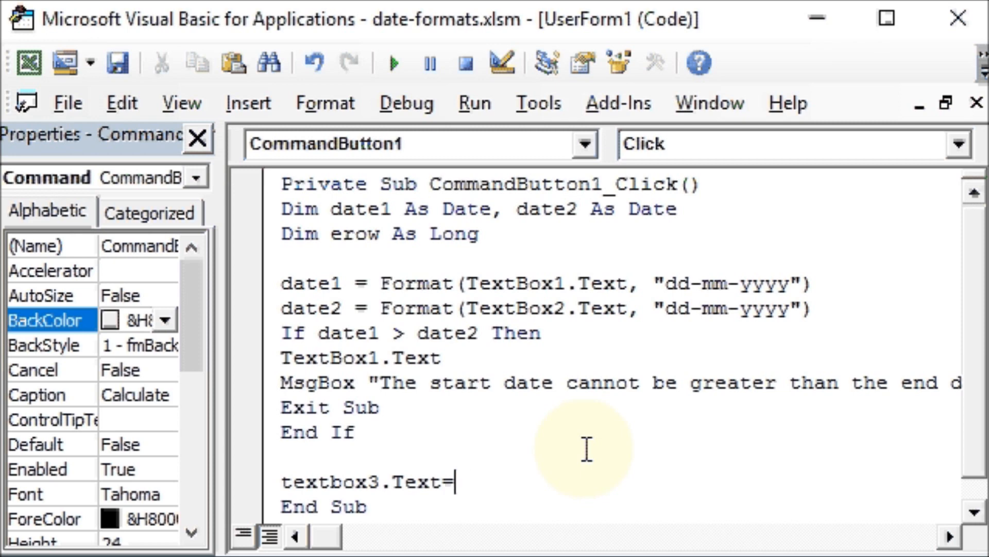
{"action": "type", "text": "Date"}
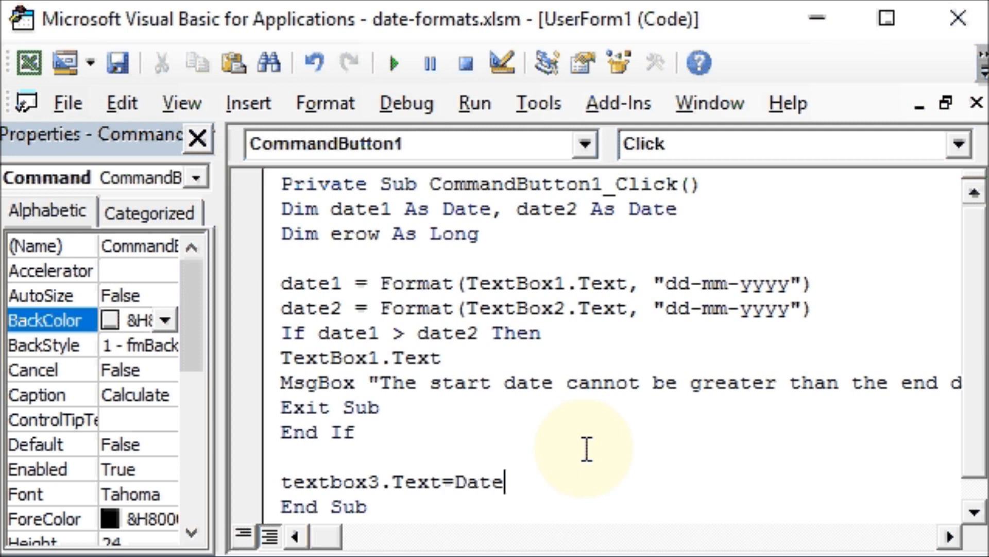
{"action": "type", "text": "Diff"}
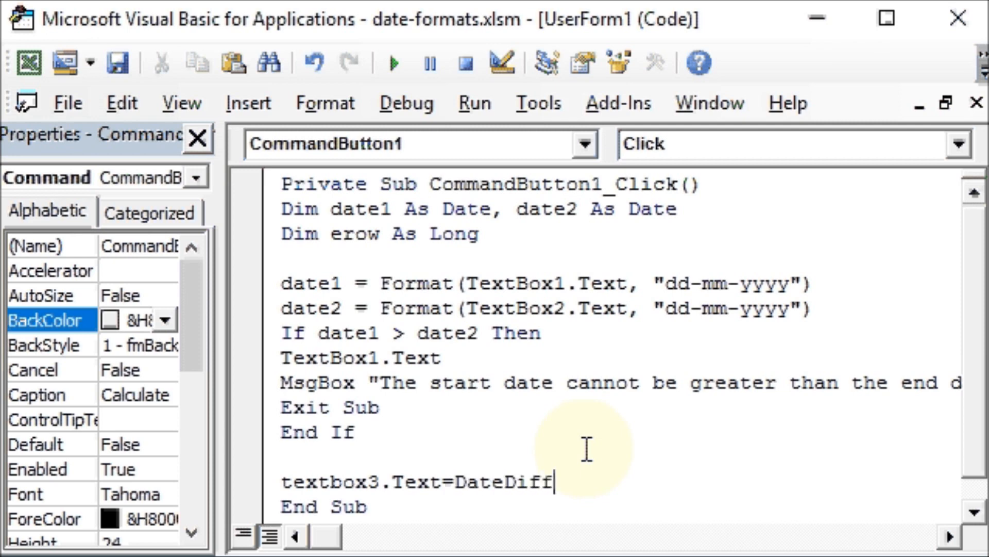
{"action": "type", "text": "(\"d"}
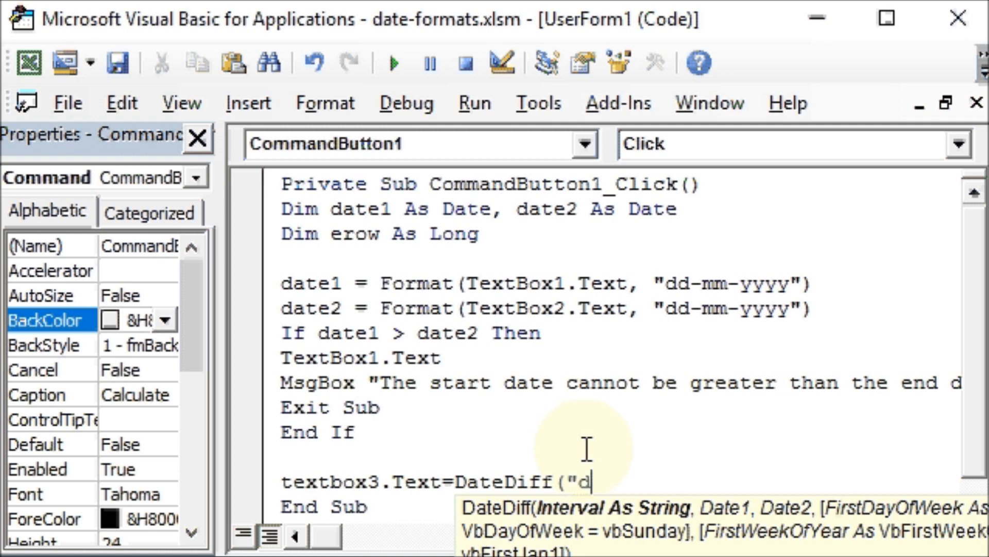
{"action": "type", "text": "\","}
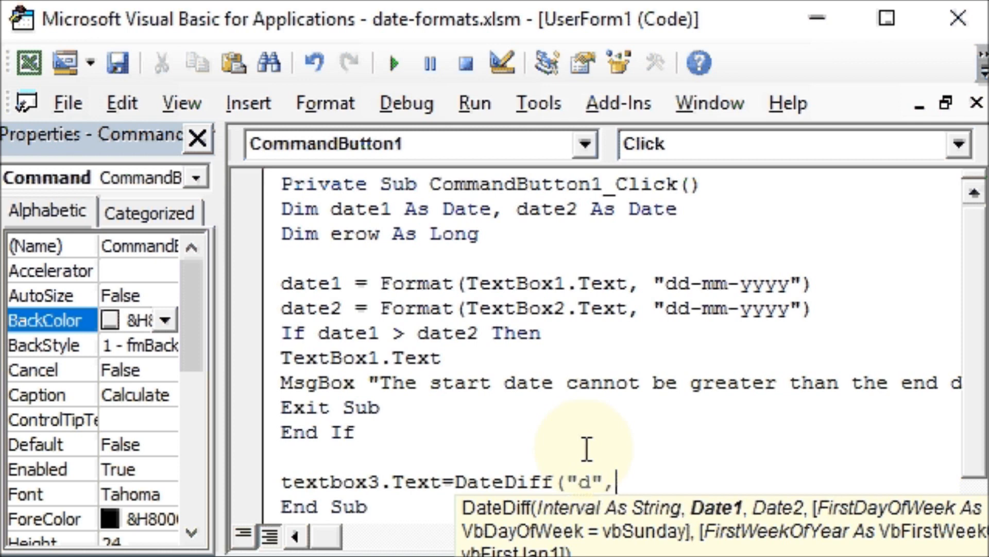
{"action": "type", "text": "date"}
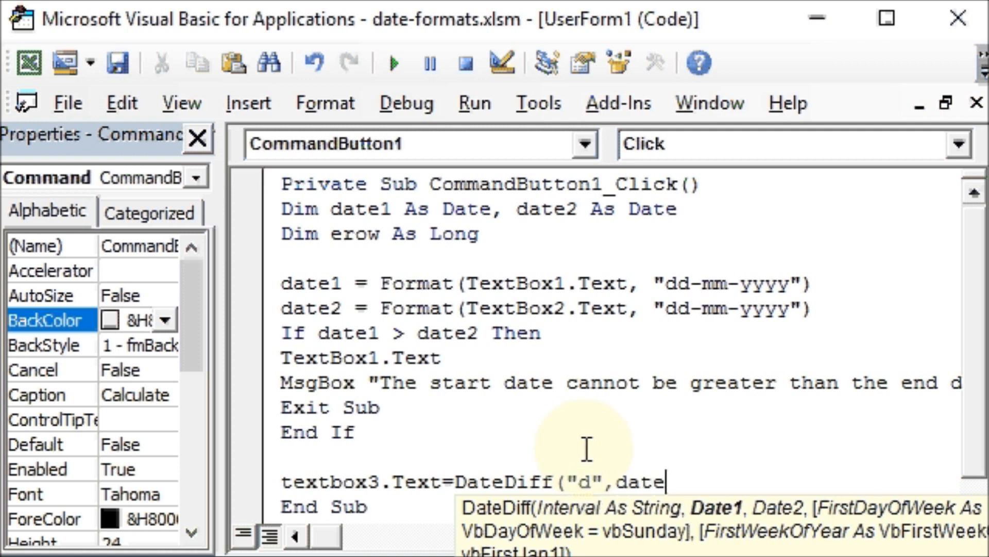
{"action": "type", "text": "1,"}
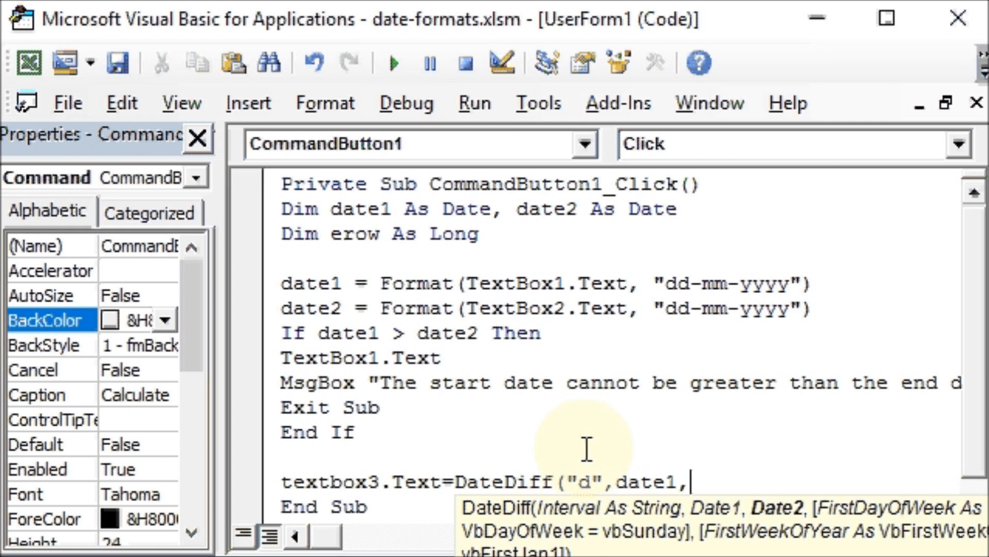
{"action": "type", "text": "date2"}
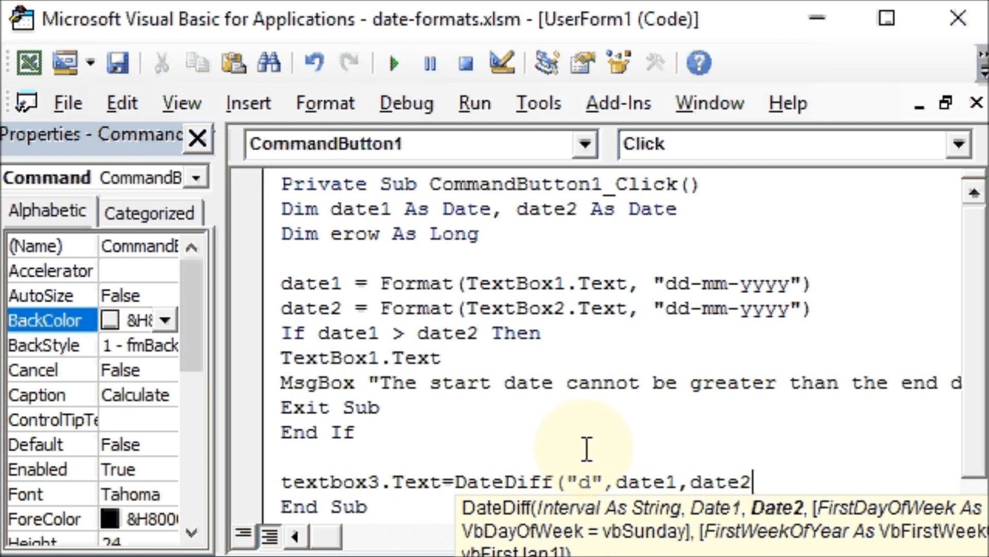
{"action": "type", "text": ")"}
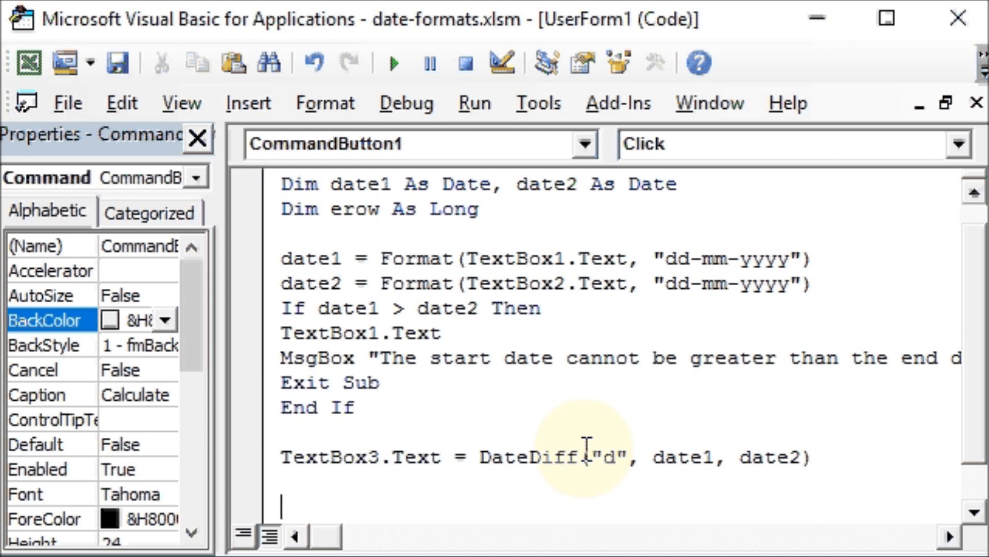
Step: Write erow = Sheet1.Cells(Rows.Count, 1).End(xlUp).Offset(1, 0).Row for the next empty row
{"action": "type", "text": "erow"}
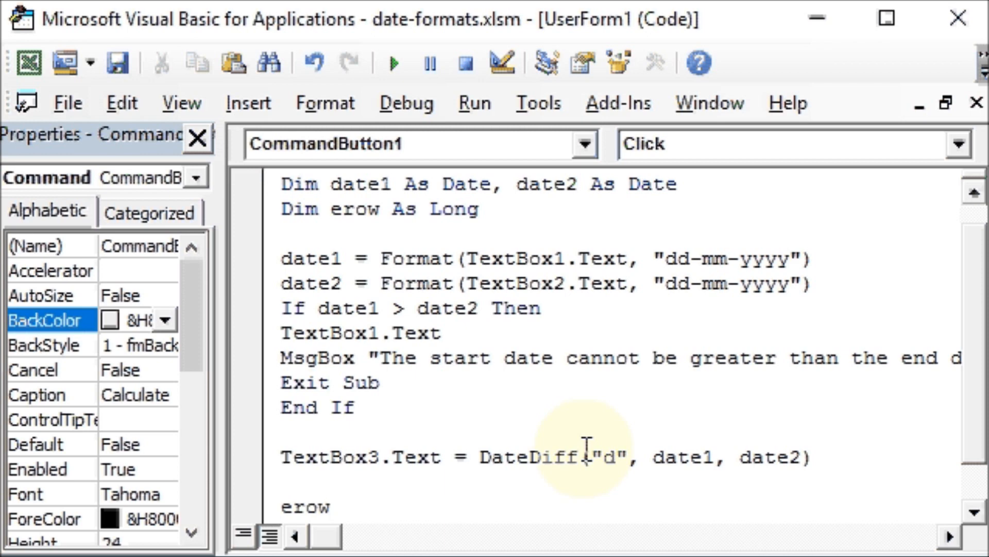
{"action": "type", "text": "=sheet"}
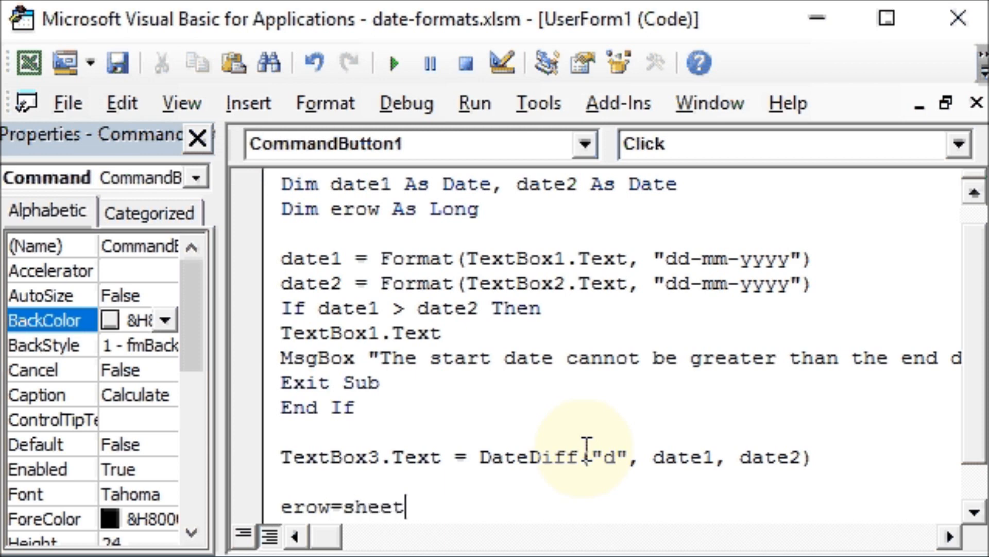
{"action": "type", "text": "1."}
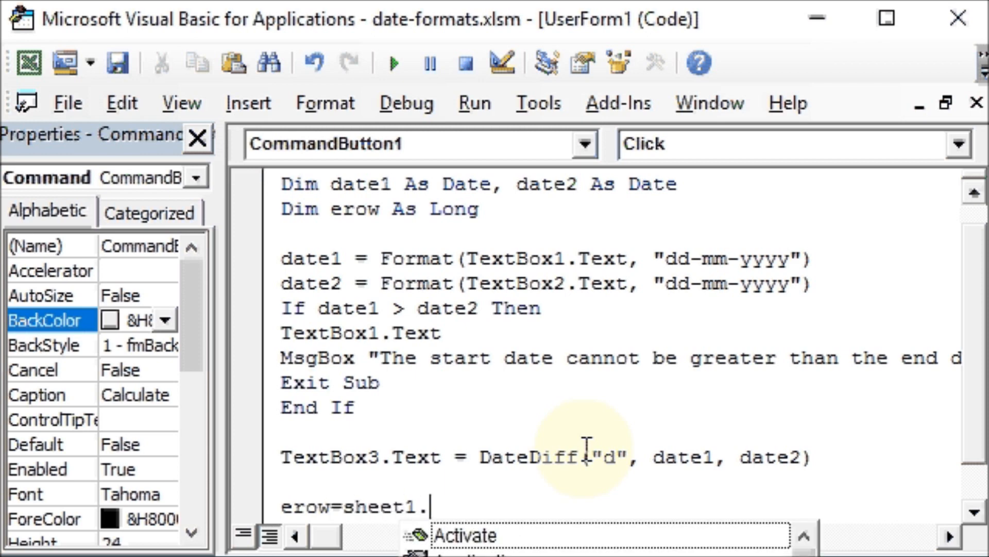
{"action": "type", "text": "Cells(ro"}
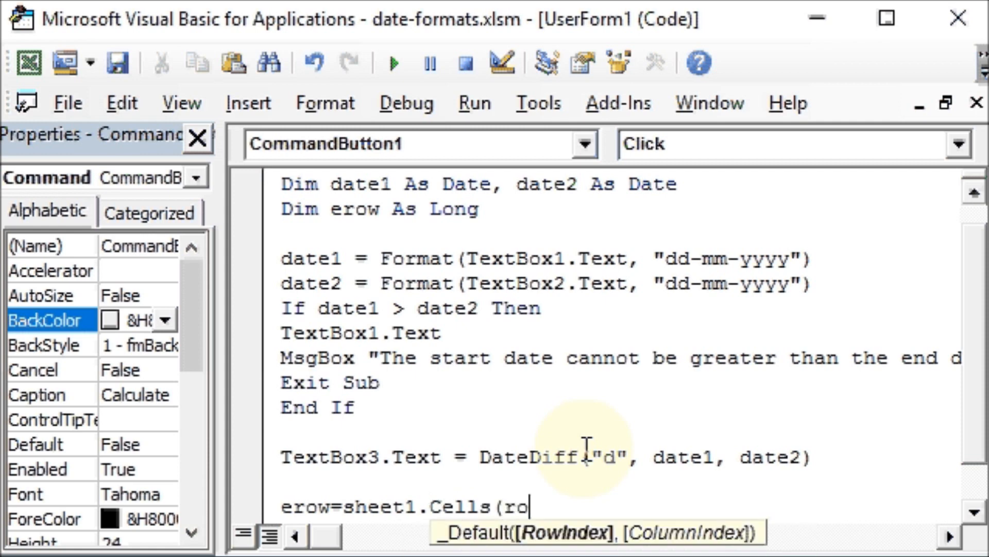
{"action": "type", "text": "ws.count,1"}
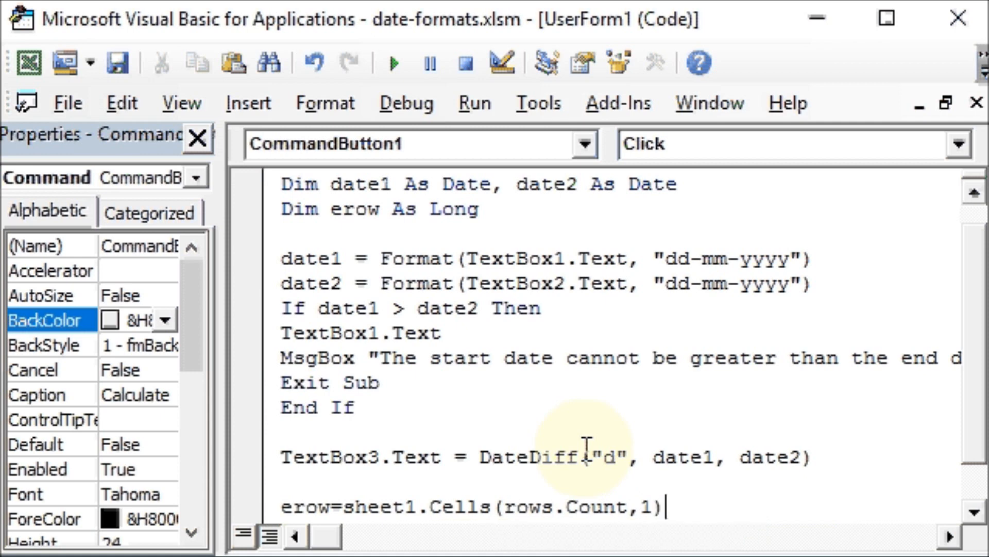
{"action": "type", "text": ".end"}
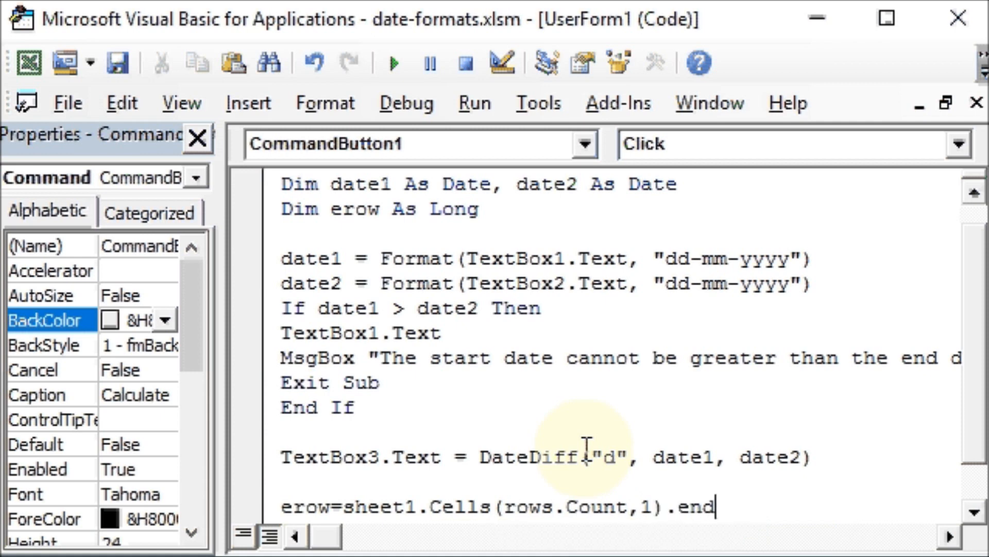
{"action": "type", "text": "(x"}
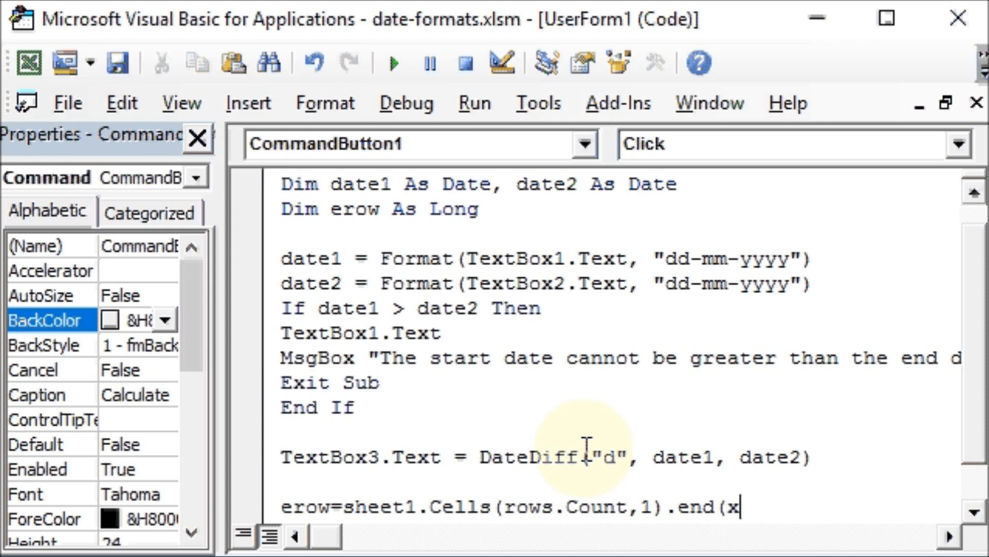
{"action": "type", "text": "lu"}
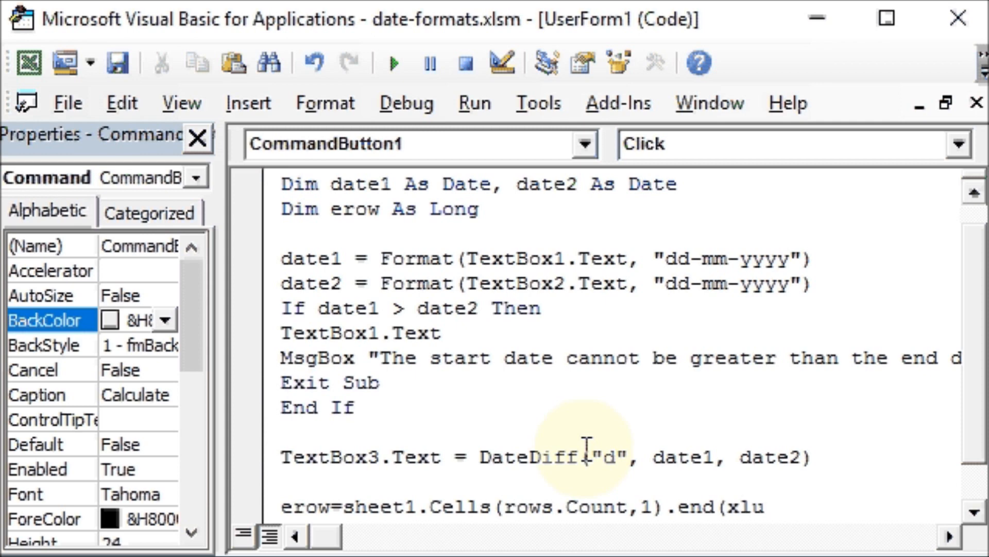
{"action": "type", "text": "p)"}
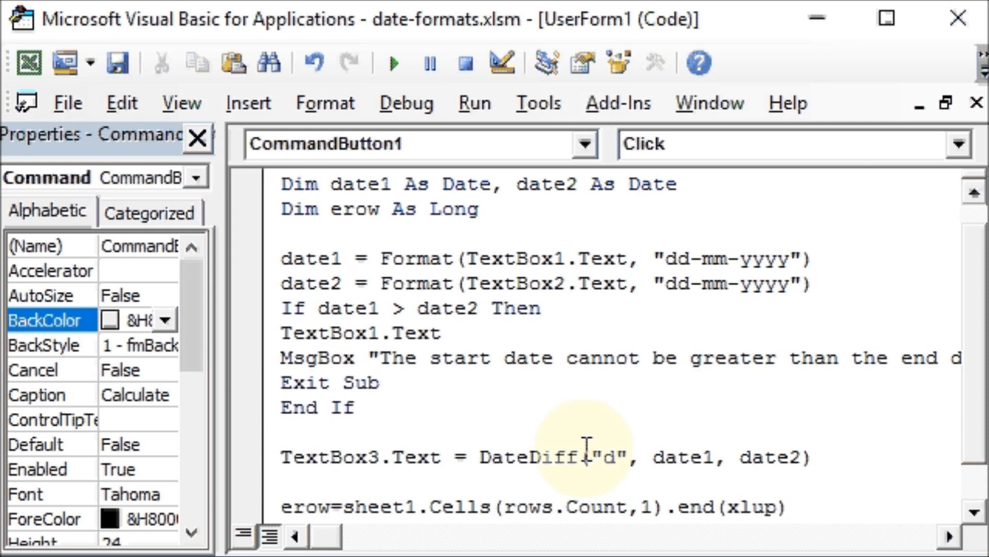
{"action": "type", "text": "."}
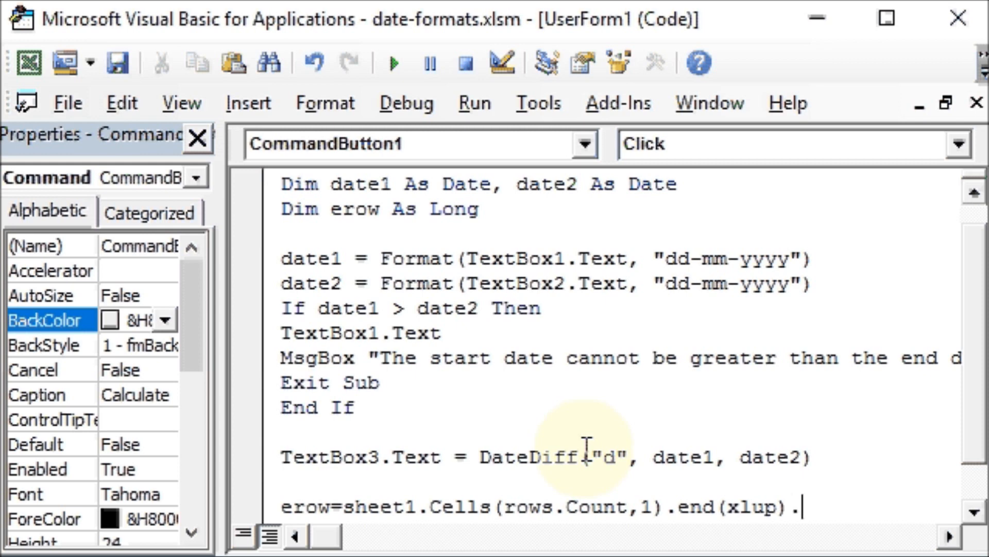
{"action": "type", "text": "offset"}
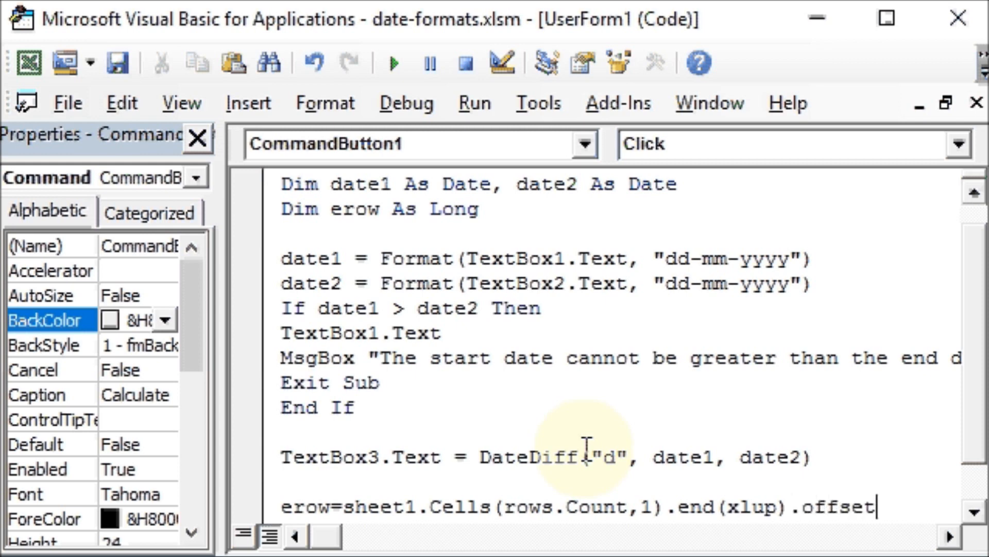
{"action": "type", "text": "(1"}
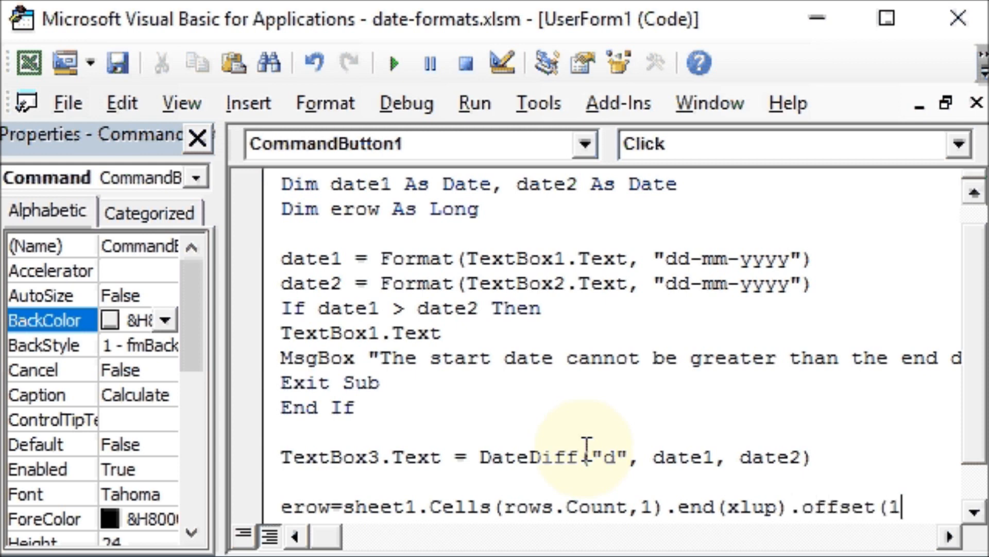
{"action": "type", "text": ",0)"}
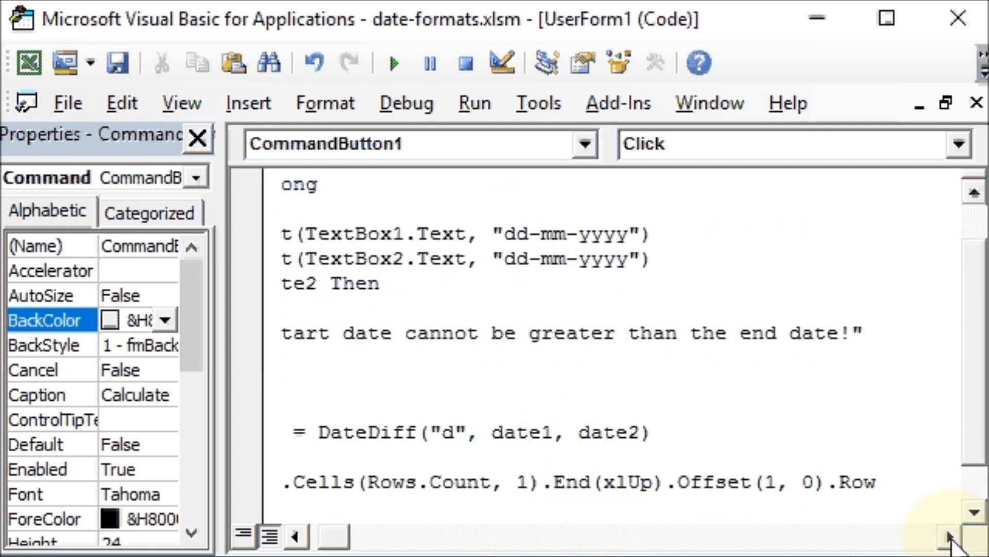
{"action": "left_click", "coordinate": [293, 536]}
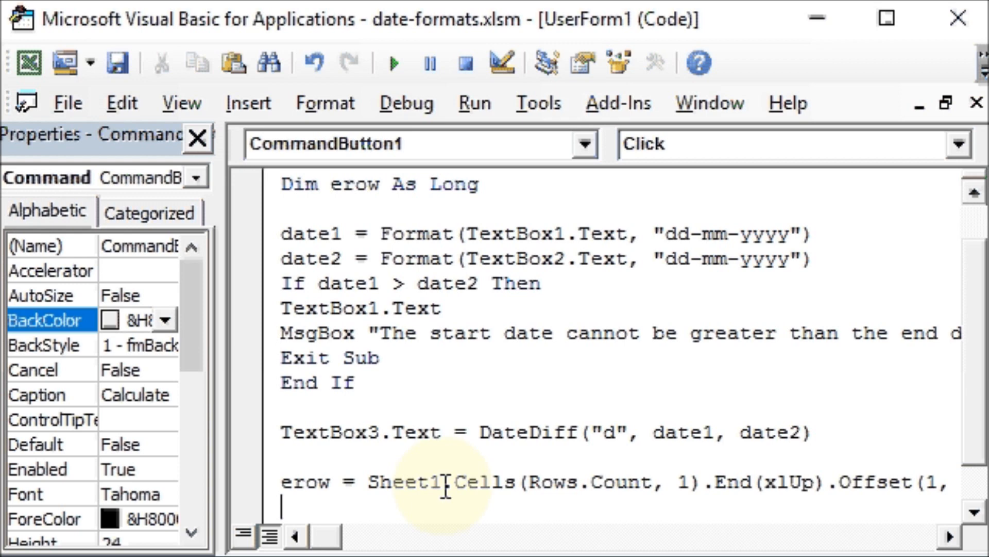
Step: Write Cells(erow, 1) = date1 to store the start date
{"action": "type", "text": "cell"}
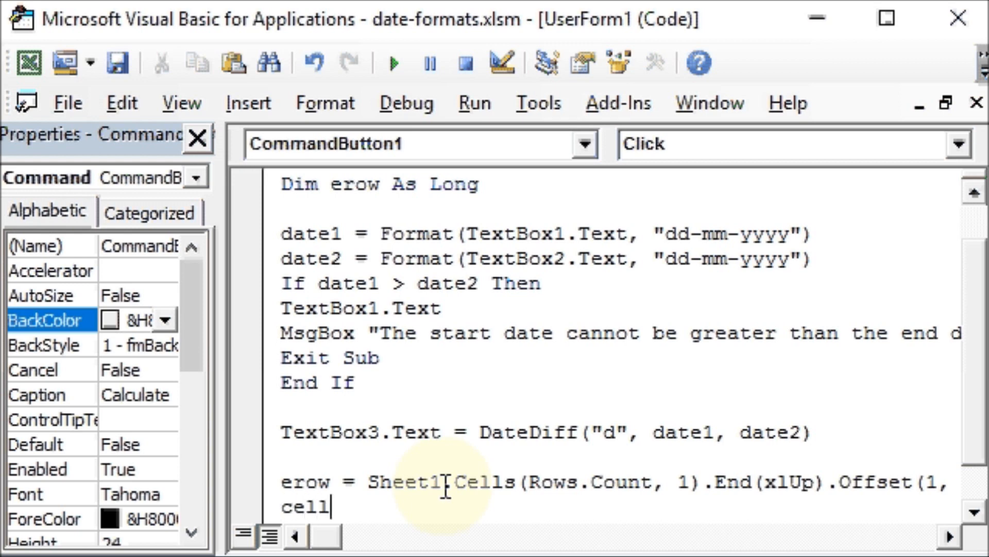
{"action": "type", "text": "s(e"}
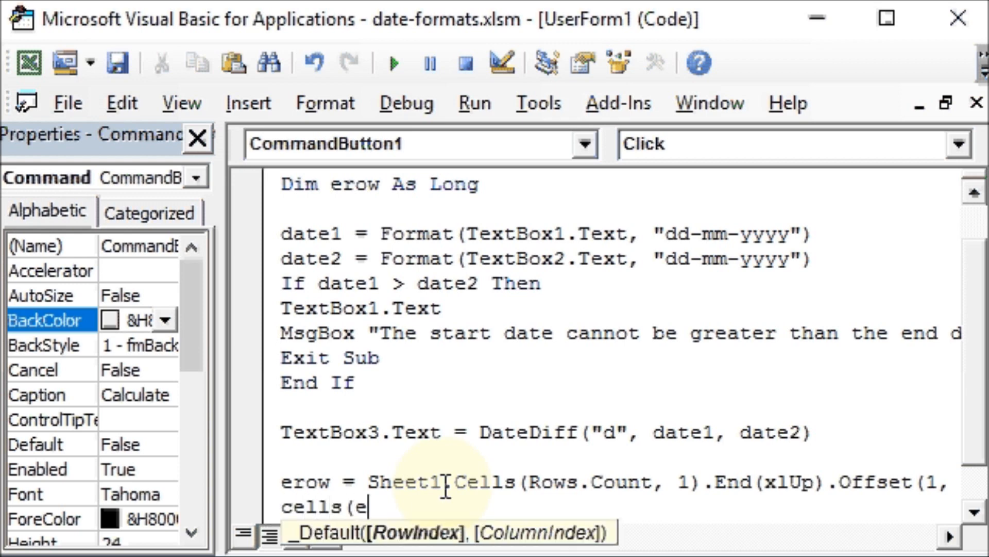
{"action": "type", "text": "row,1"}
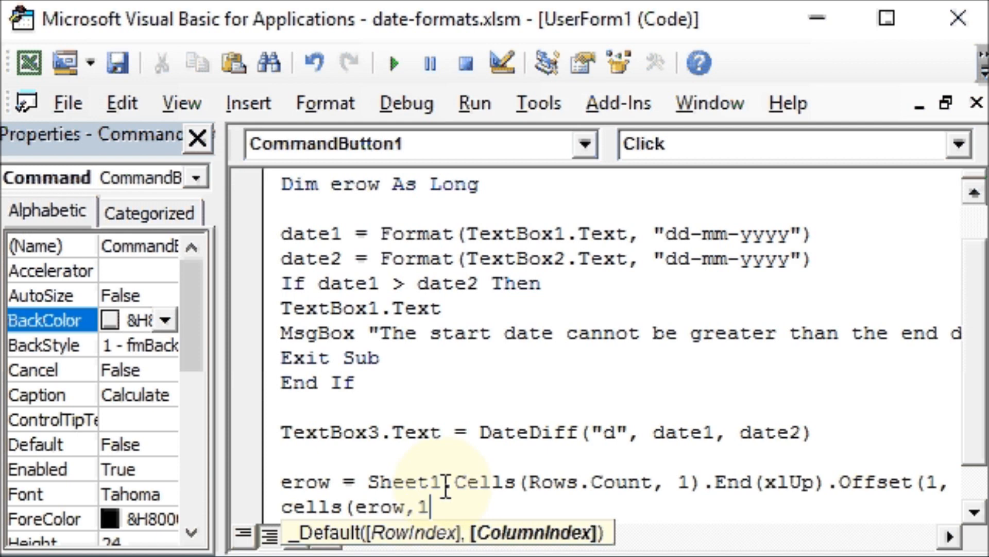
{"action": "type", "text": ")"}
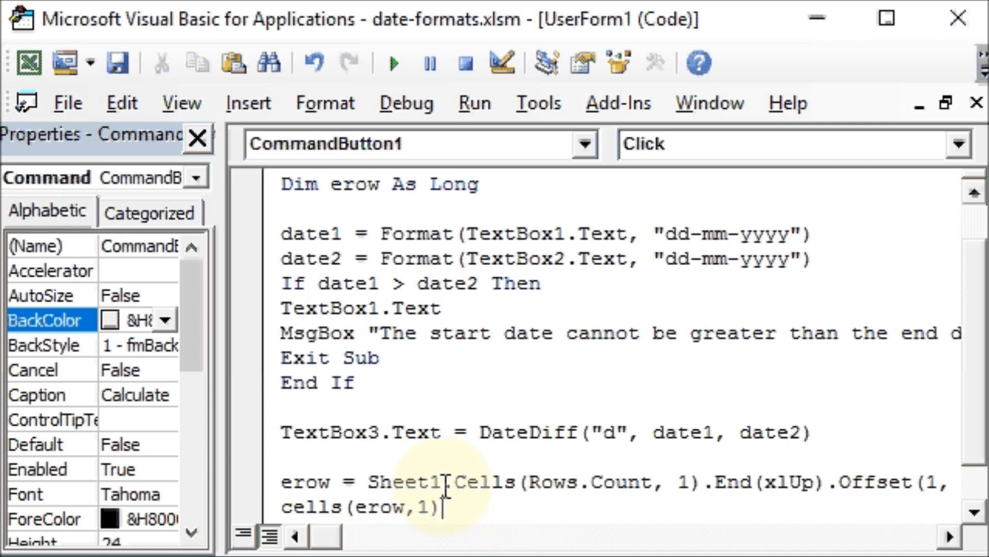
{"action": "type", "text": "="}
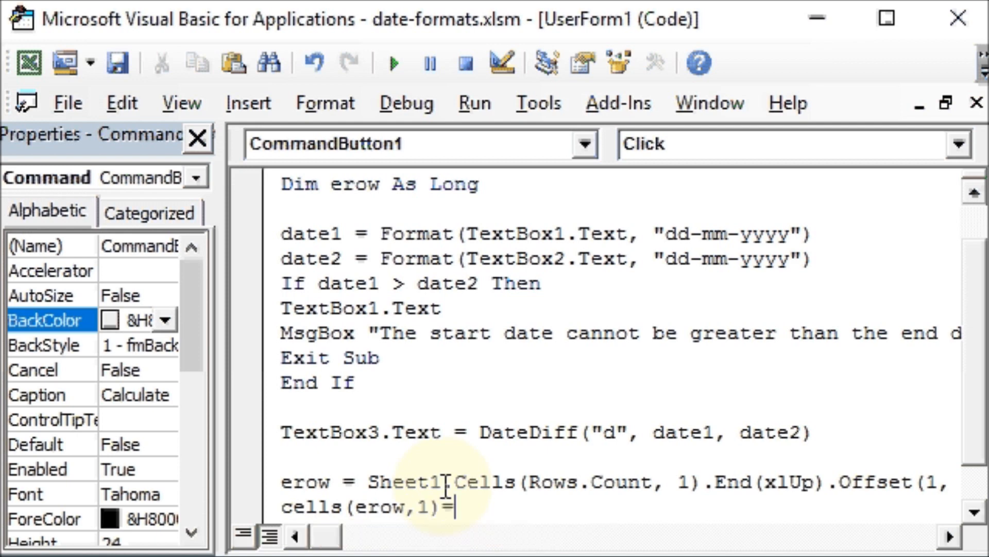
{"action": "type", "text": "date1"}
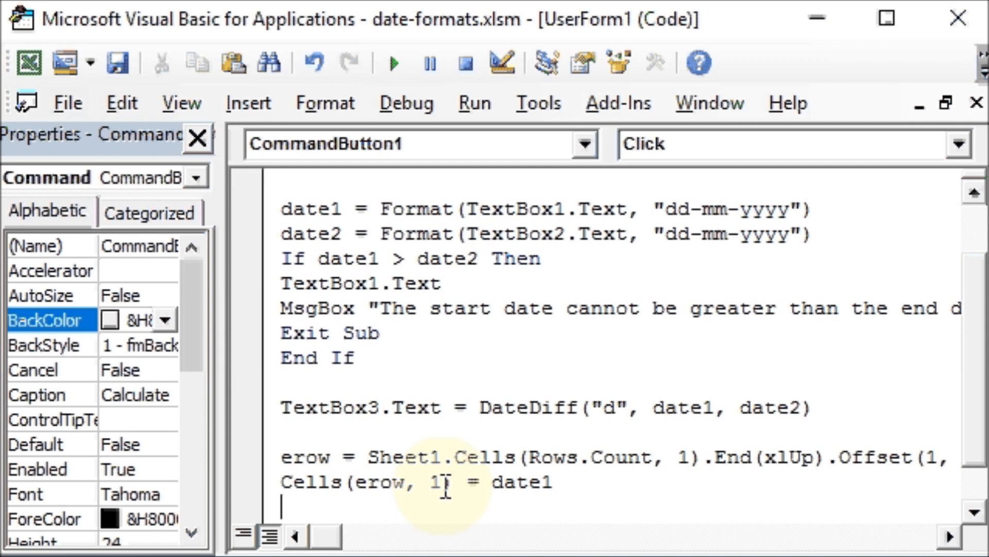
Step: Reformat it with Cells(erow, 1) = Format(Cells(erow, 1), "Long Date")
{"action": "type", "text": "ce"}
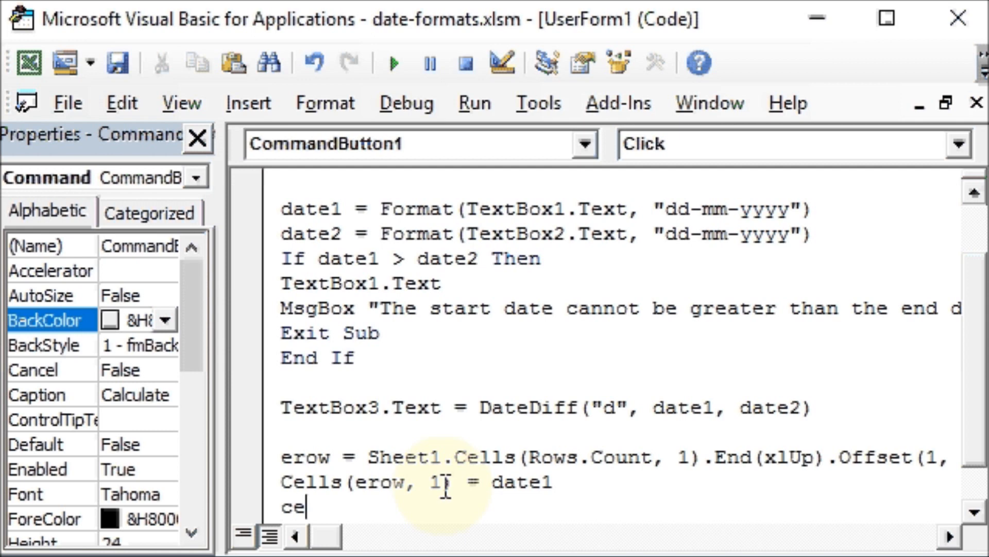
{"action": "type", "text": "lls"}
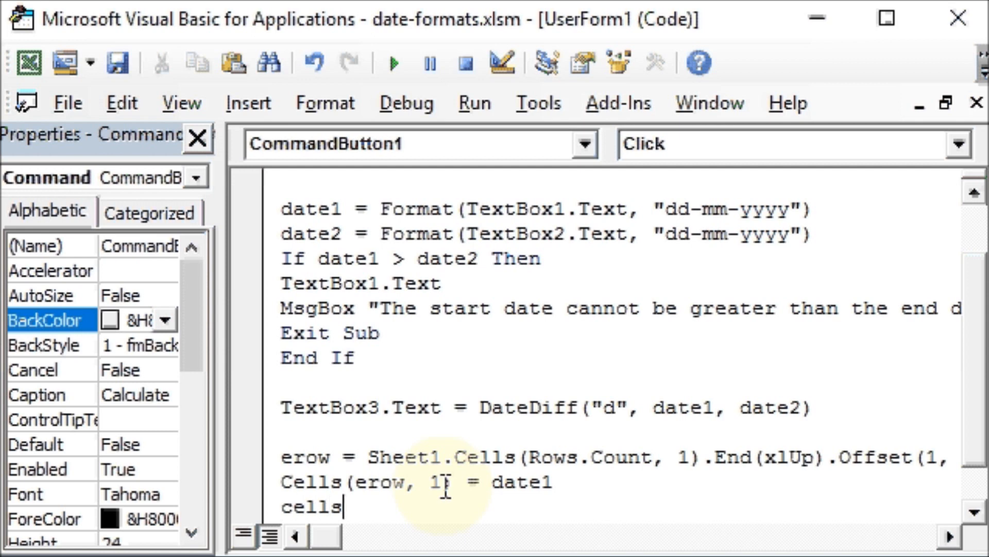
{"action": "type", "text": "(er"}
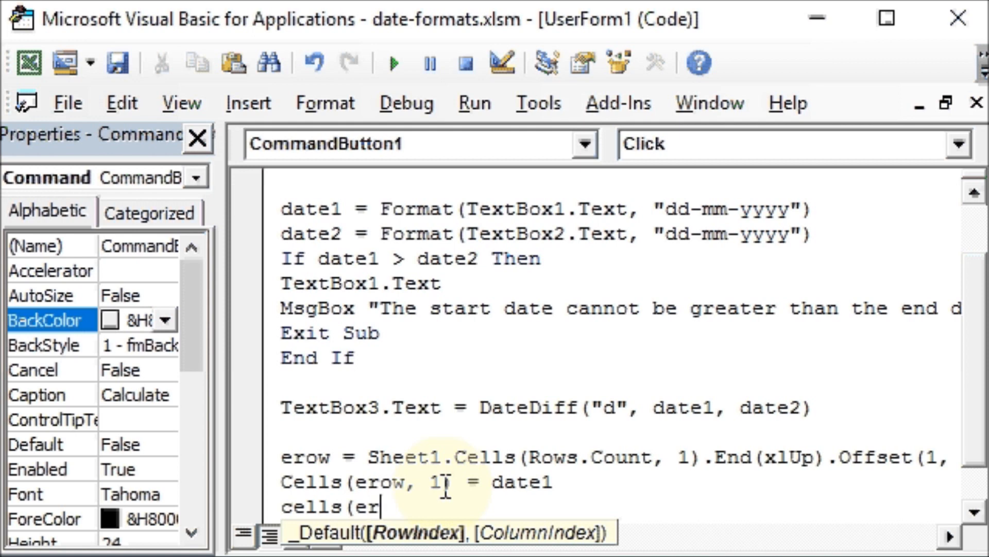
{"action": "type", "text": "ow,1"}
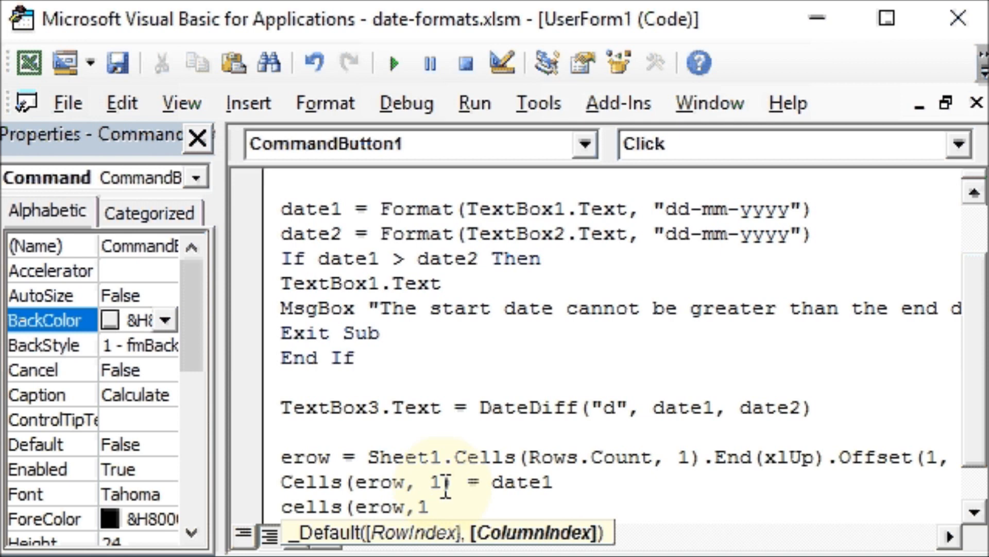
{"action": "type", "text": ")"}
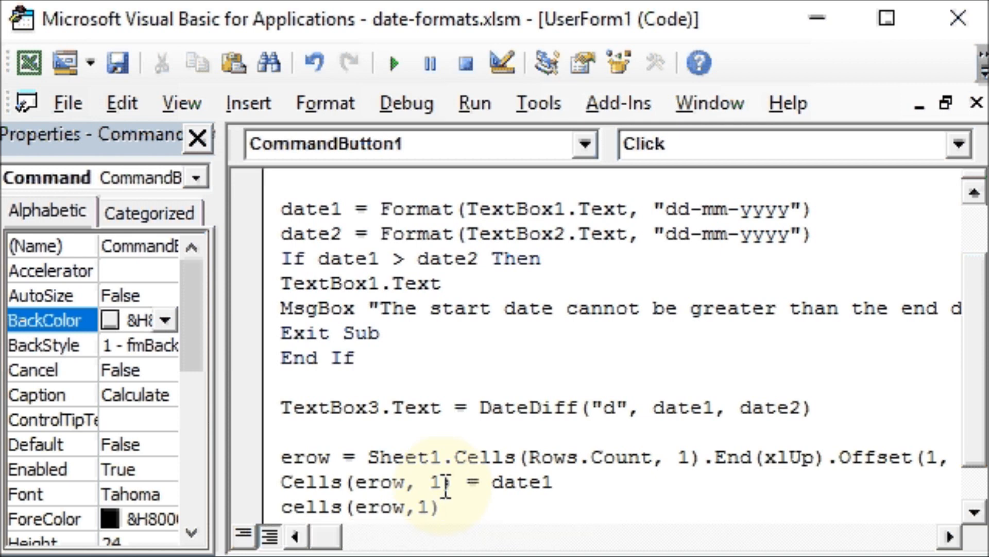
{"action": "type", "text": "=fo"}
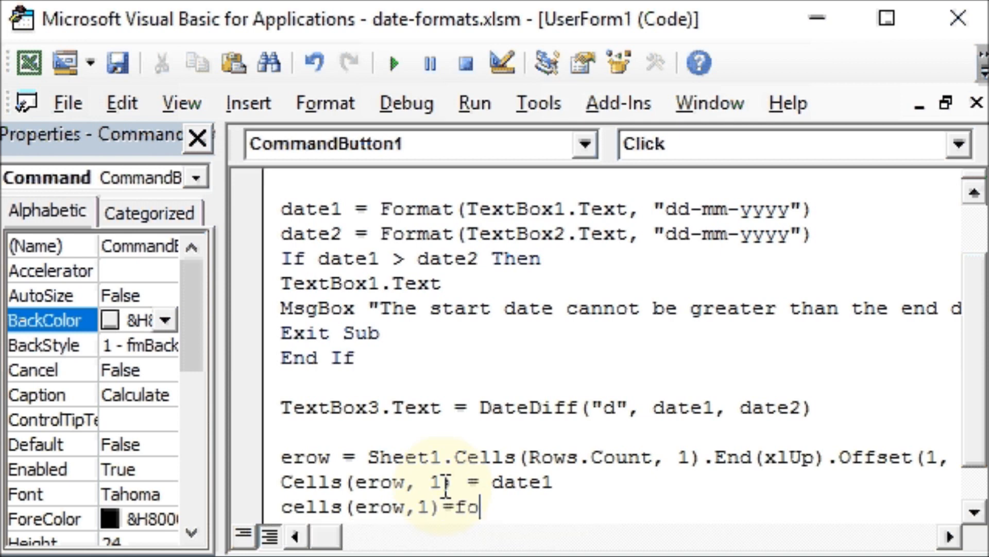
{"action": "type", "text": "rmat"}
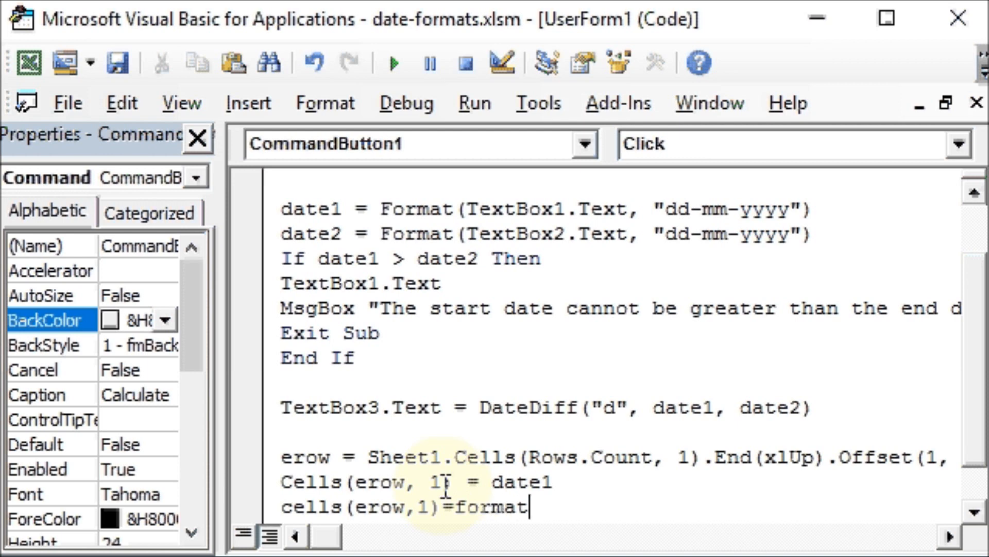
{"action": "type", "text": "("}
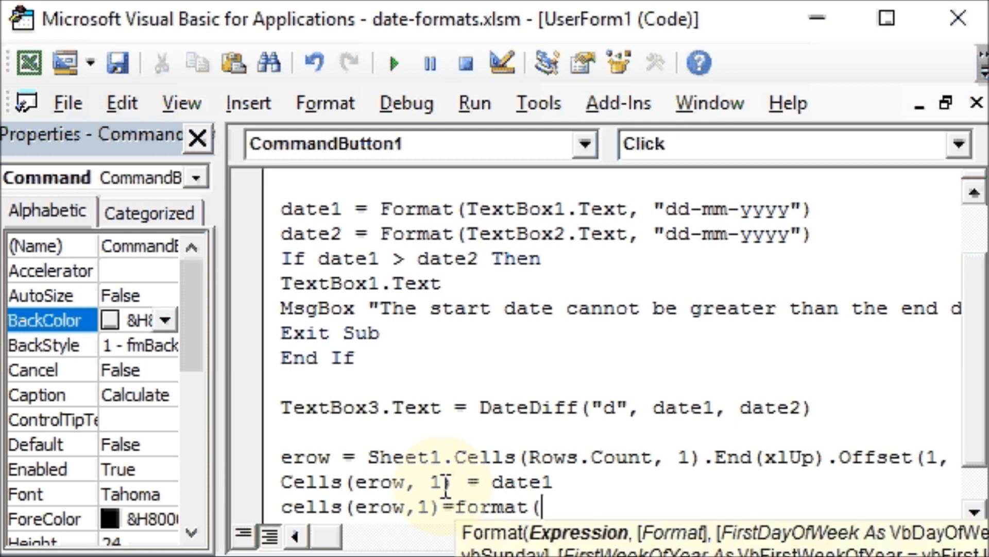
{"action": "type", "text": "cells(erow,1),"}
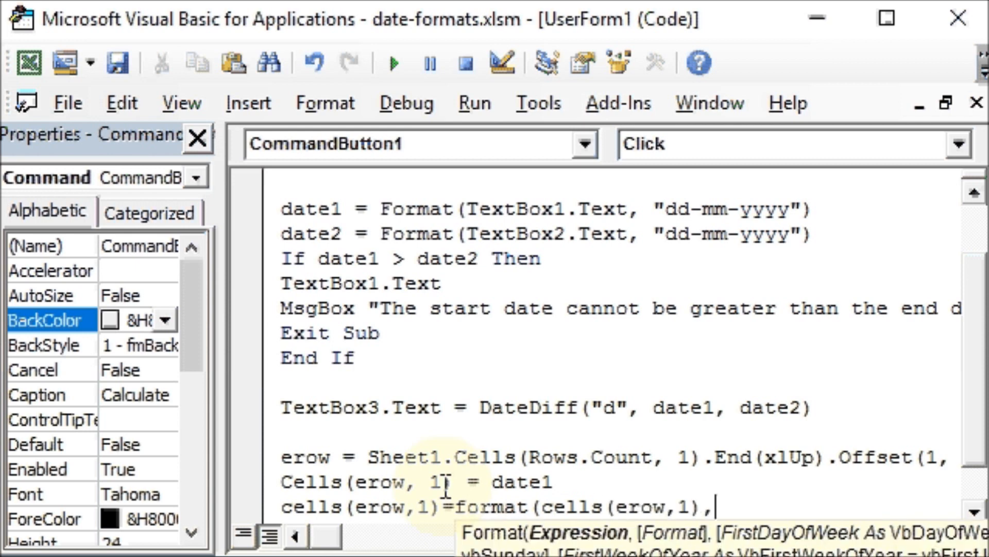
{"action": "type", "text": "\""}
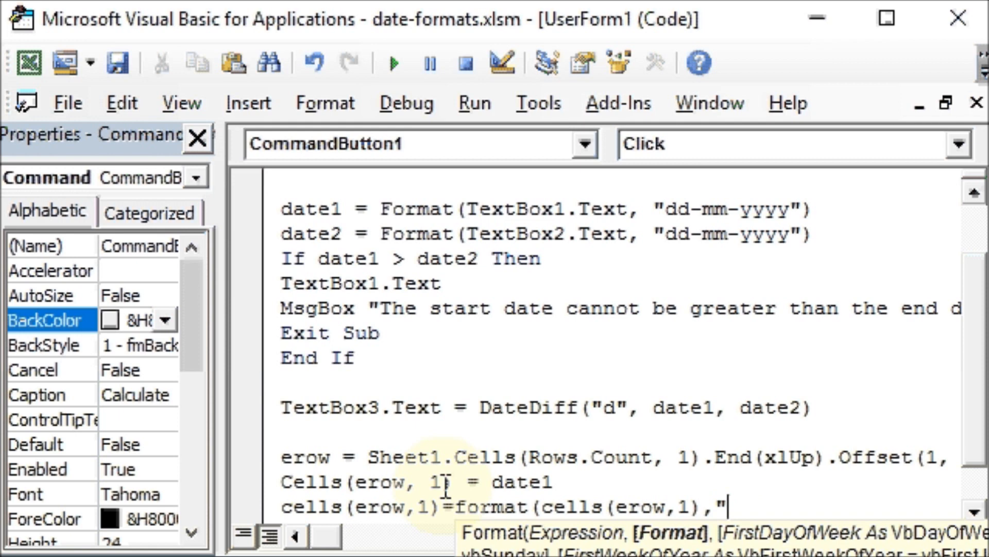
{"action": "type", "text": "Long"}
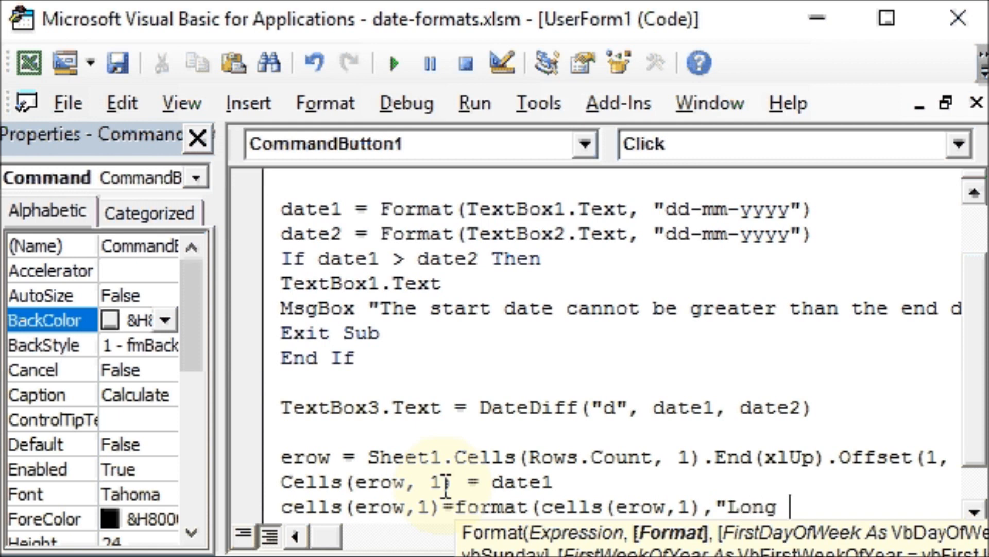
{"action": "type", "text": "Date\""}
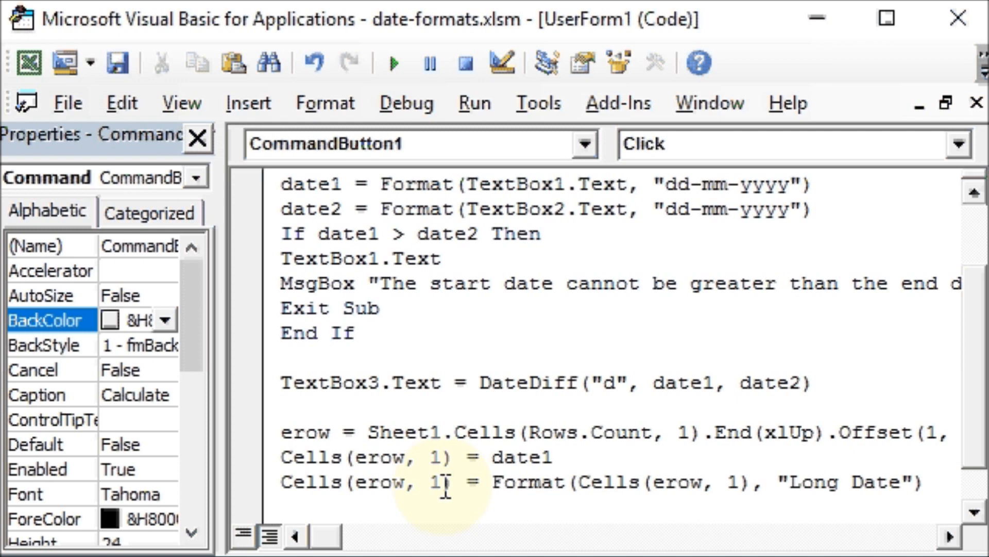
Step: Write Cells(erow, 2) = date2 to store the end date
{"action": "type", "text": "cells"}
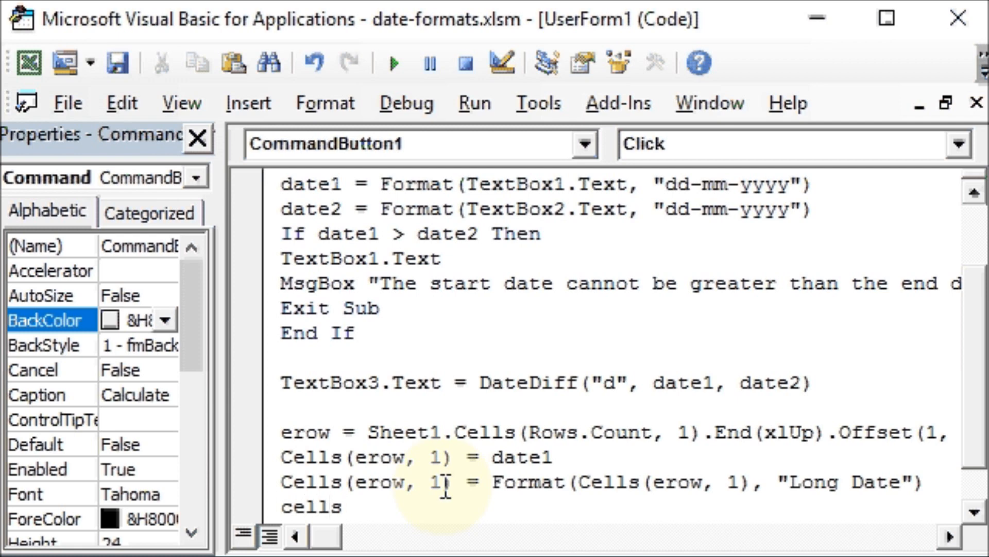
{"action": "type", "text": "("}
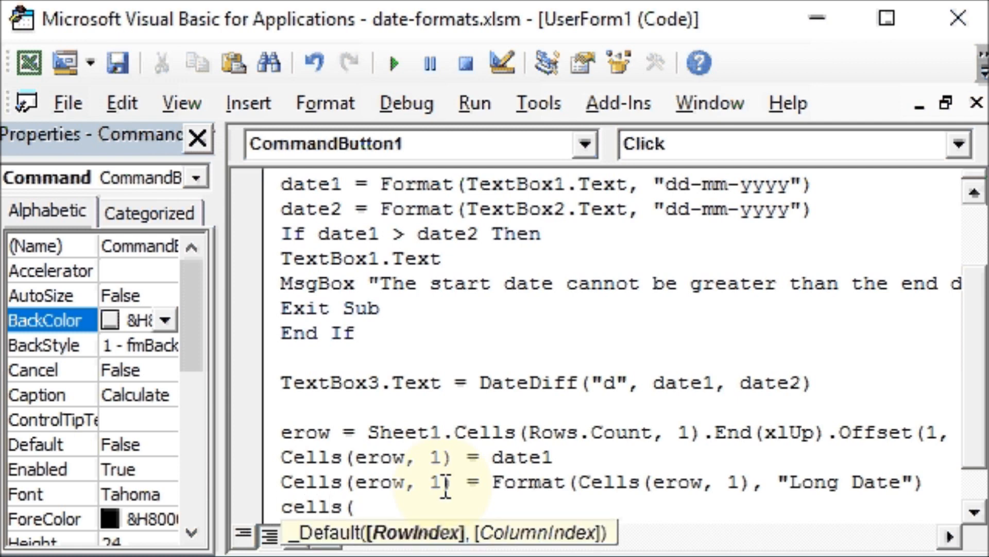
{"action": "type", "text": "erow"}
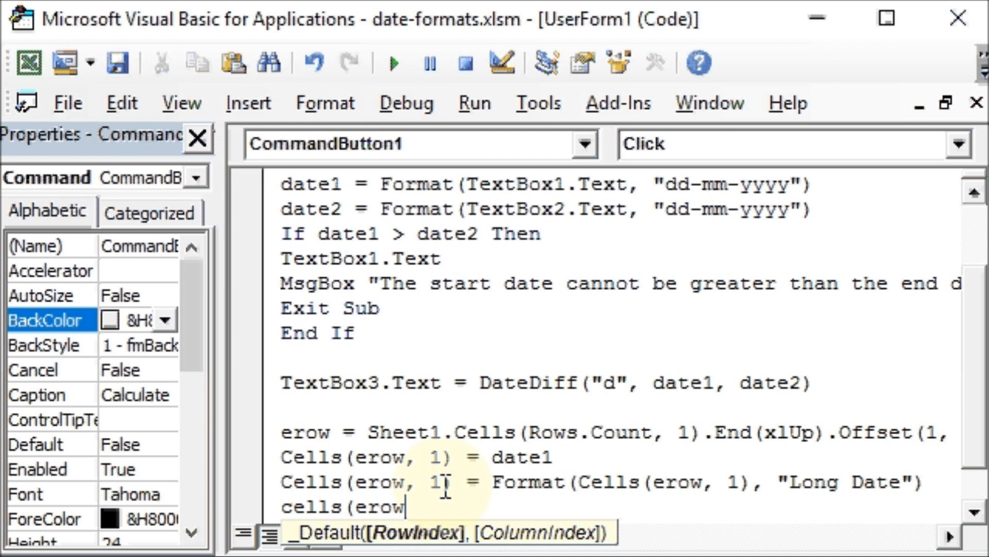
{"action": "type", "text": ", 2"}
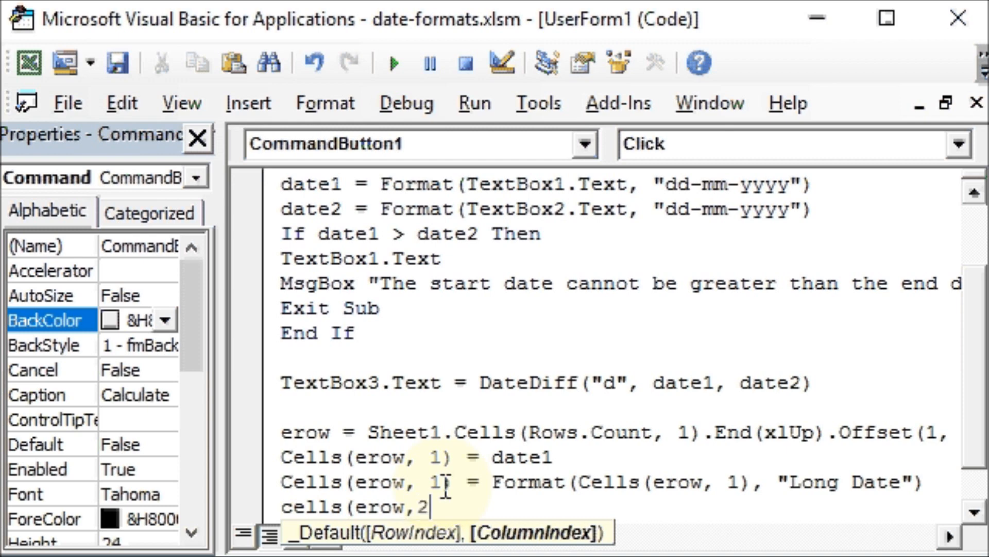
{"action": "type", "text": ")"}
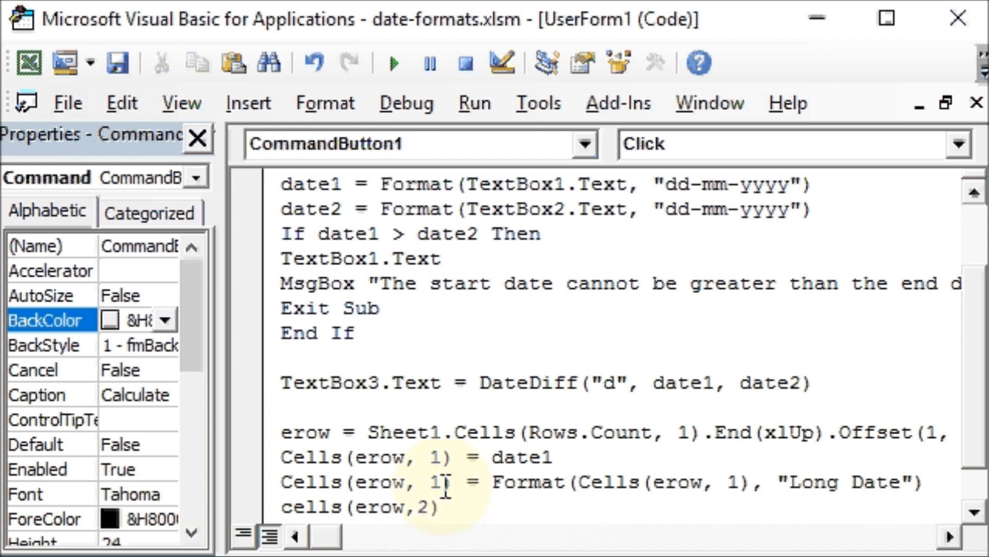
{"action": "type", "text": "="}
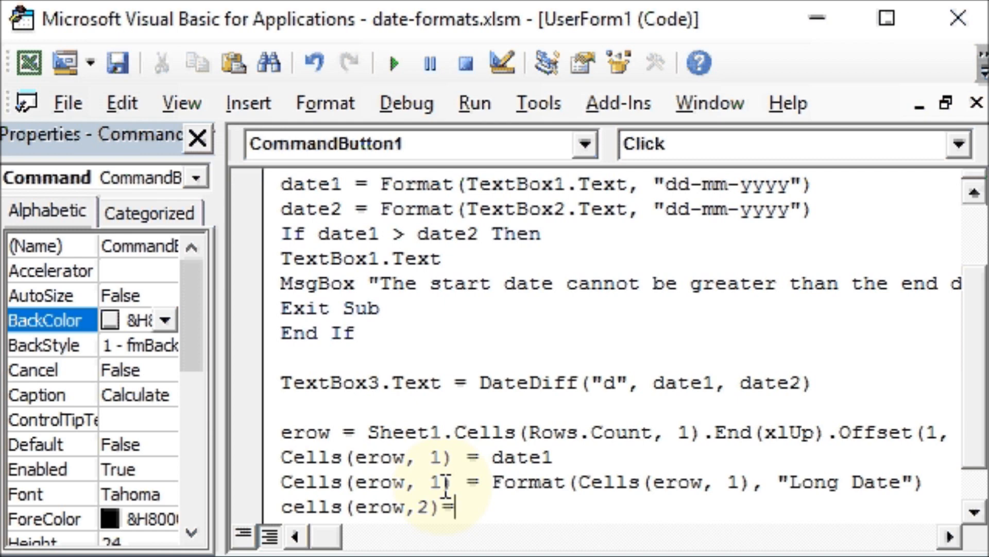
{"action": "type", "text": "date2"}
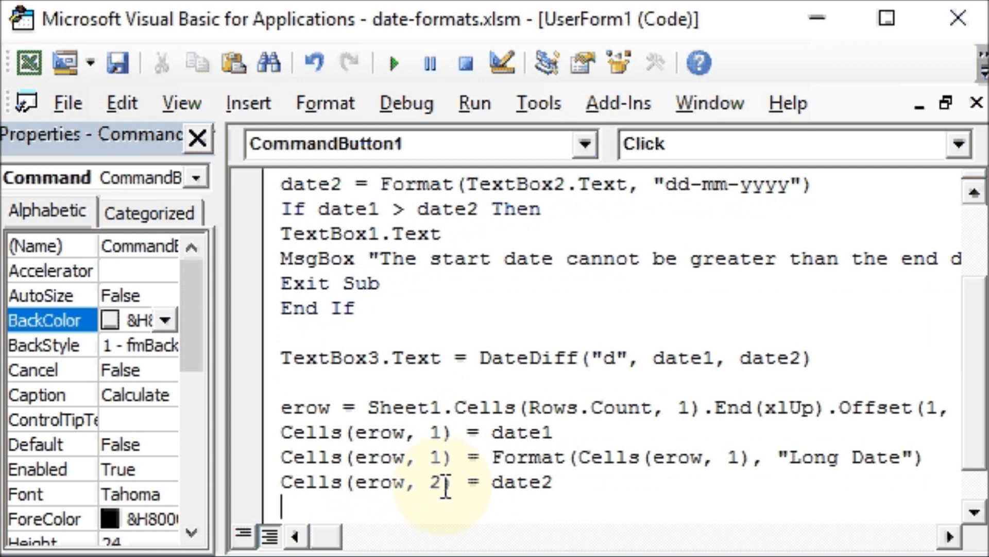
Step: Reformat it with Cells(erow, 2) = Format(Cells(erow, 2), "Long Date")
{"action": "type", "text": "cel"}
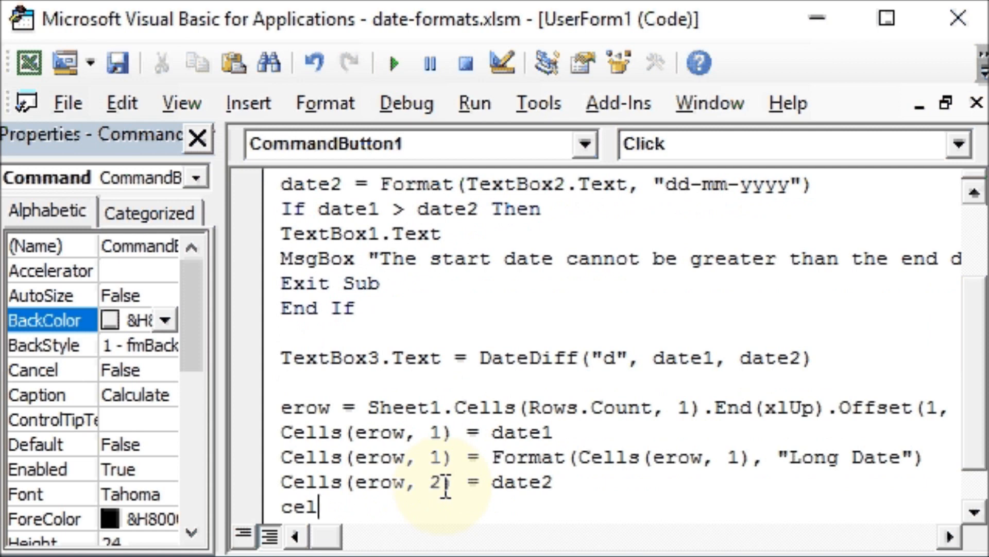
{"action": "type", "text": "ls("}
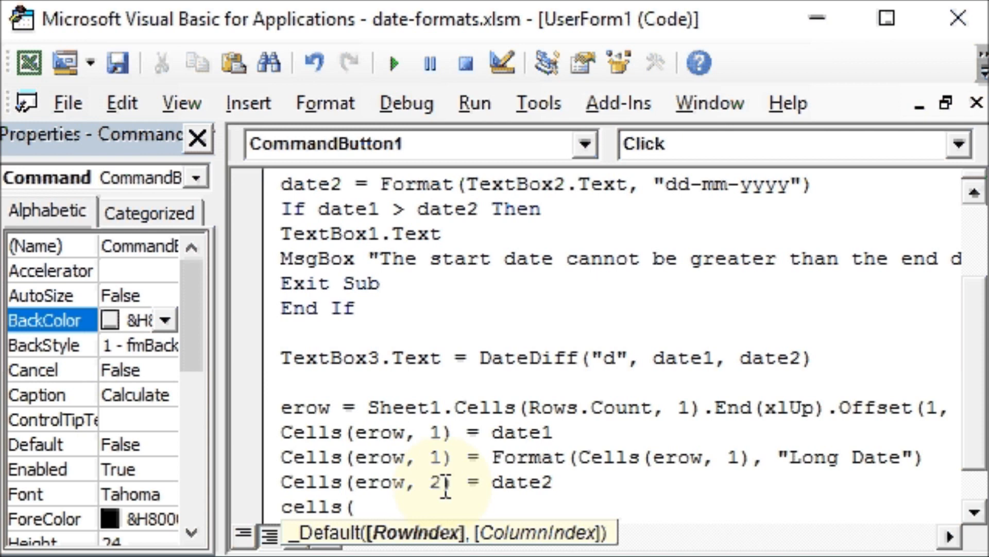
{"action": "type", "text": "erow"}
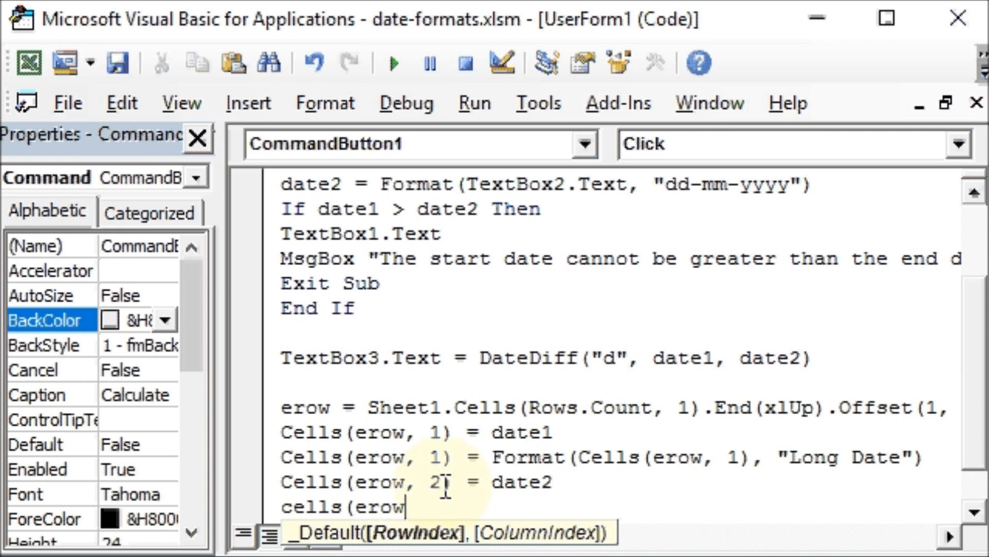
{"action": "type", "text": ",2)"}
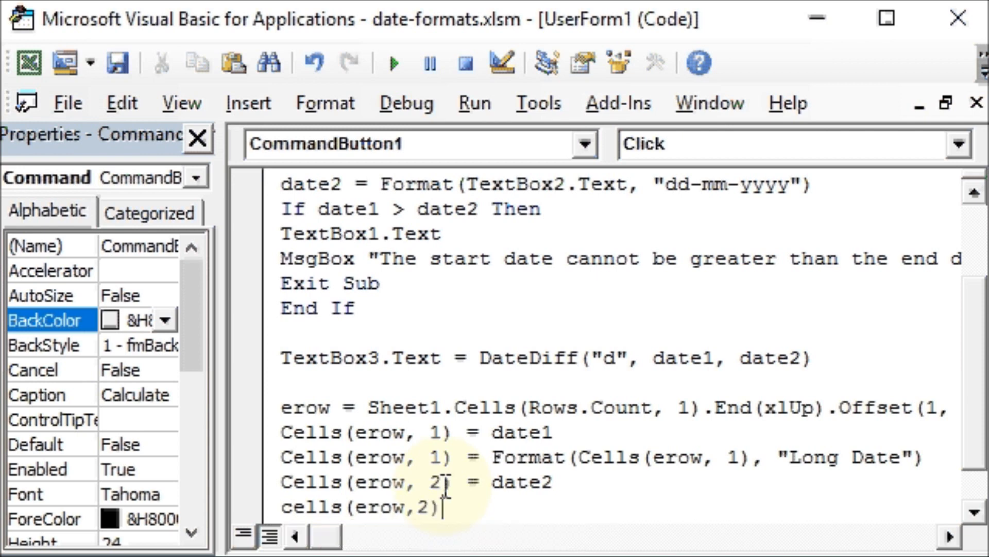
{"action": "type", "text": "="}
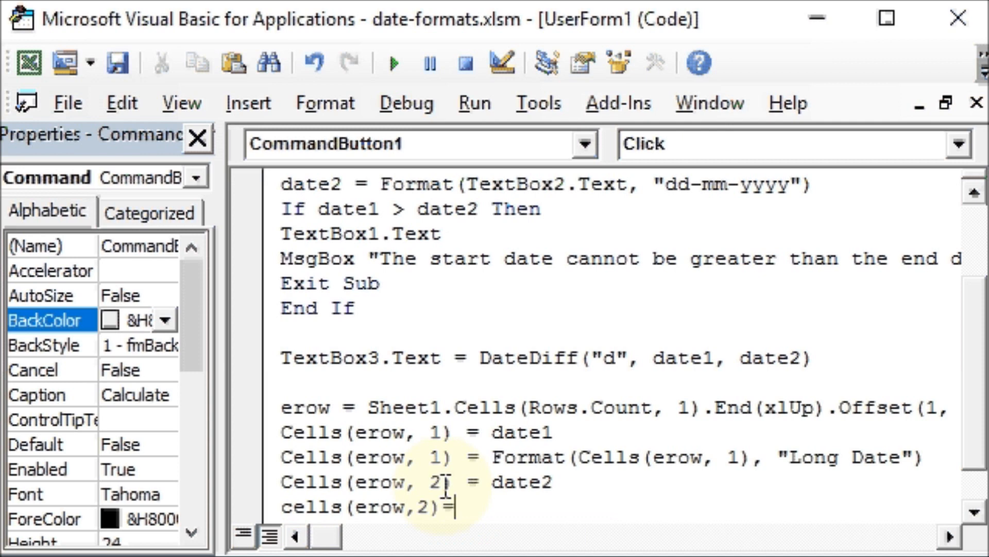
{"action": "type", "text": "format"}
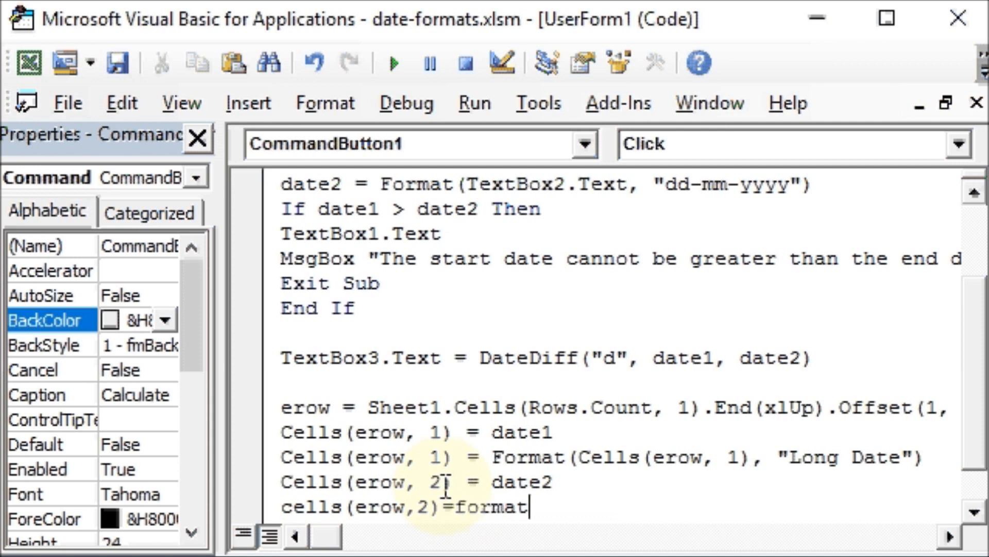
{"action": "type", "text": "(cel"}
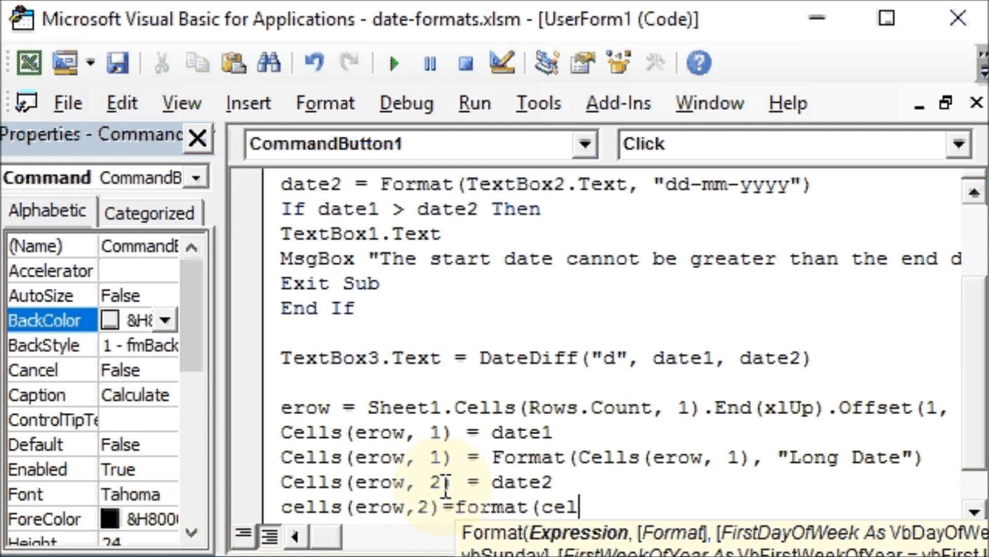
{"action": "type", "text": "cells("}
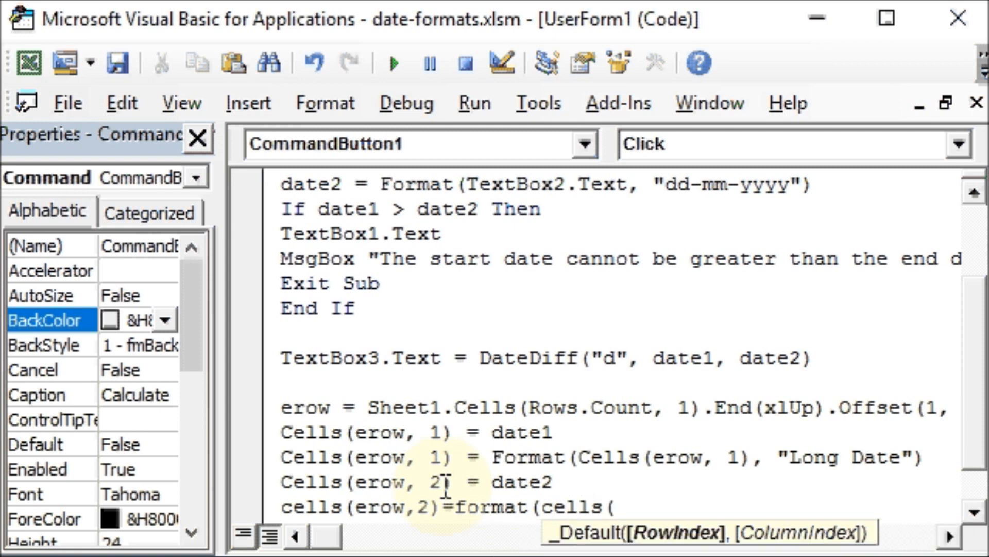
{"action": "type", "text": "erow,"}
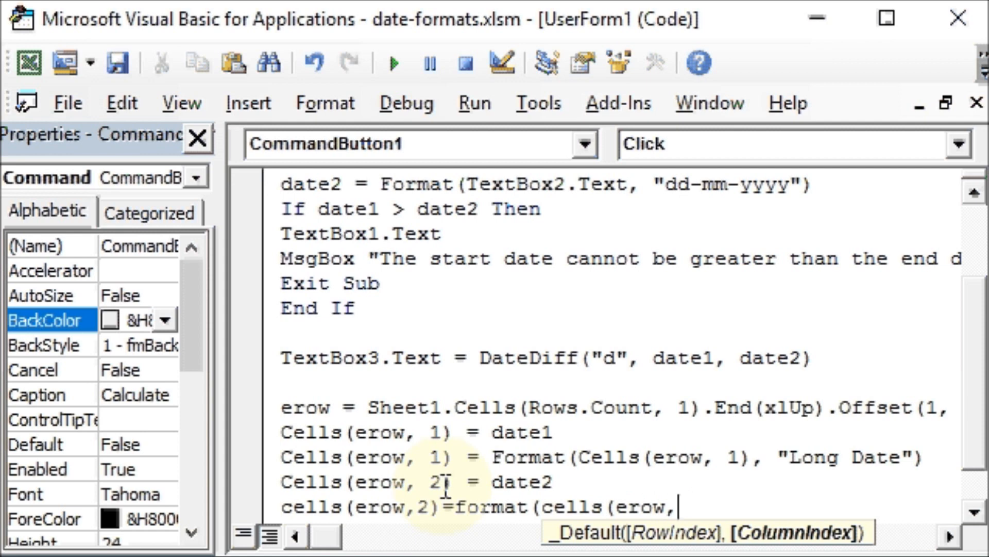
{"action": "type", "text": "2"}
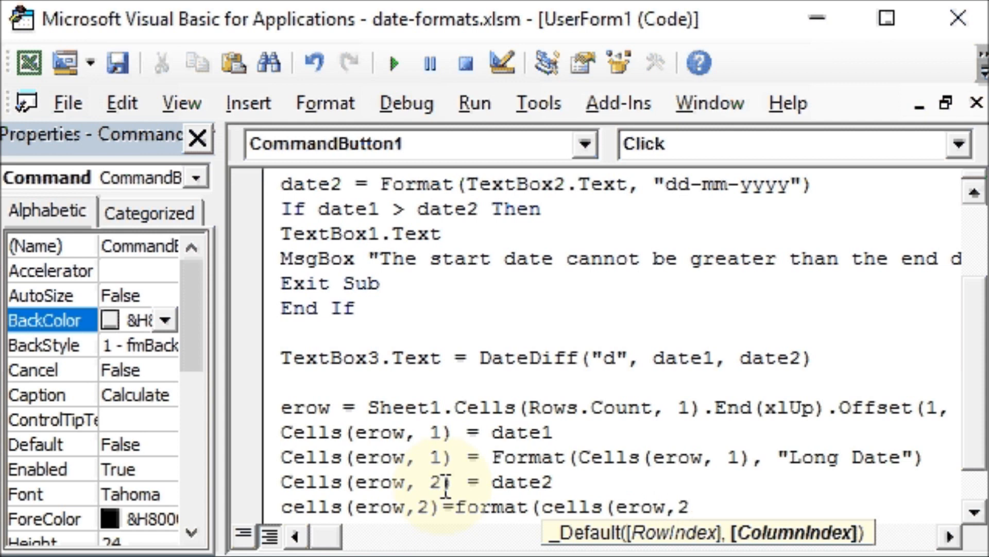
{"action": "type", "text": ","}
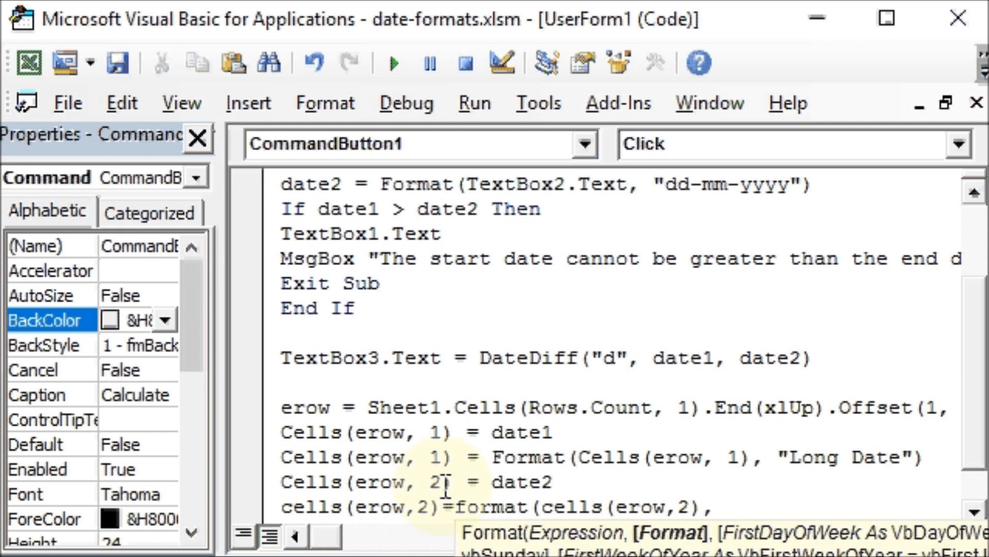
{"action": "type", "text": "\"Lo"}
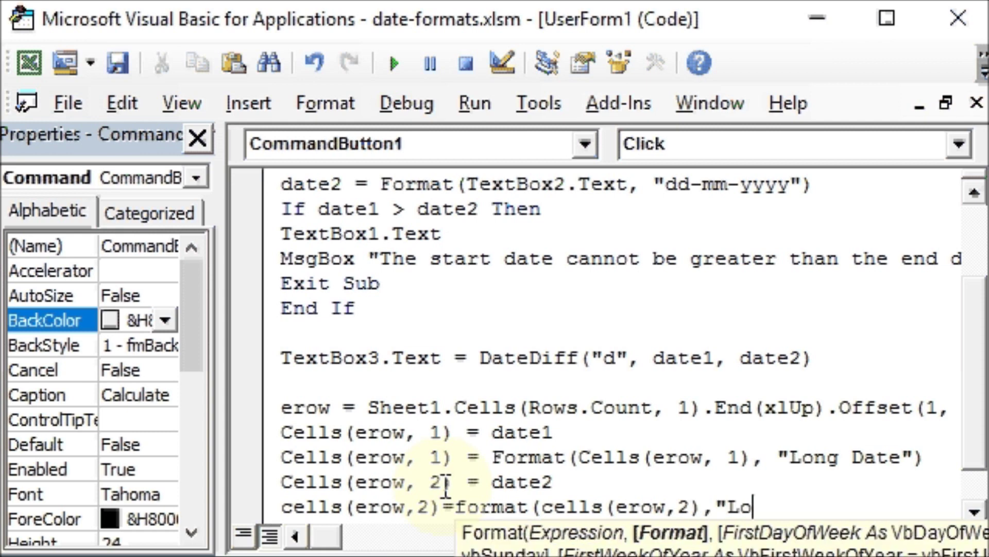
{"action": "type", "text": "ng dat"}
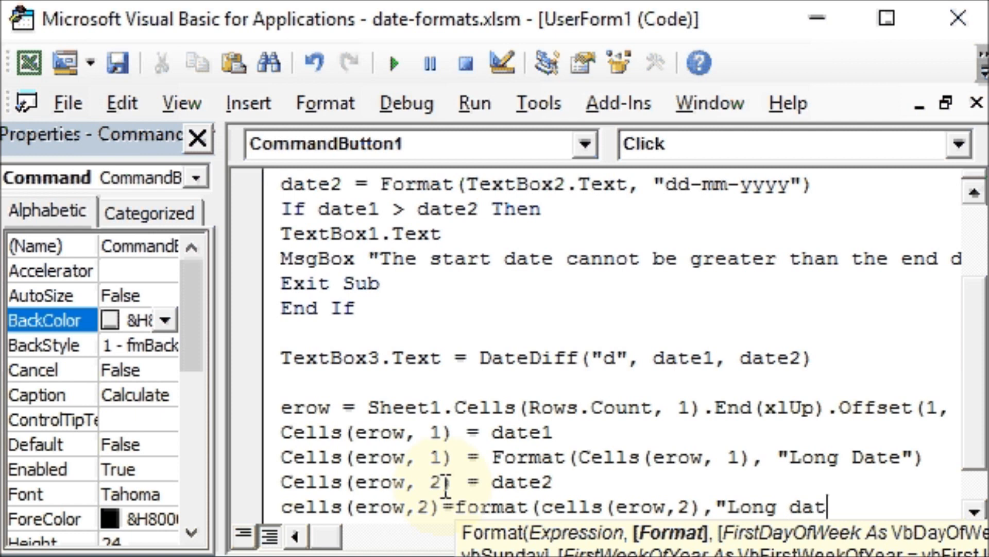
{"action": "type", "text": "e\""}
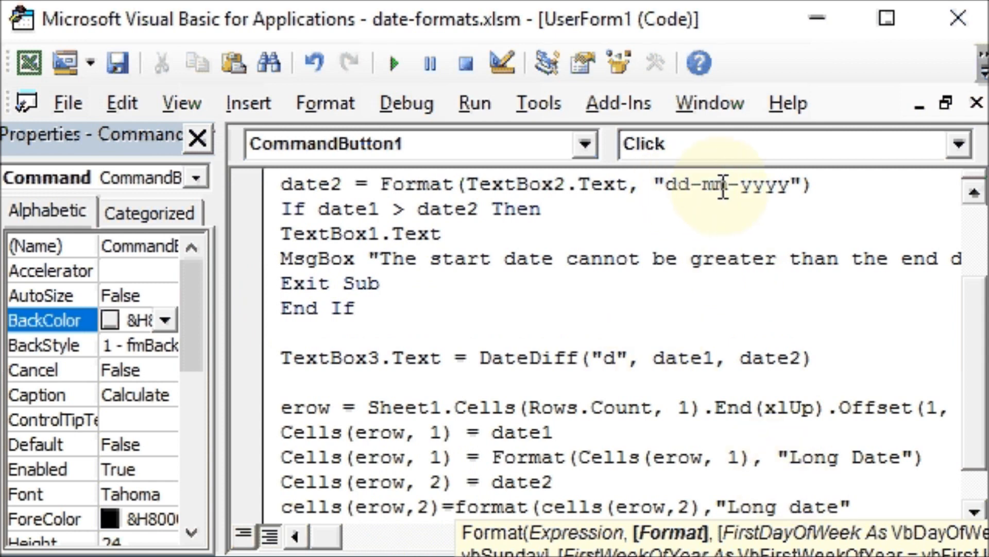
{"action": "mouse_move", "coordinate": [766, 202]}
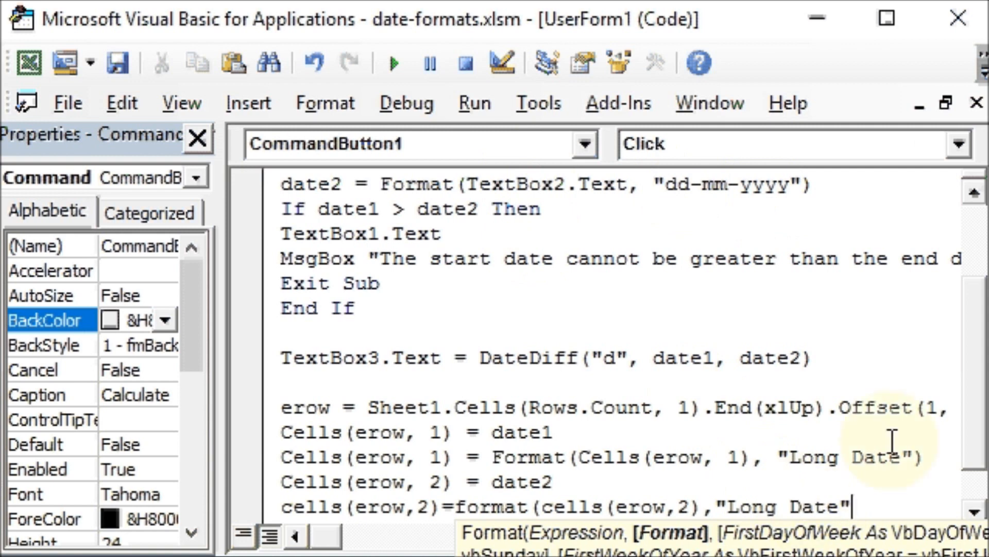
{"action": "type", "text": ")"}
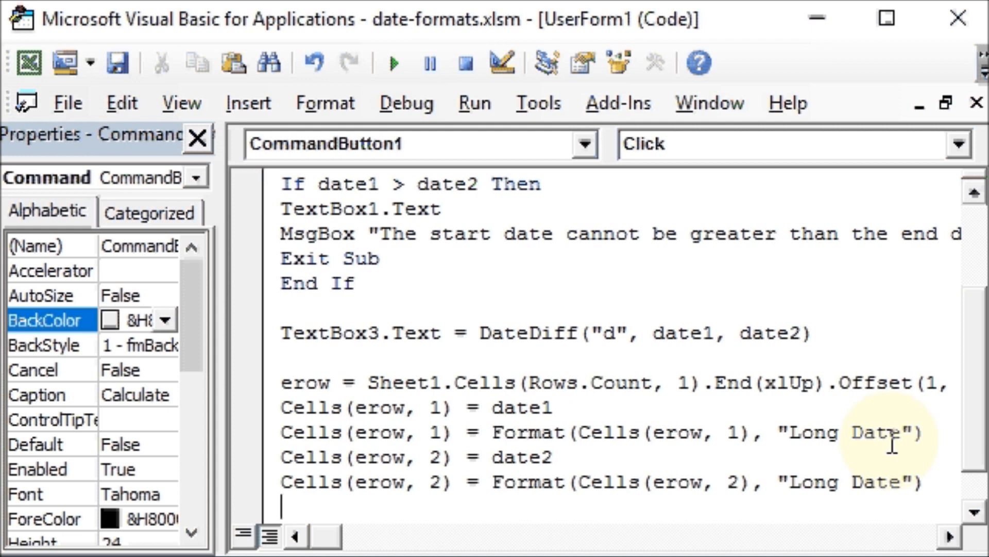
Step: Add the line Cells(erow, 3) = TextBox3.Value to write the days difference into column C
{"action": "type", "text": "cel"}
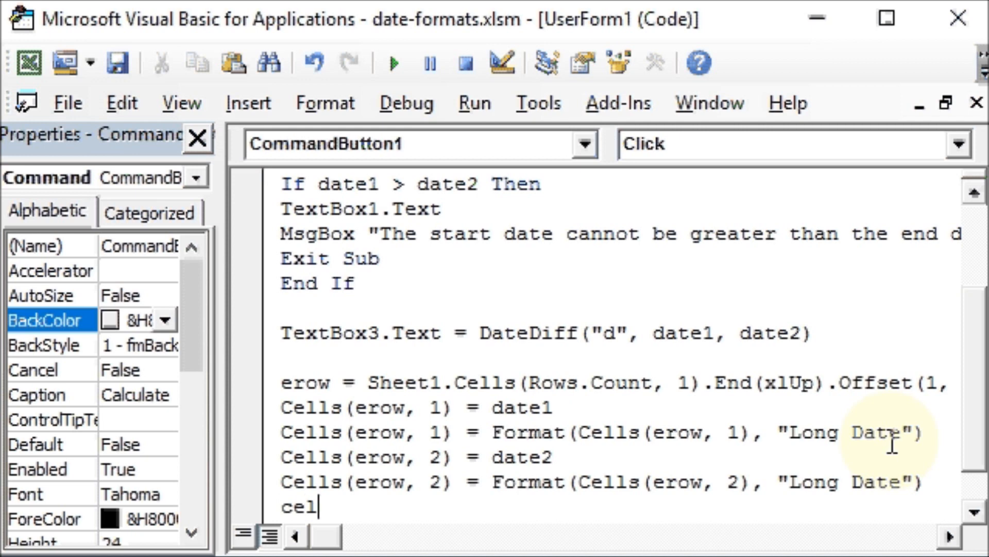
{"action": "type", "text": "ls(ero"}
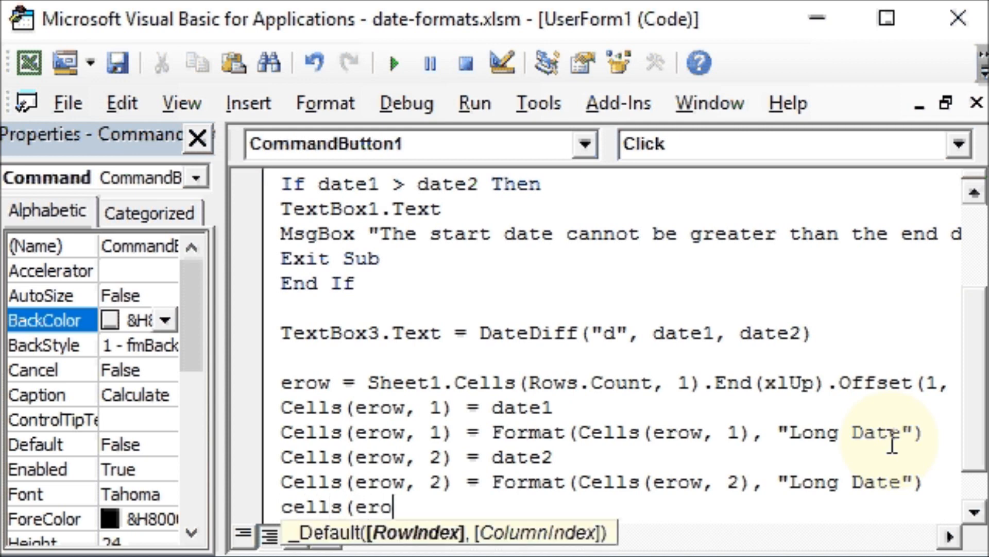
{"action": "type", "text": "w,3"}
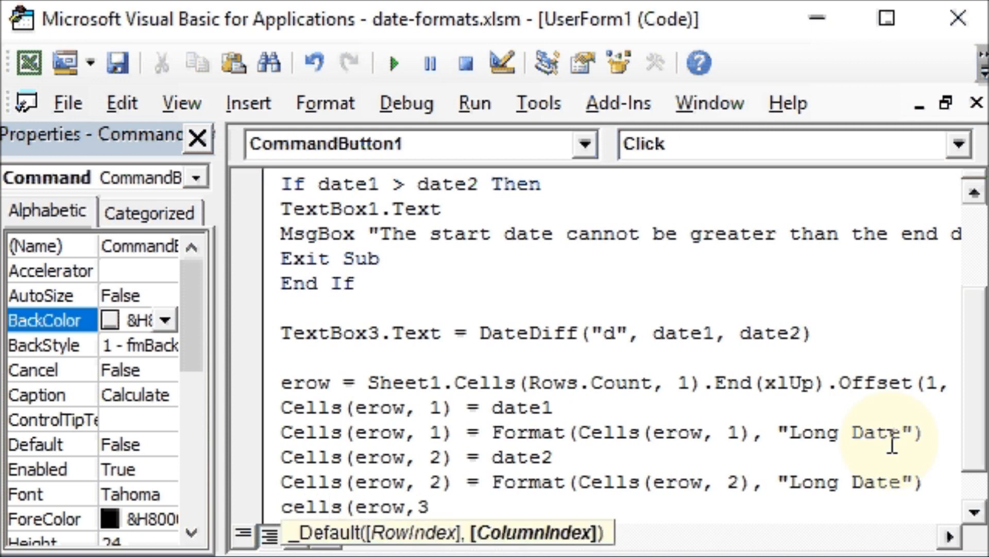
{"action": "type", "text": ")="}
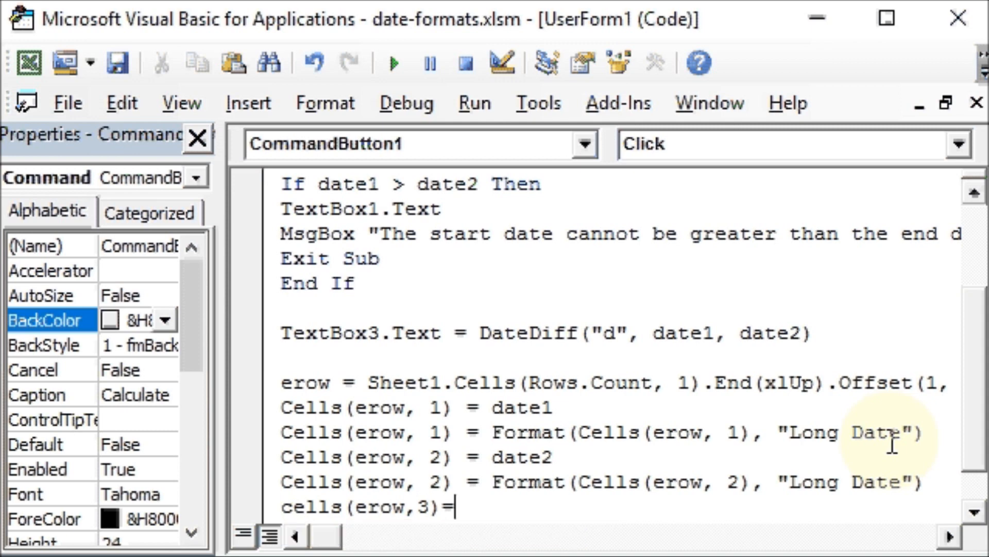
{"action": "type", "text": "textb"}
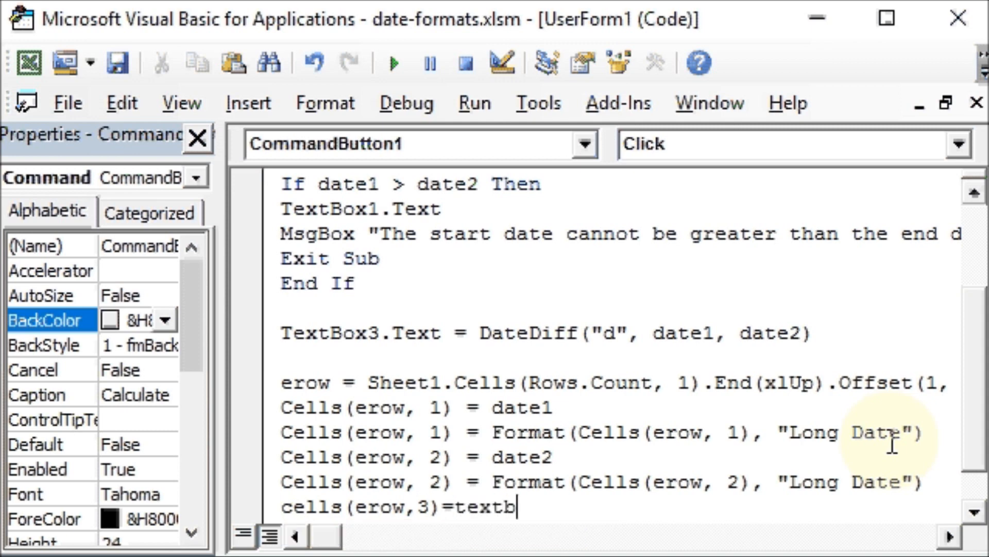
{"action": "type", "text": "ox3"}
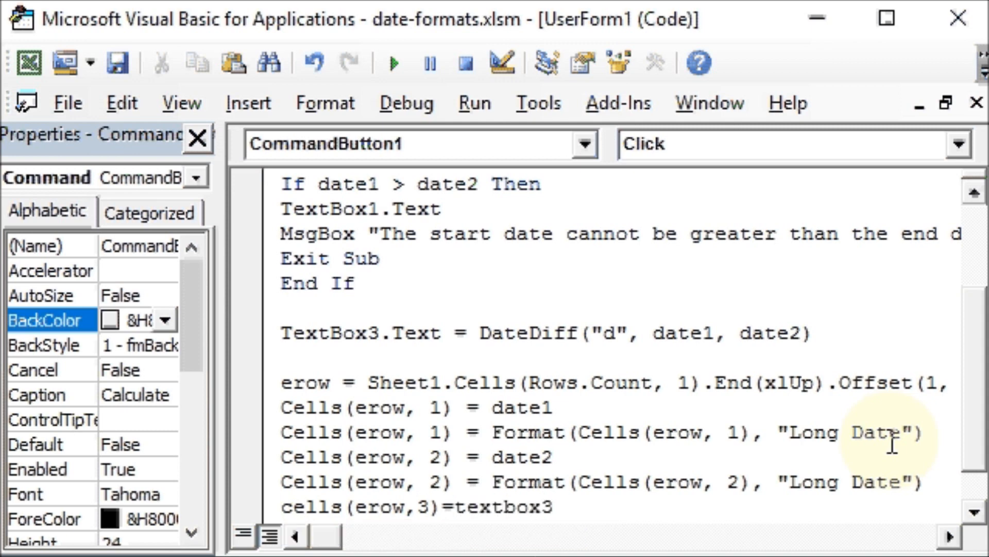
{"action": "type", "text": ".va"}
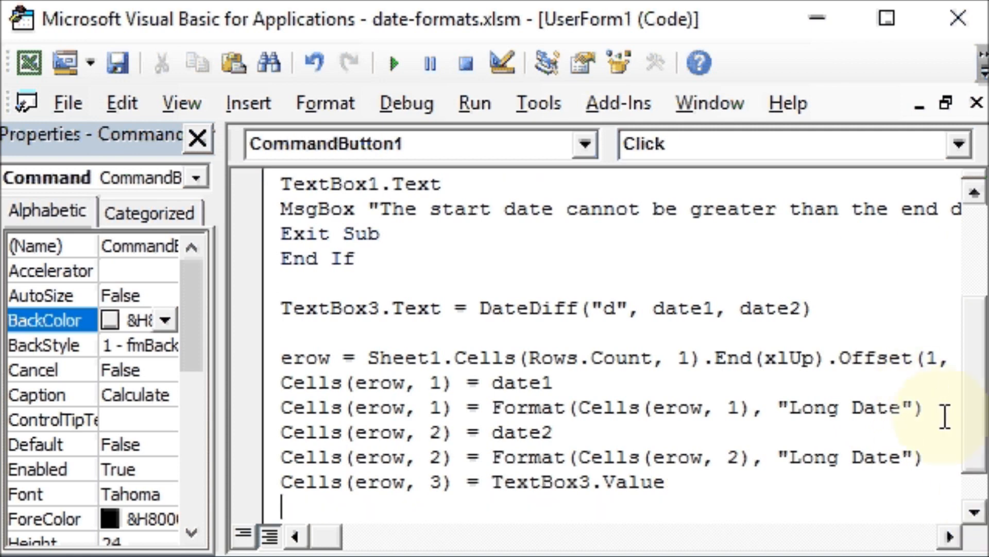
Step: Scroll through the Calculate procedure and place the cursor after the MsgBox warning line
{"action": "scroll", "scroll_direction": "down", "scroll_amount": 3}
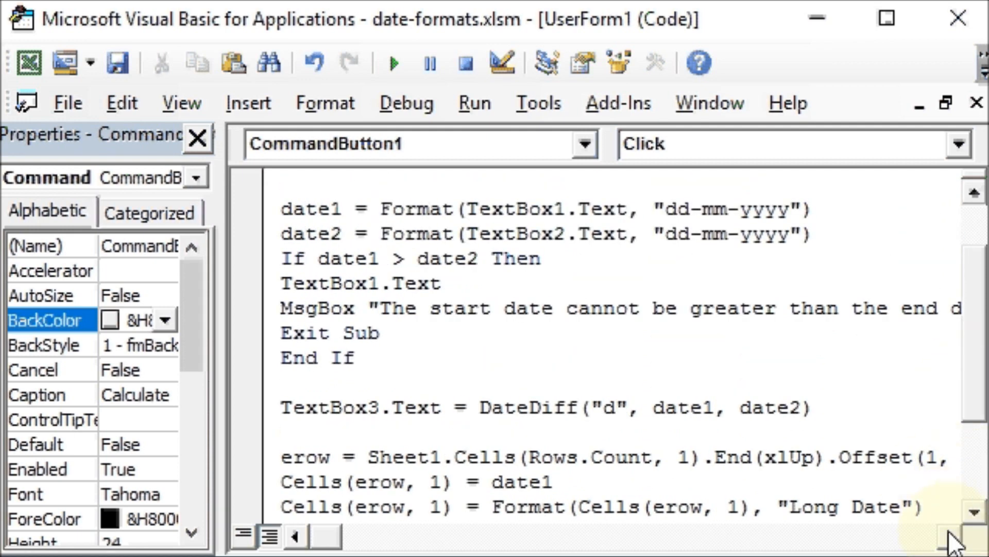
{"action": "scroll", "scroll_direction": "right", "scroll_amount": 3}
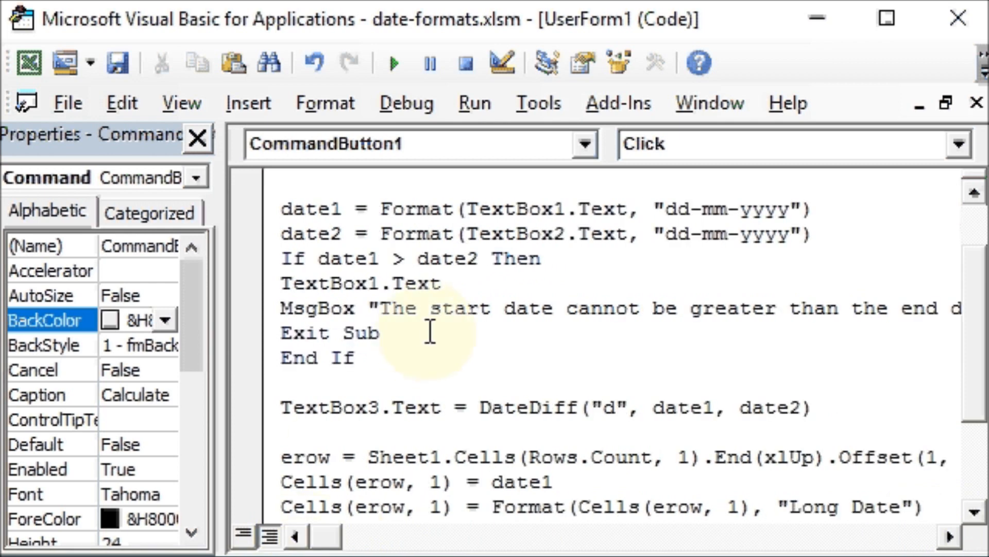
{"action": "left_click", "coordinate": [381, 334]}
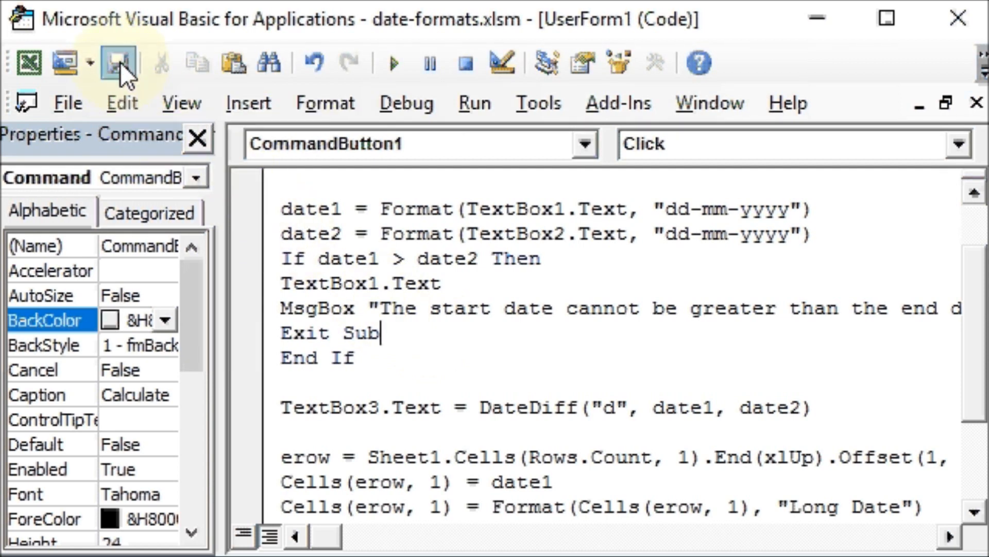
{"action": "mouse_move", "coordinate": [118, 62]}
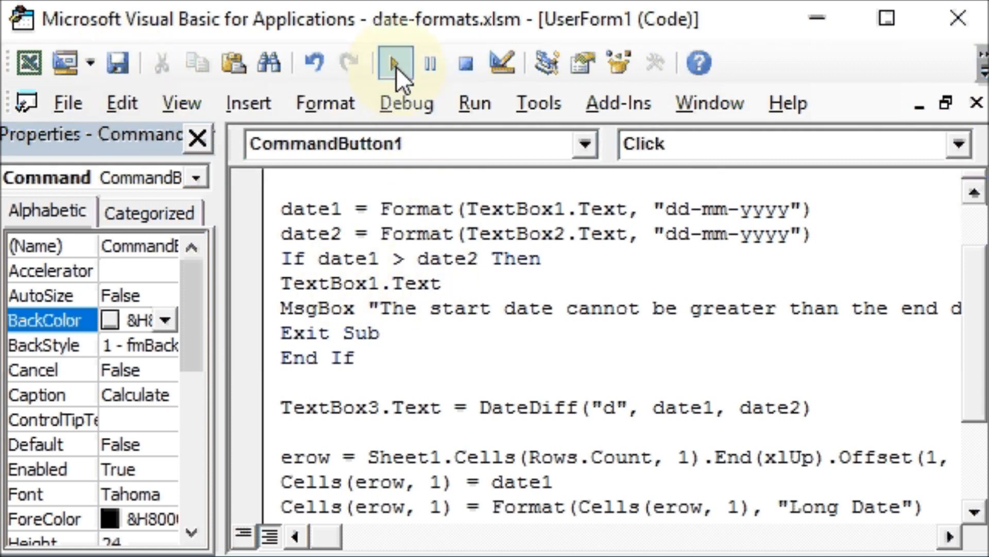
{"action": "mouse_move", "coordinate": [394, 64]}
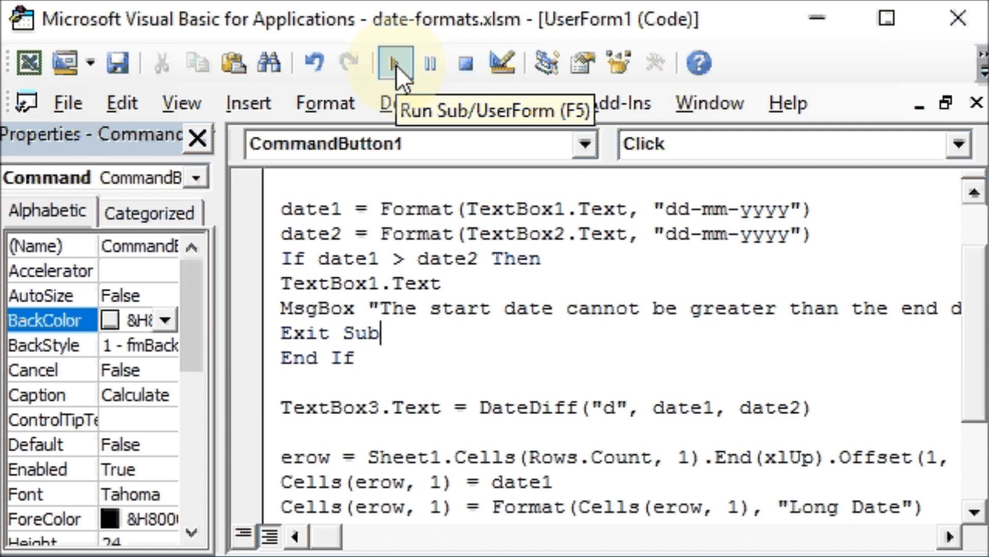
Step: Run the userform and enter 11-10-2015 as the Start Date
{"action": "left_click", "coordinate": [394, 62]}
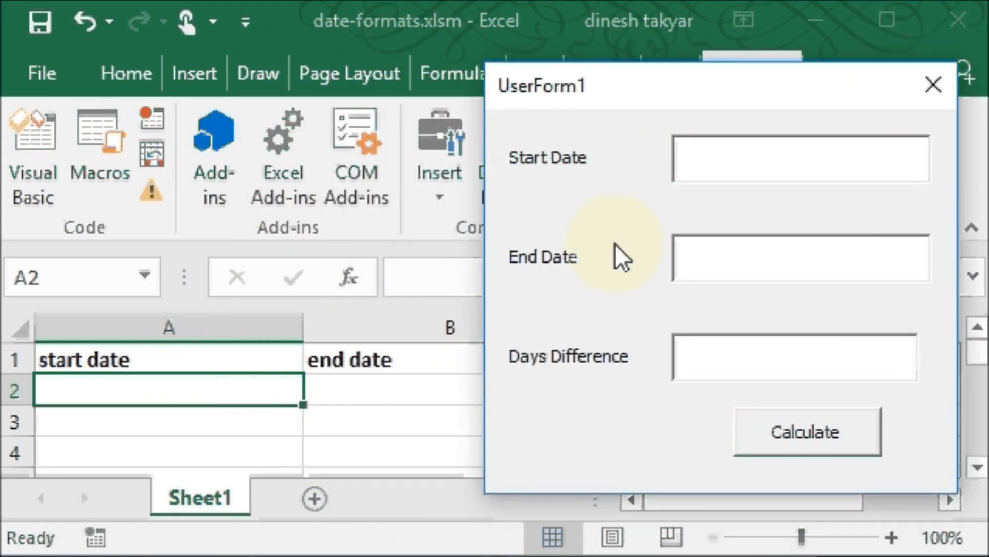
{"action": "mouse_move", "coordinate": [709, 254]}
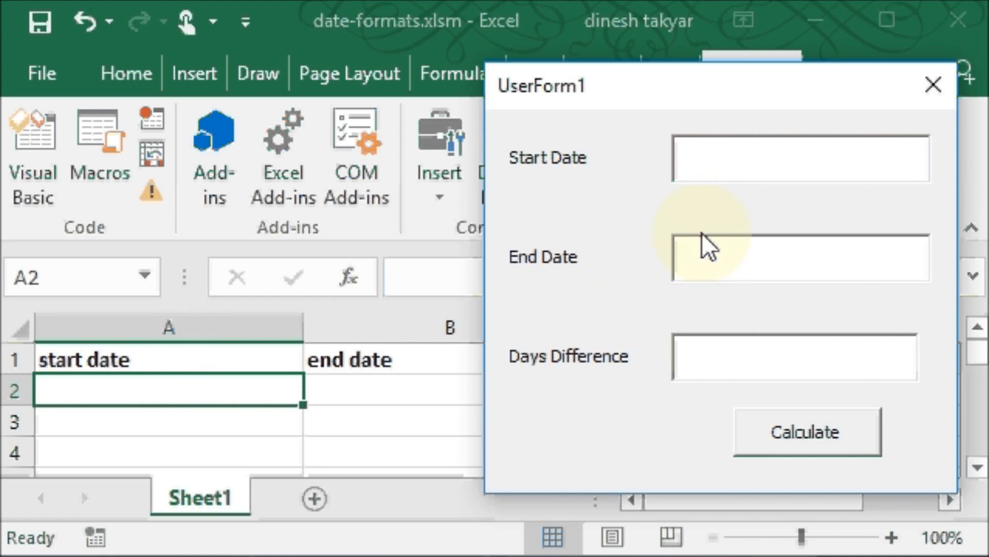
{"action": "type", "text": "11"}
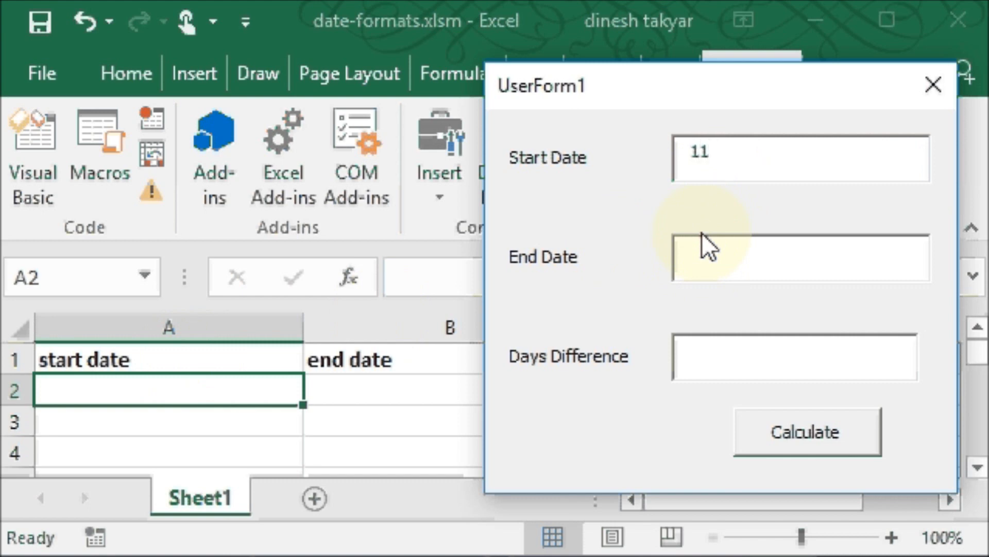
{"action": "type", "text": "-10"}
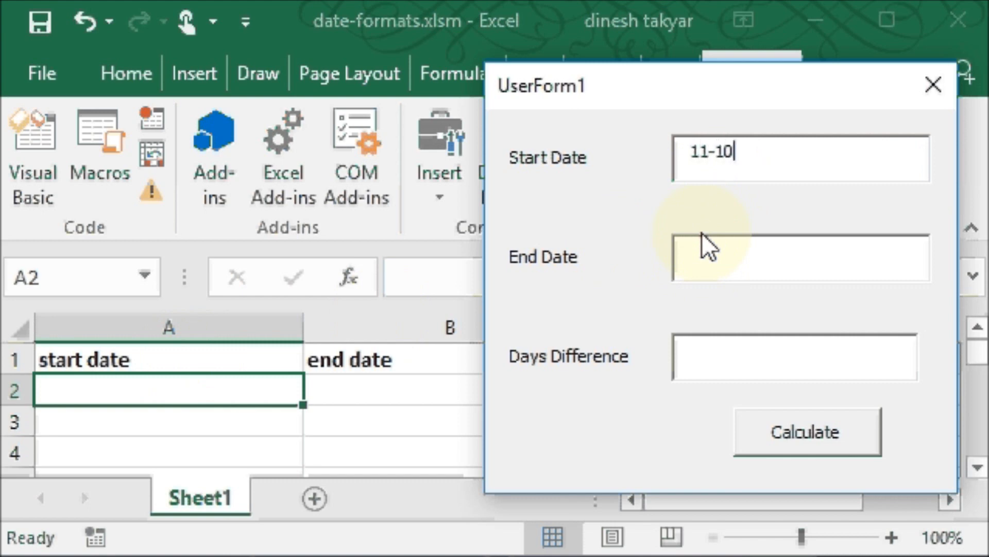
{"action": "type", "text": "-2015"}
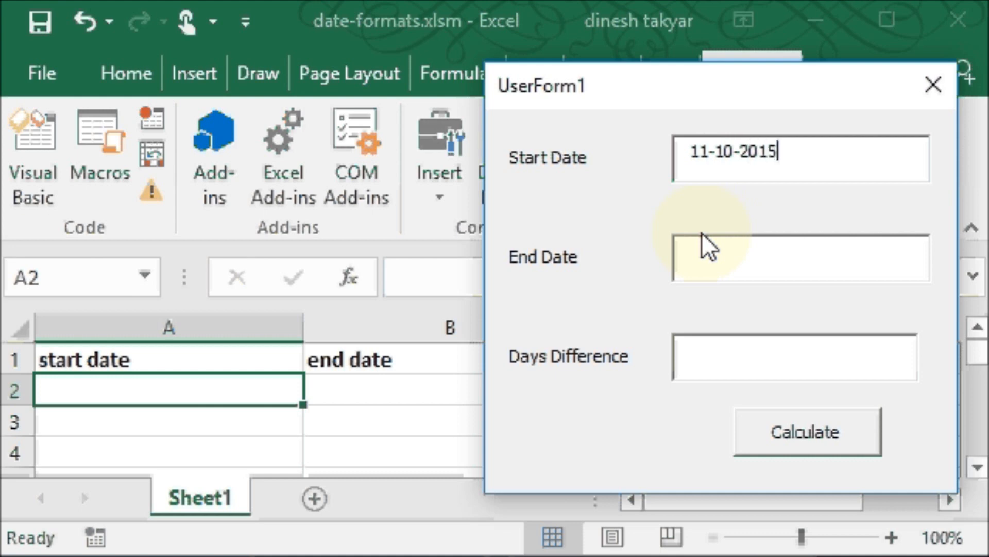
Step: Enter 12-11-2015 as the End Date
{"action": "left_click", "coordinate": [712, 256]}
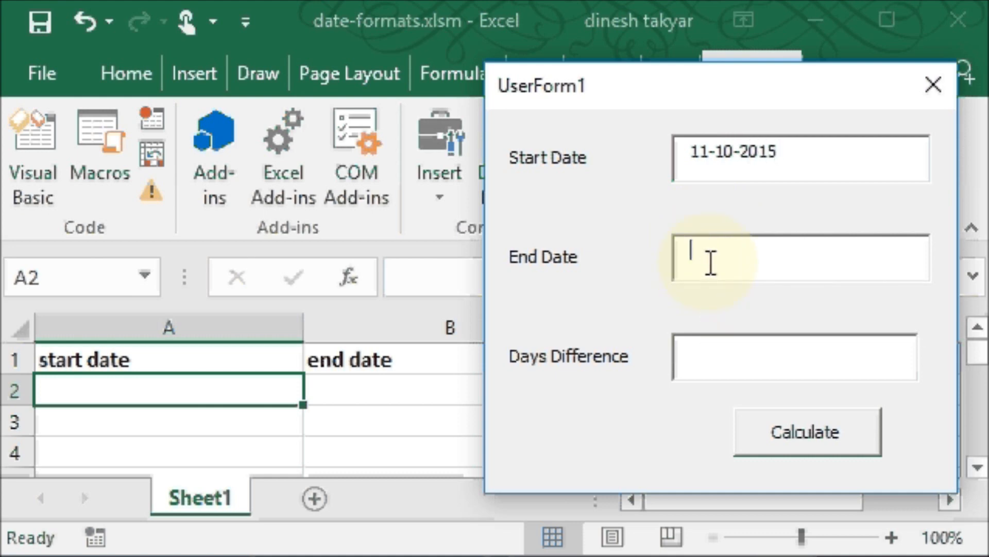
{"action": "type", "text": "1"}
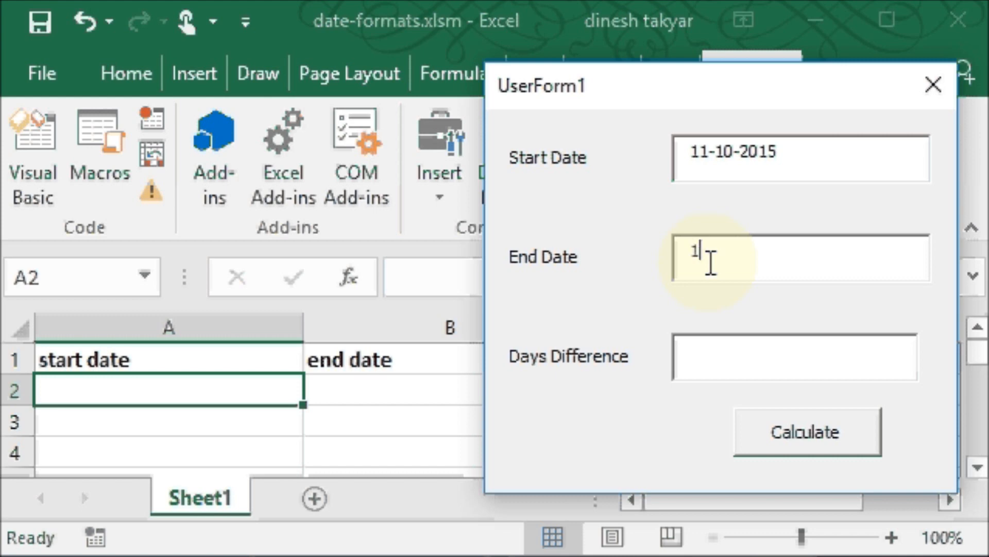
{"action": "type", "text": "2-11-20"}
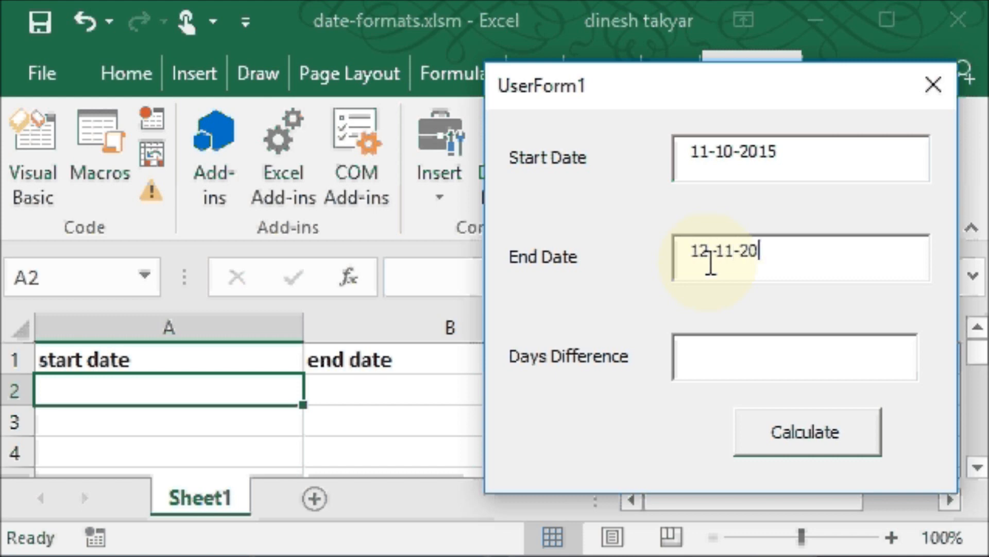
{"action": "type", "text": "15"}
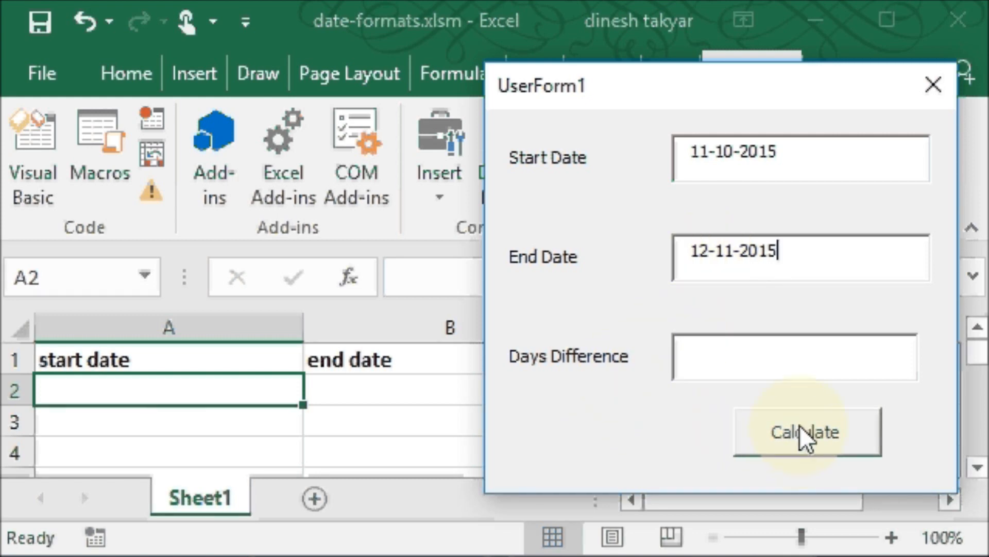
Step: Calculate the difference and acknowledge the compile error on TextBox1.Text
{"action": "left_click", "coordinate": [806, 441]}
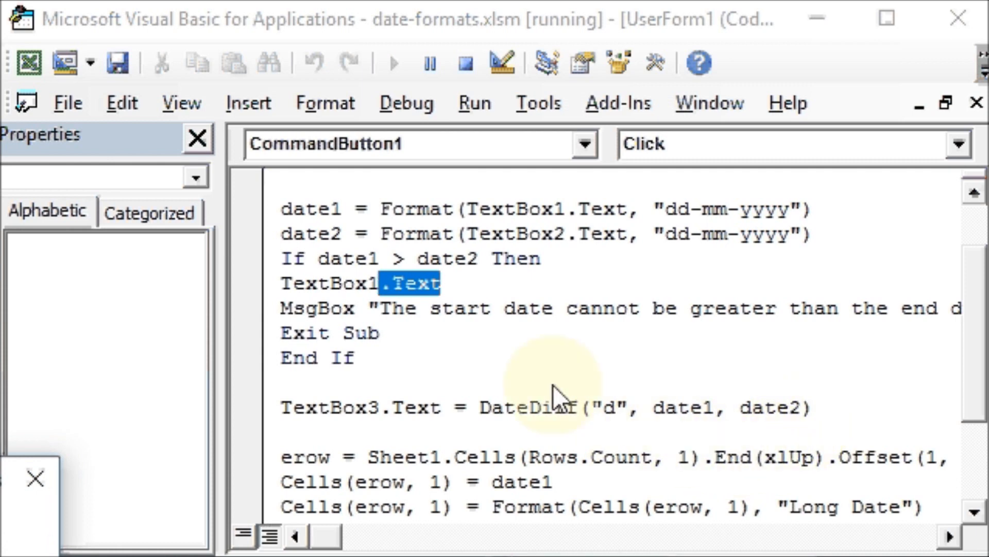
{"action": "mouse_move", "coordinate": [392, 315]}
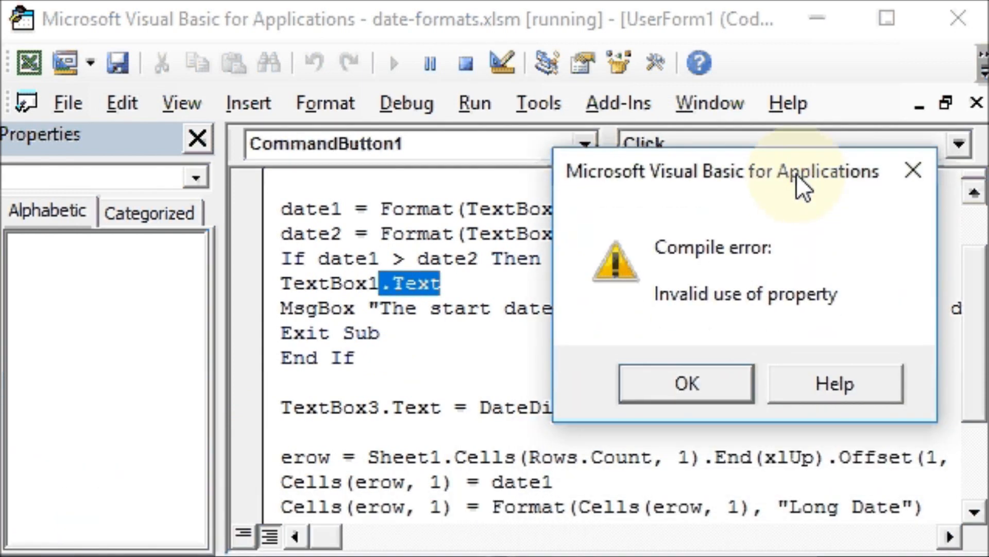
{"action": "mouse_move", "coordinate": [699, 334]}
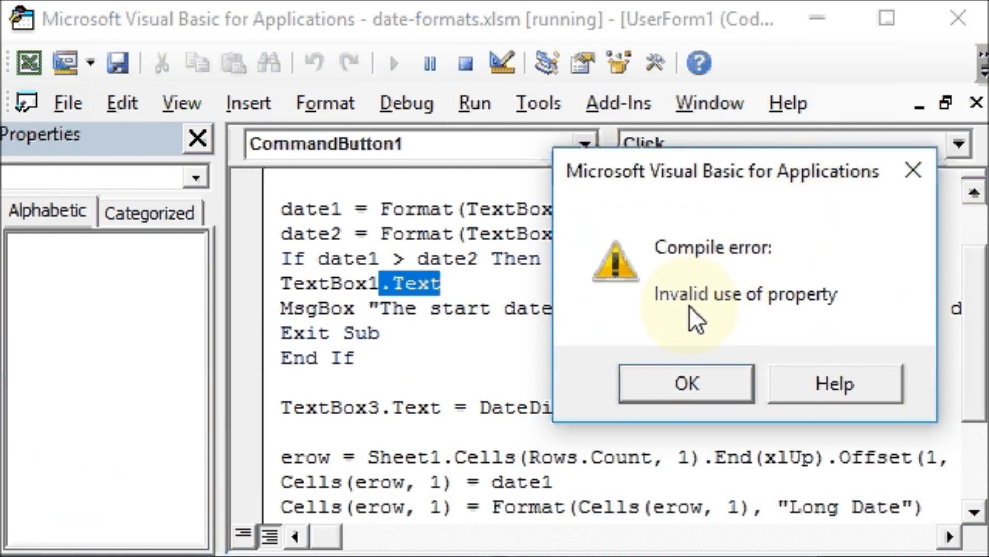
{"action": "mouse_move", "coordinate": [709, 331]}
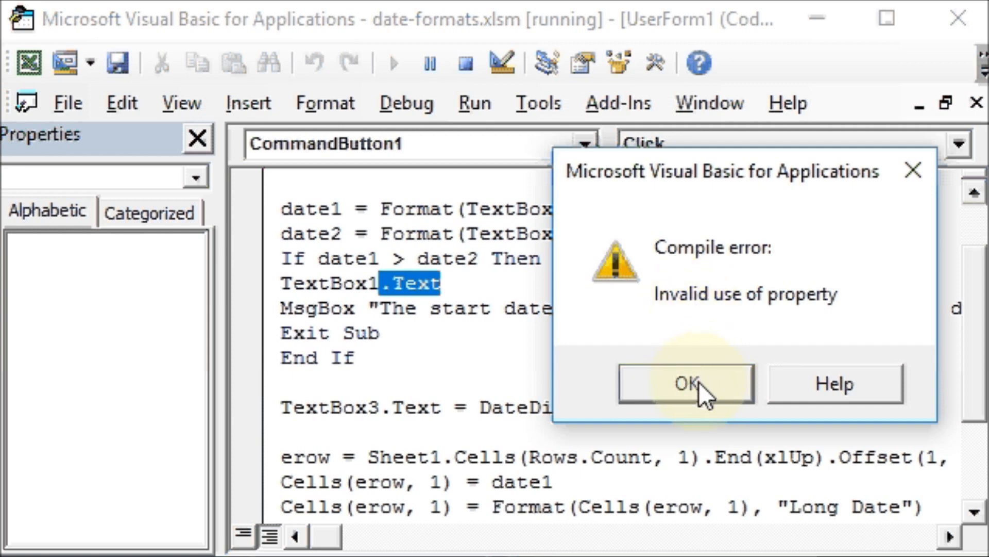
{"action": "mouse_move", "coordinate": [711, 412]}
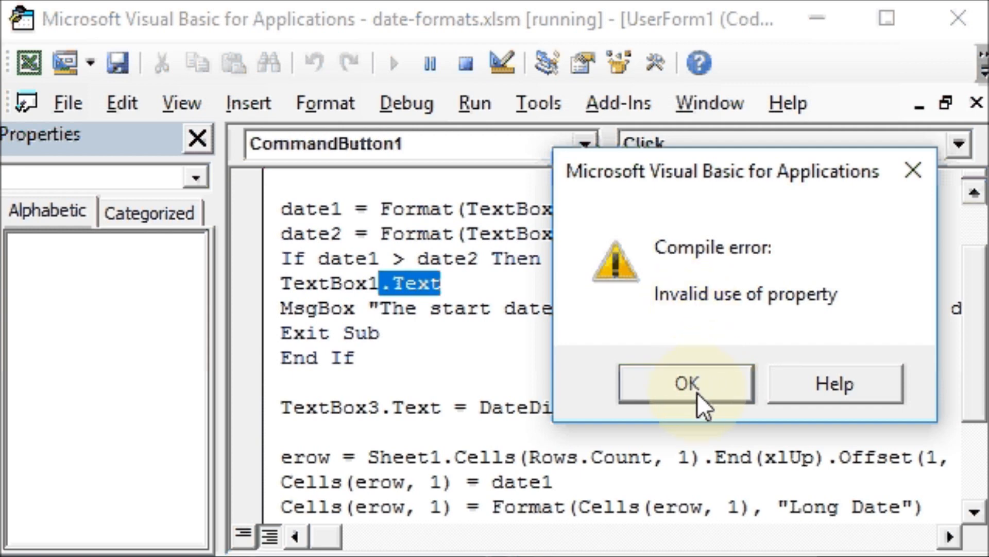
{"action": "left_click", "coordinate": [684, 384]}
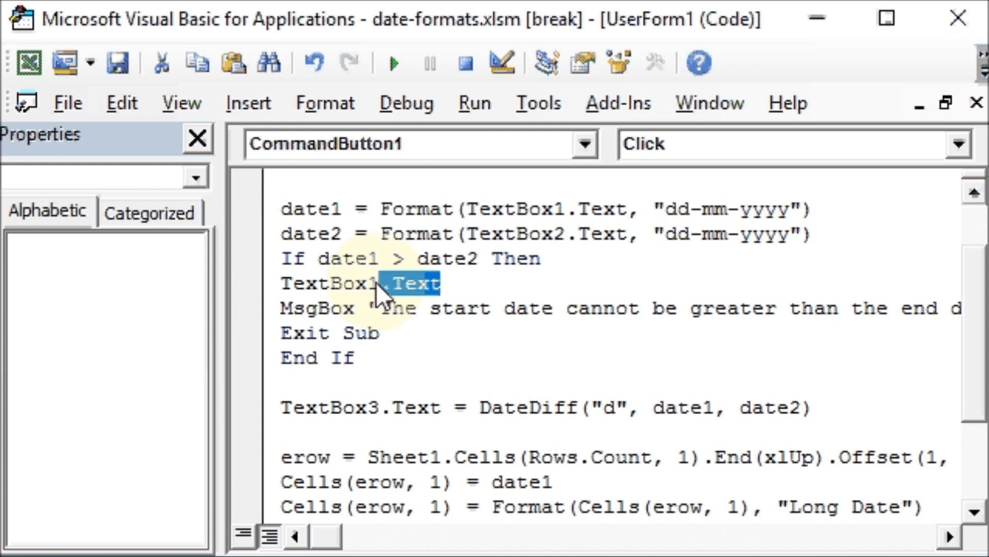
Step: Change the TextBox1.Text line to TextBox1.SetFocus
{"action": "left_click", "coordinate": [470, 290]}
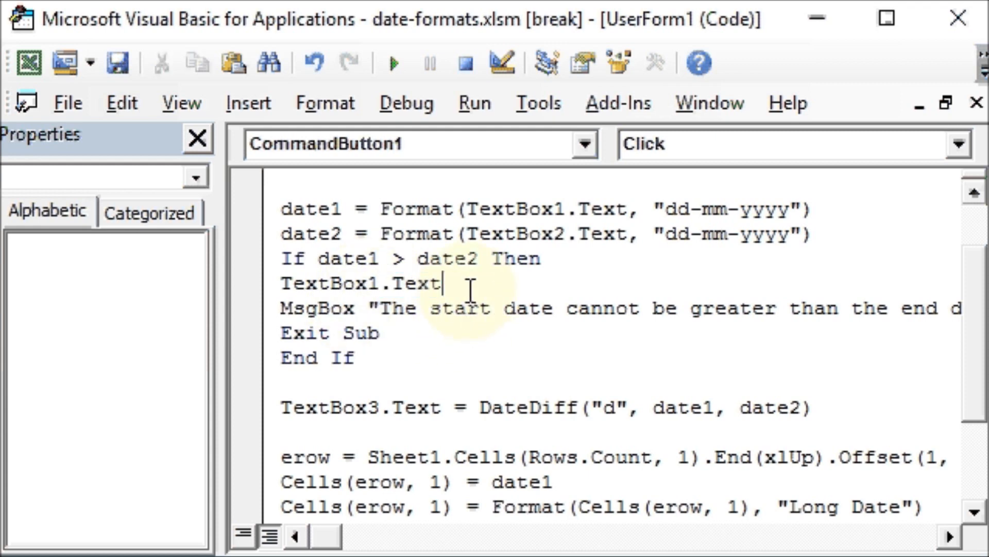
{"action": "key", "text": "BackSpace"}
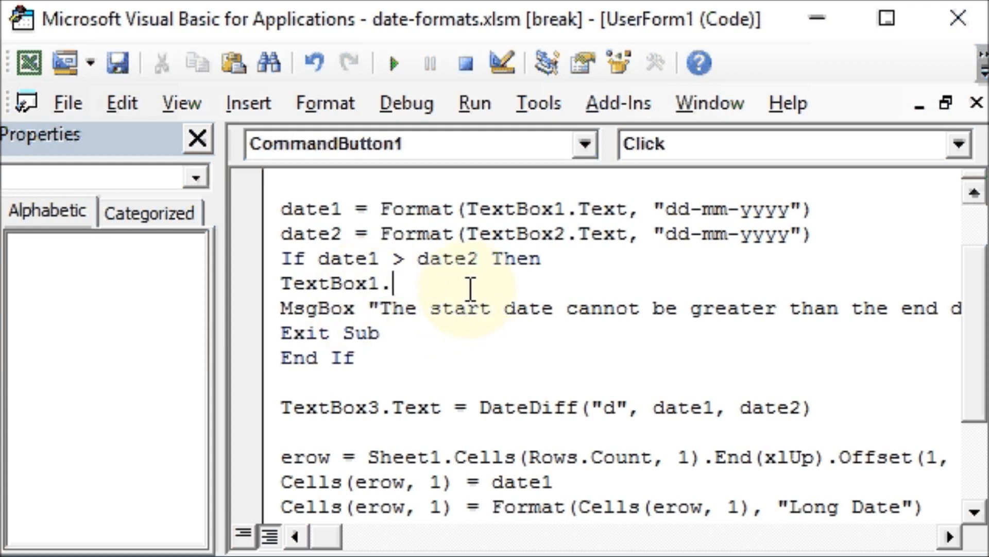
{"action": "type", "text": "."}
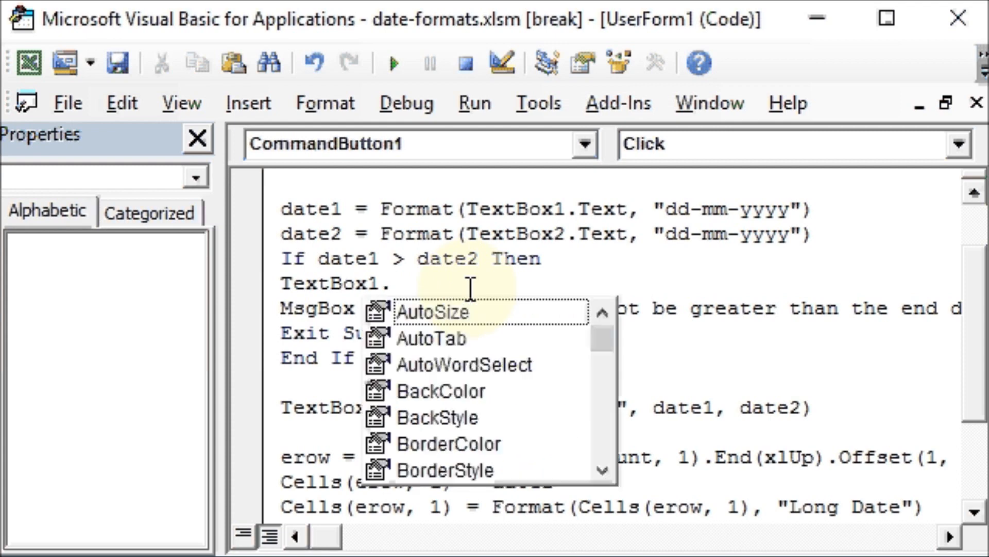
{"action": "type", "text": "set"}
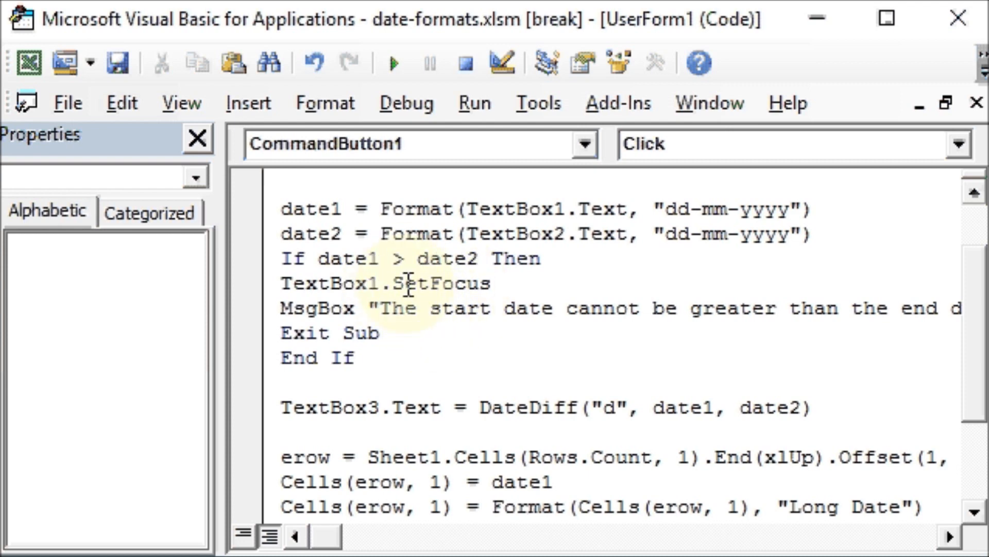
{"action": "mouse_move", "coordinate": [394, 307]}
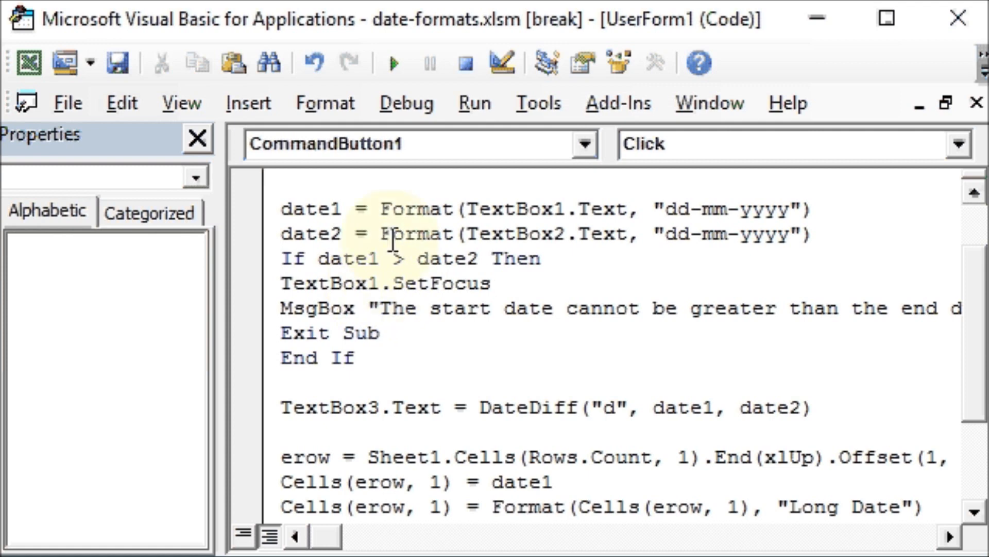
{"action": "mouse_move", "coordinate": [445, 233]}
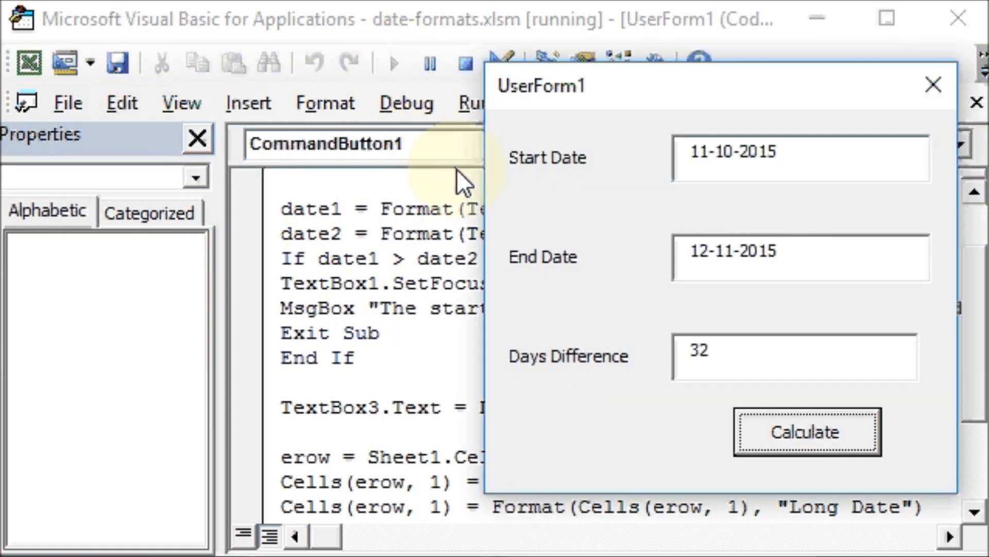
{"action": "left_click", "coordinate": [705, 157]}
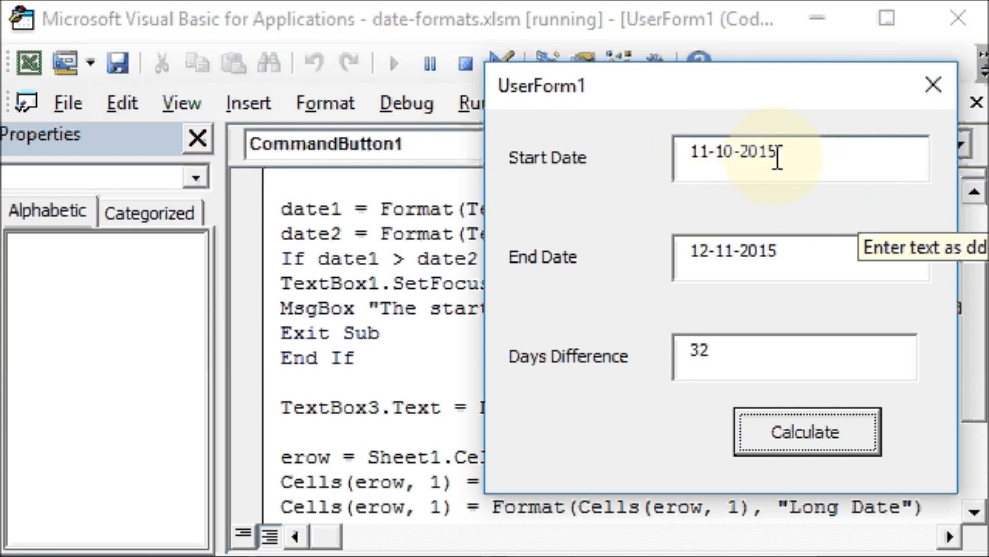
{"action": "mouse_move", "coordinate": [792, 165]}
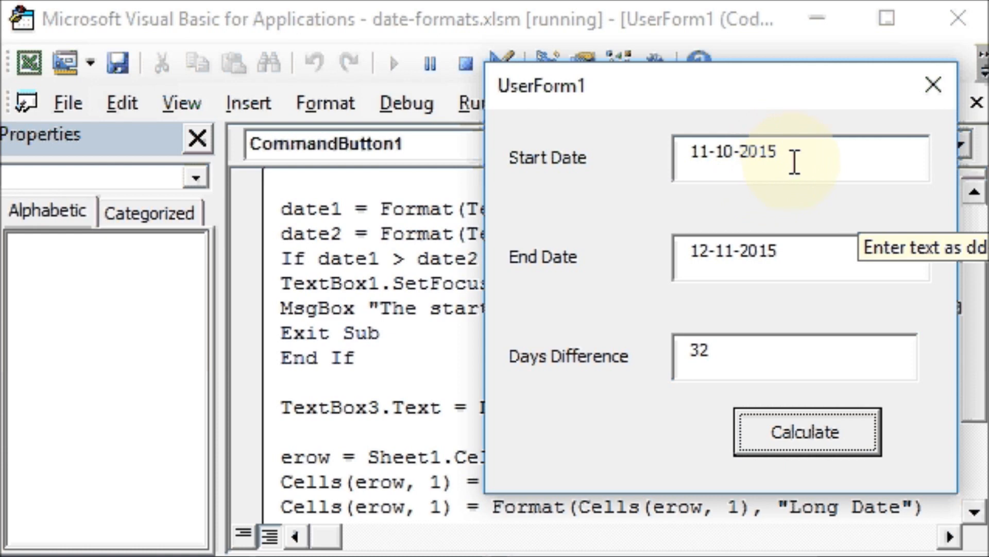
{"action": "mouse_move", "coordinate": [848, 232]}
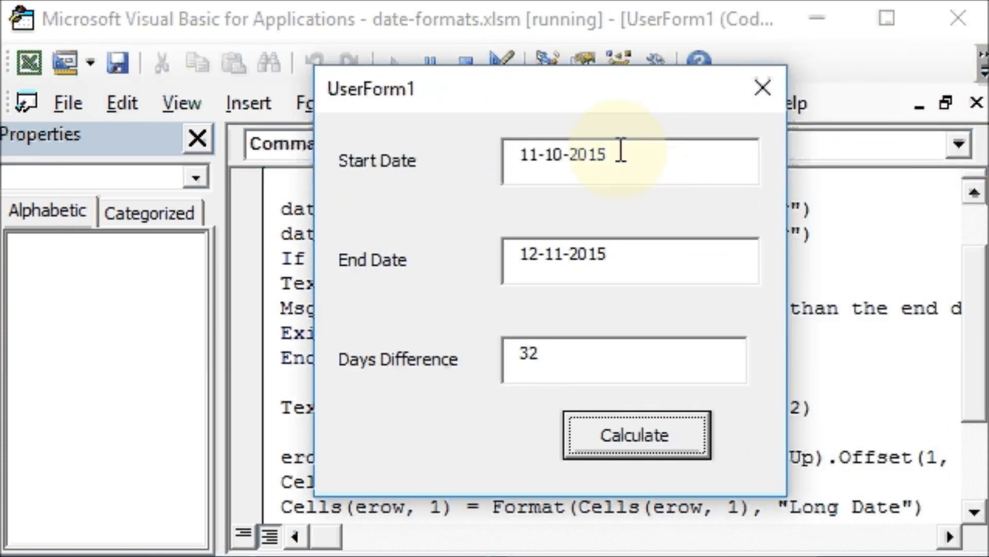
{"action": "mouse_move", "coordinate": [648, 257]}
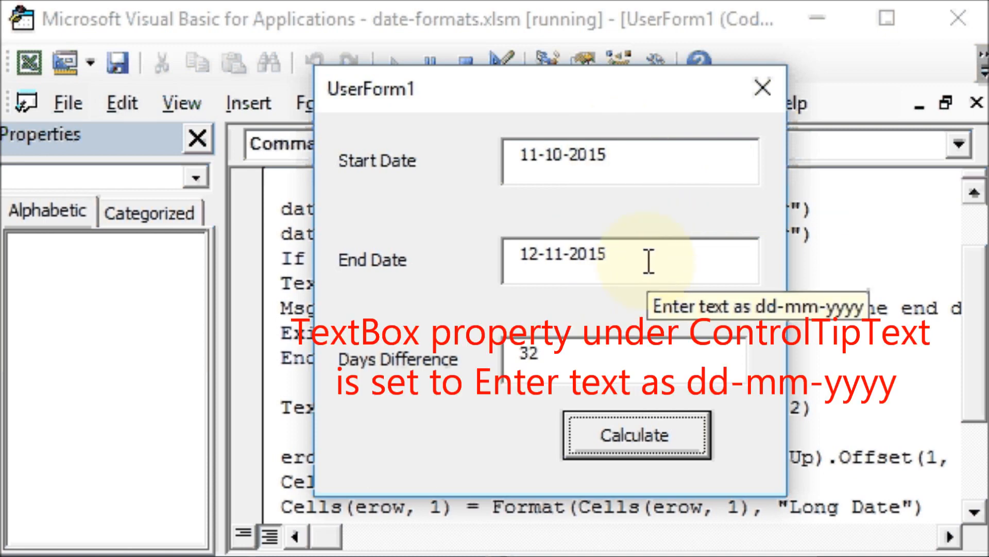
{"action": "left_click", "coordinate": [606, 260]}
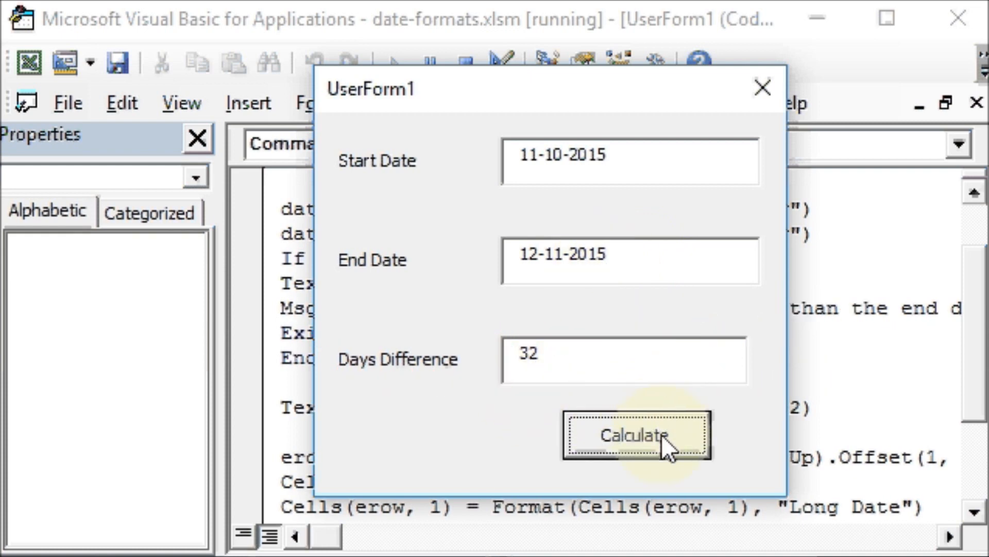
{"action": "mouse_move", "coordinate": [659, 361]}
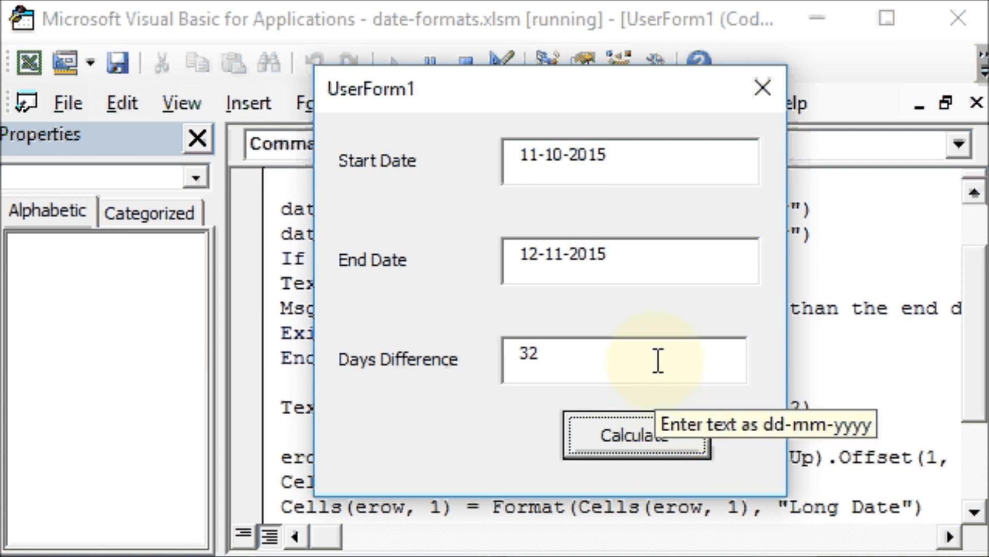
{"action": "mouse_move", "coordinate": [513, 224]}
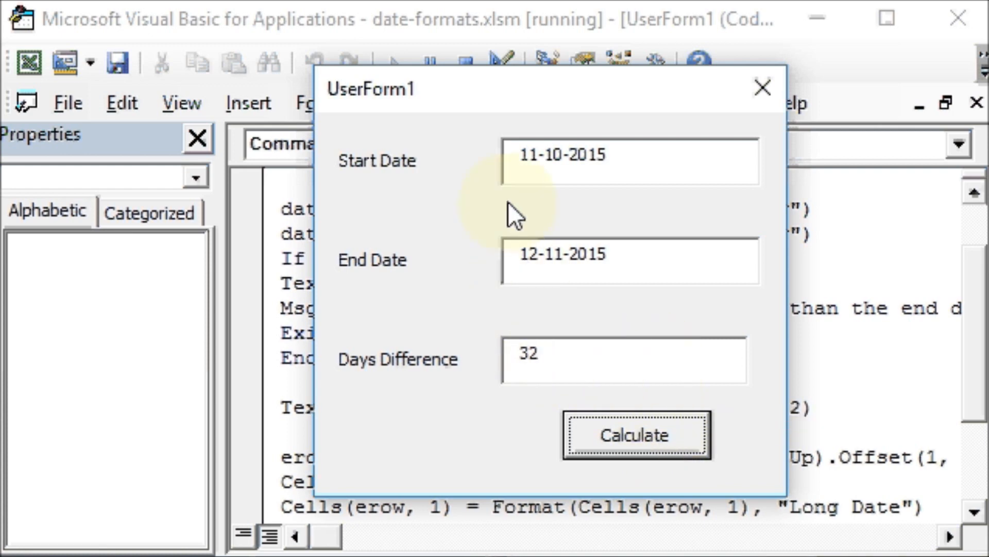
{"action": "mouse_move", "coordinate": [25, 64]}
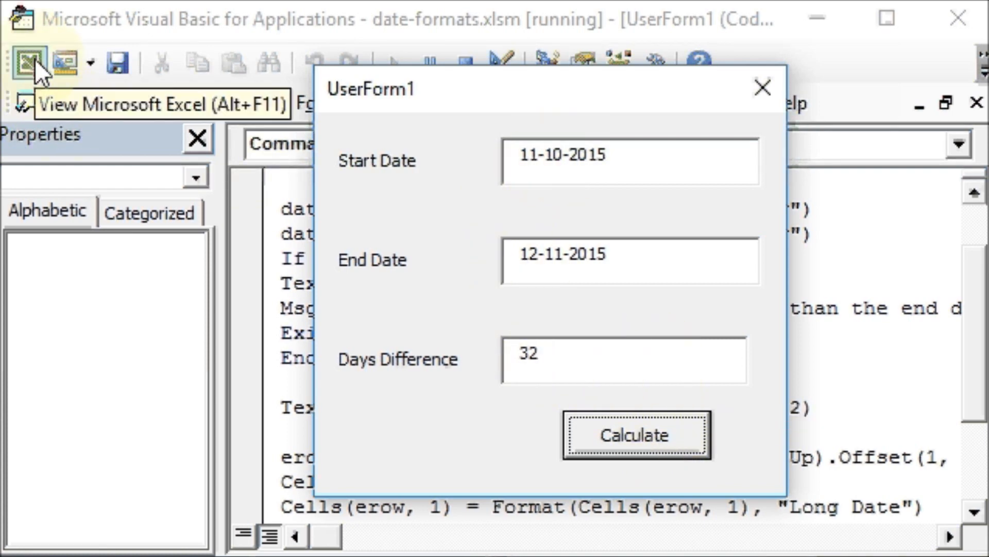
Step: Check the worksheet rows, then reopen the Calculate button's Click procedure from UserForm1
{"action": "left_click", "coordinate": [25, 61]}
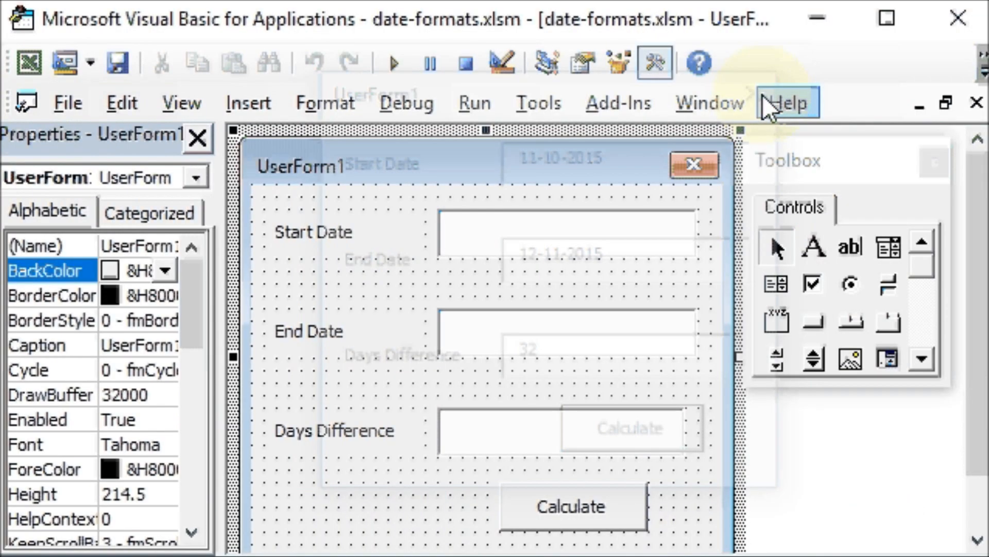
{"action": "mouse_move", "coordinate": [29, 64]}
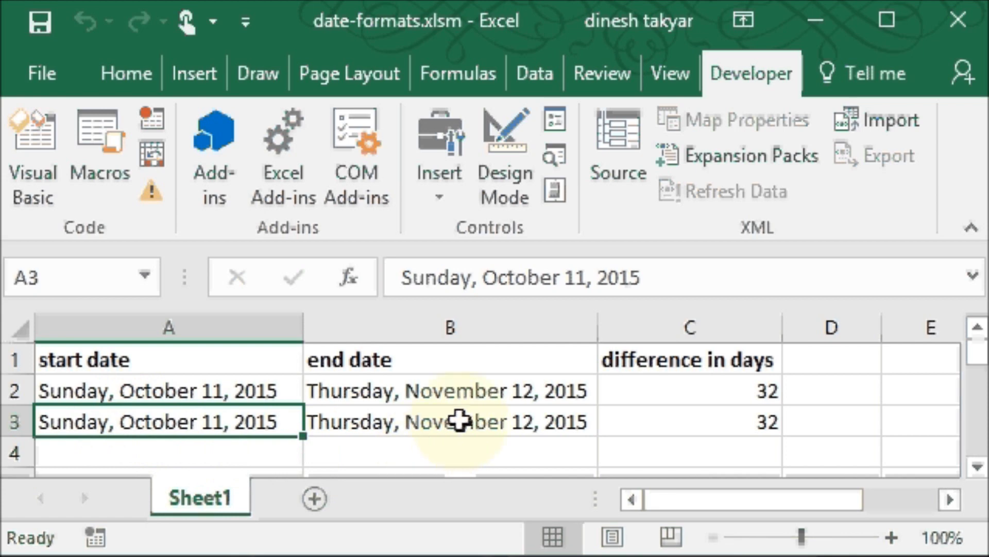
{"action": "mouse_move", "coordinate": [335, 464]}
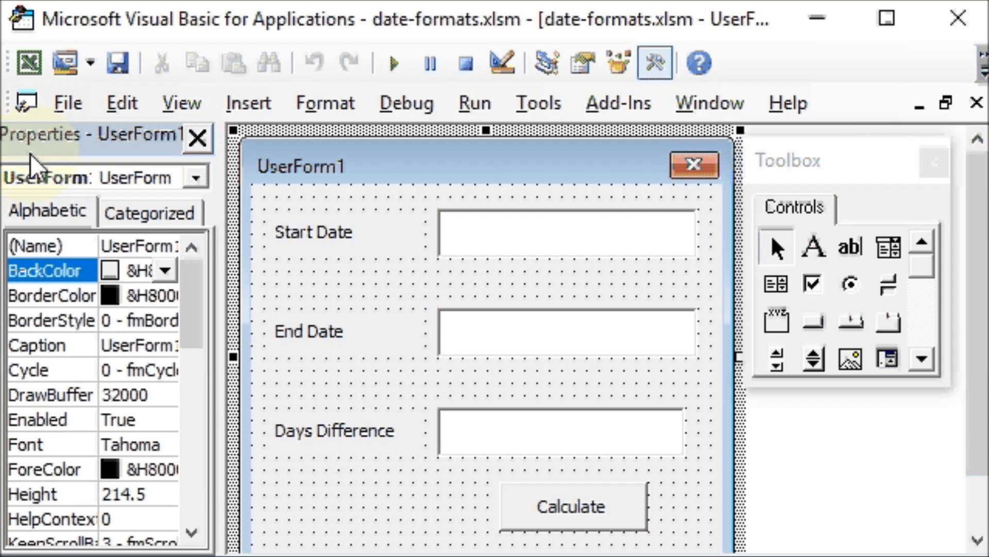
{"action": "left_click", "coordinate": [571, 515]}
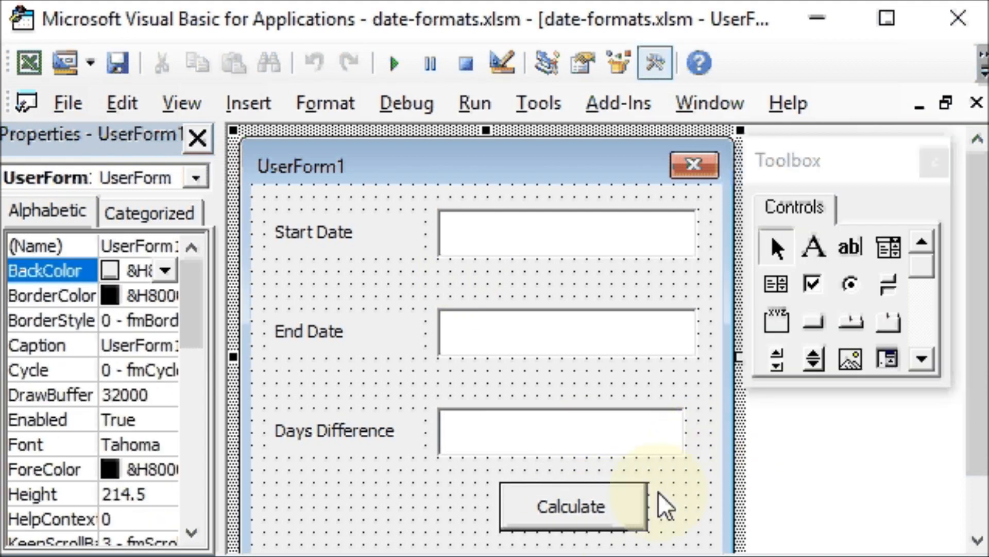
{"action": "double_click", "coordinate": [571, 506]}
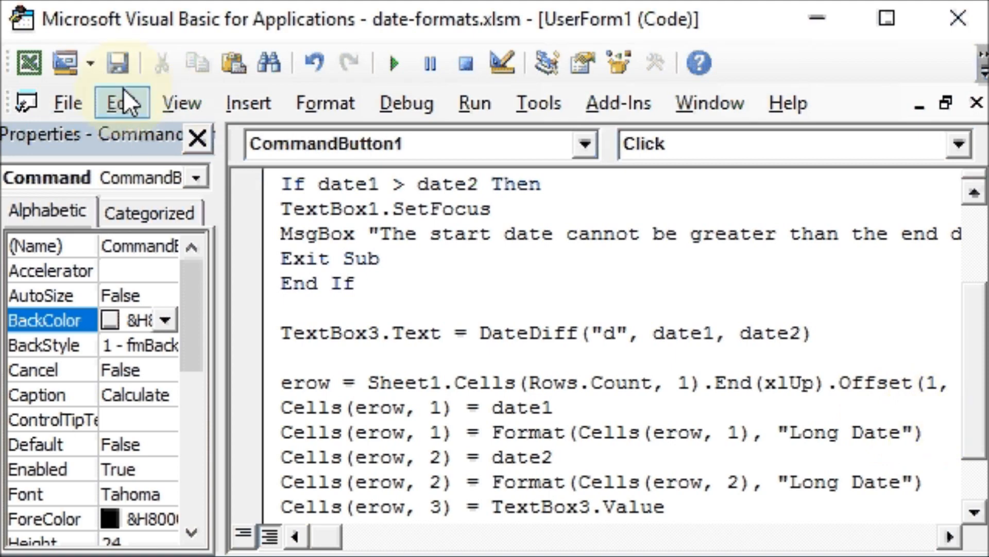
{"action": "mouse_move", "coordinate": [394, 62]}
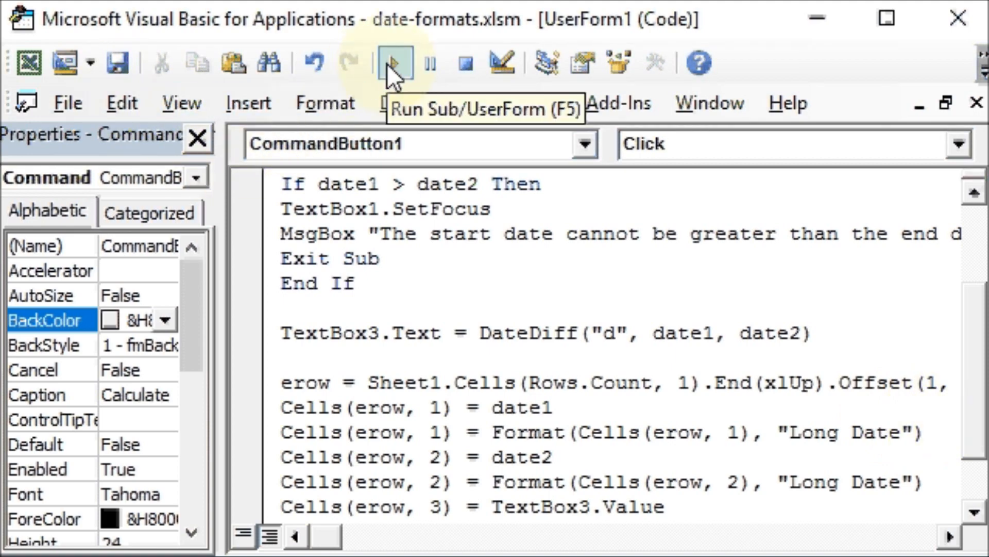
Step: Run the date form and enter 11-11-2015 as the Start Date
{"action": "left_click", "coordinate": [392, 62]}
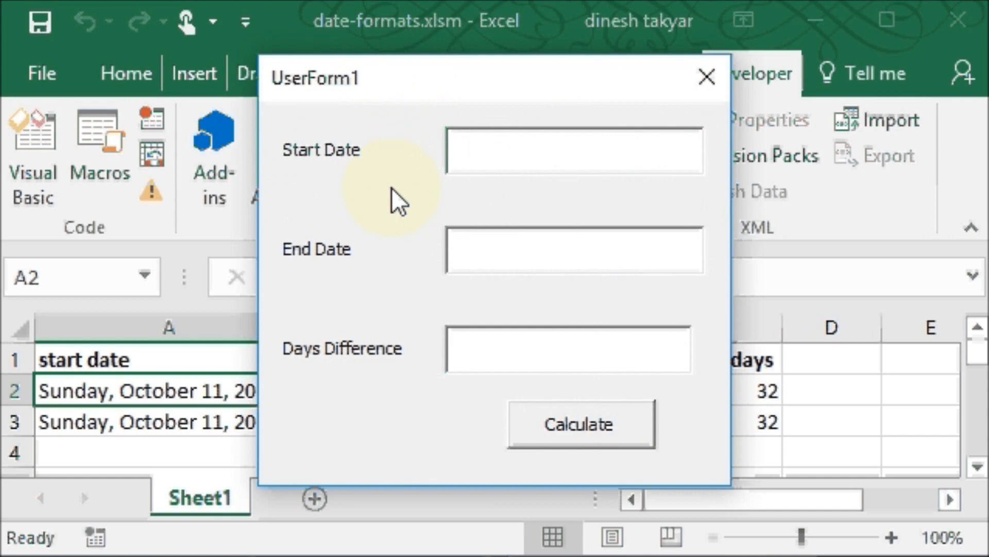
{"action": "type", "text": "11-11"}
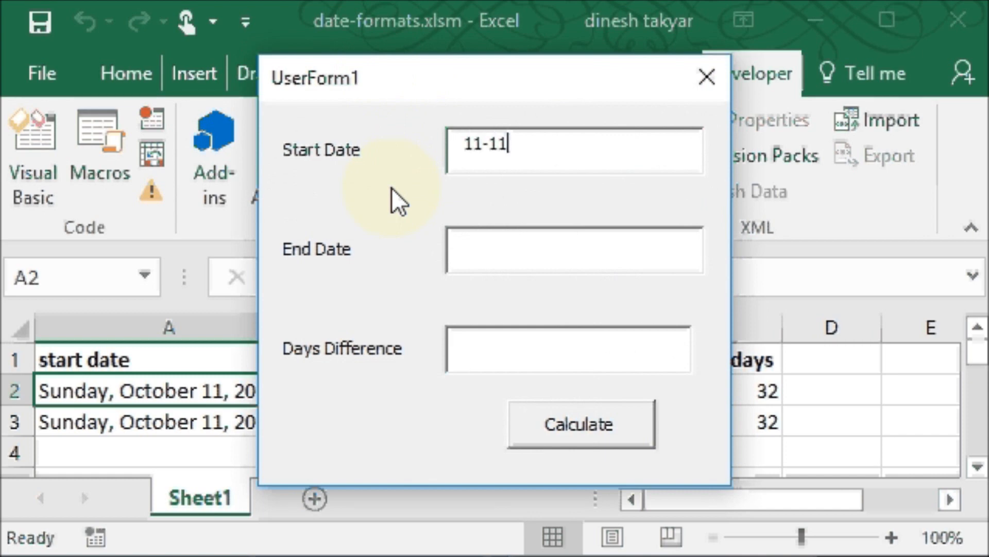
{"action": "type", "text": "-201"}
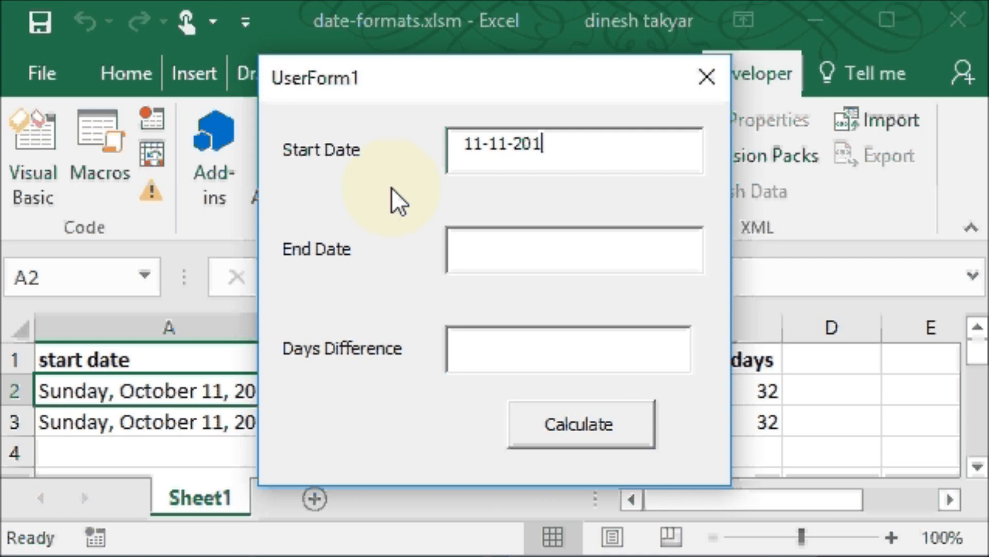
{"action": "type", "text": "5"}
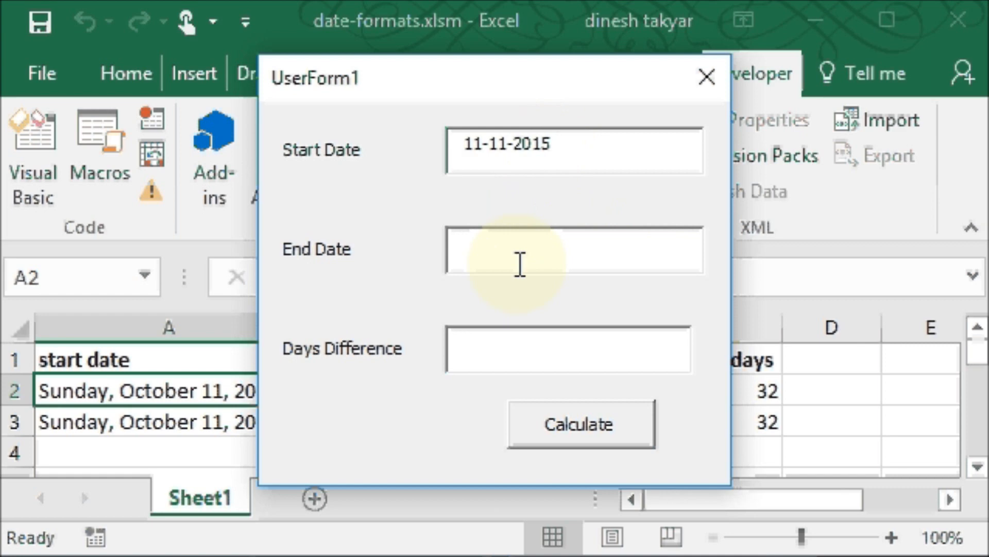
Step: Enter 12-10-2015 as the End Date
{"action": "type", "text": "12"}
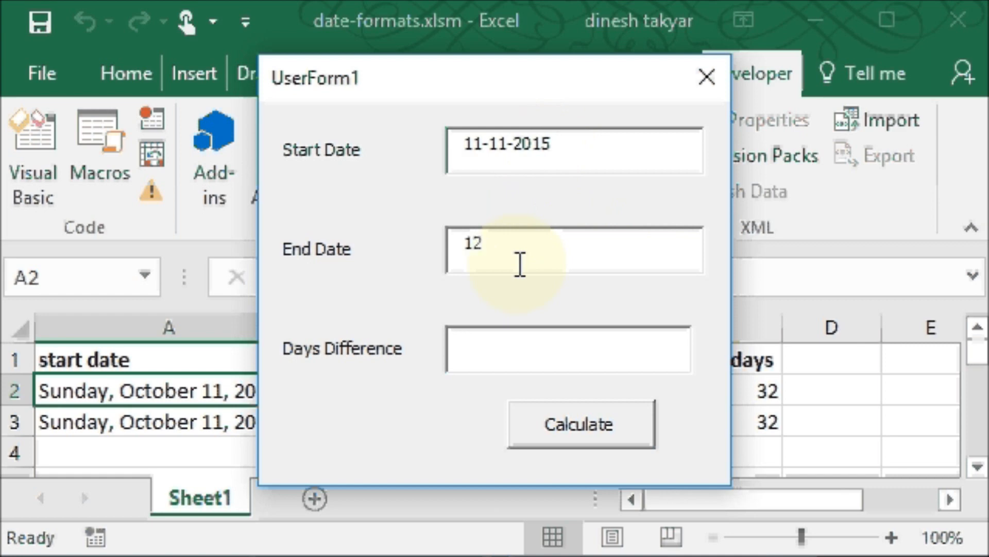
{"action": "type", "text": "-"}
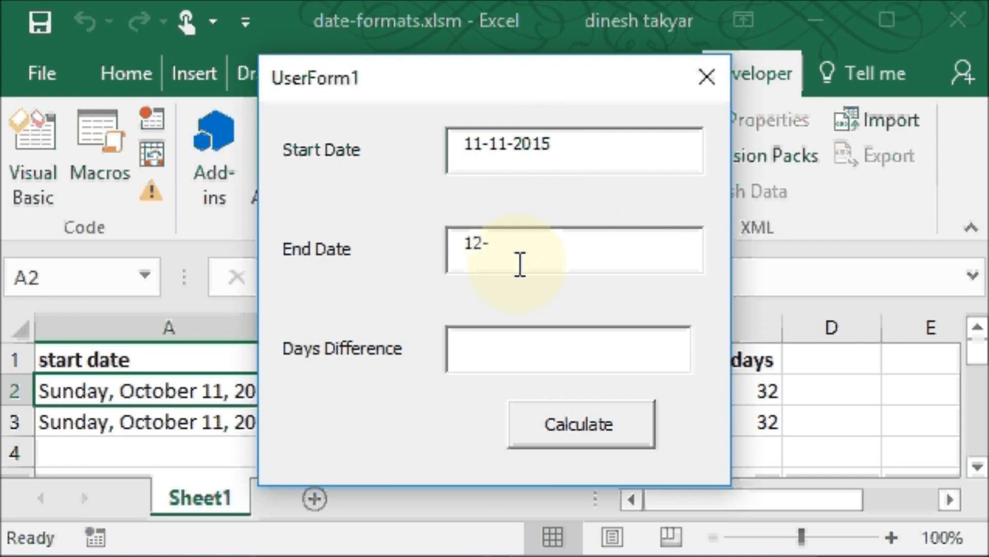
{"action": "type", "text": "10-2"}
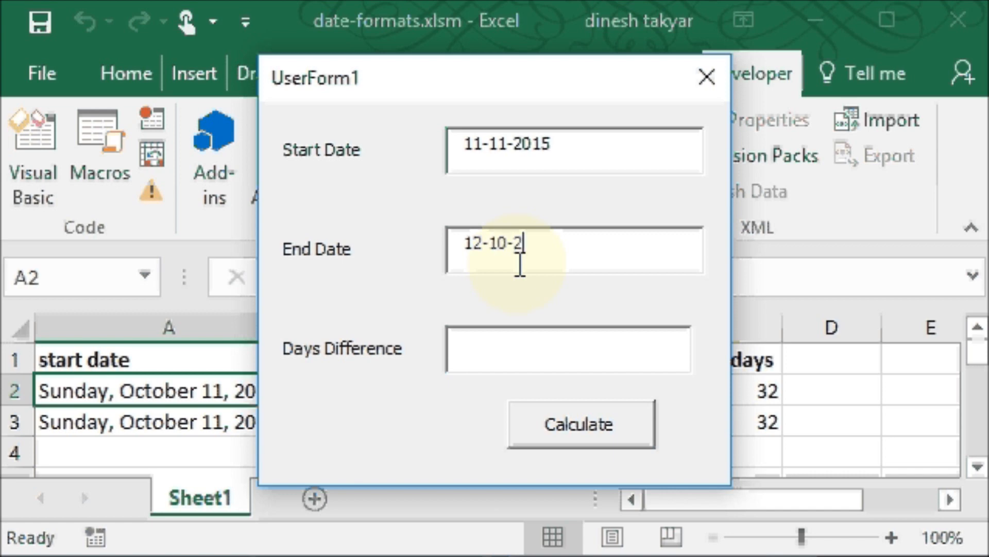
{"action": "type", "text": "015"}
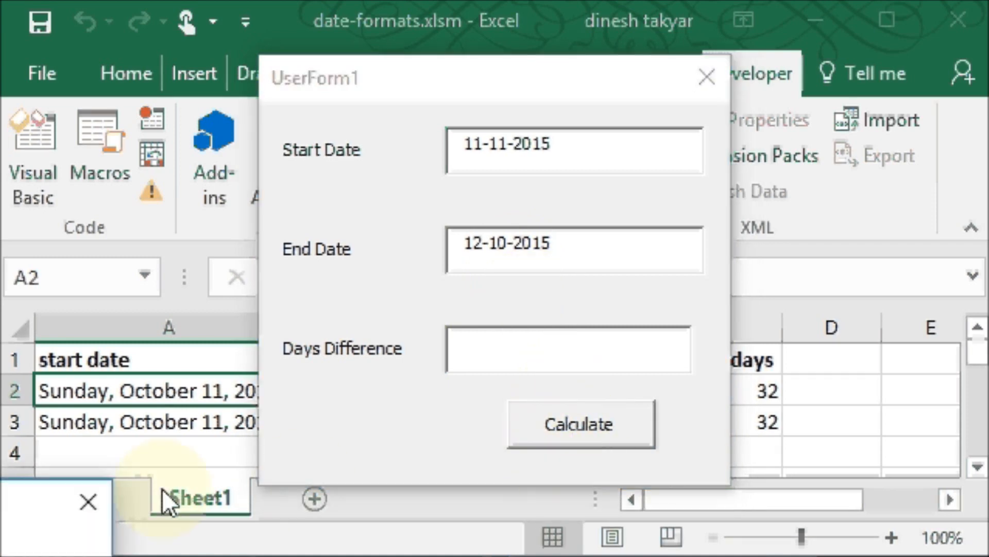
Step: Calculate so the start-date-greater warning appears, then dismiss it
{"action": "left_click", "coordinate": [581, 425]}
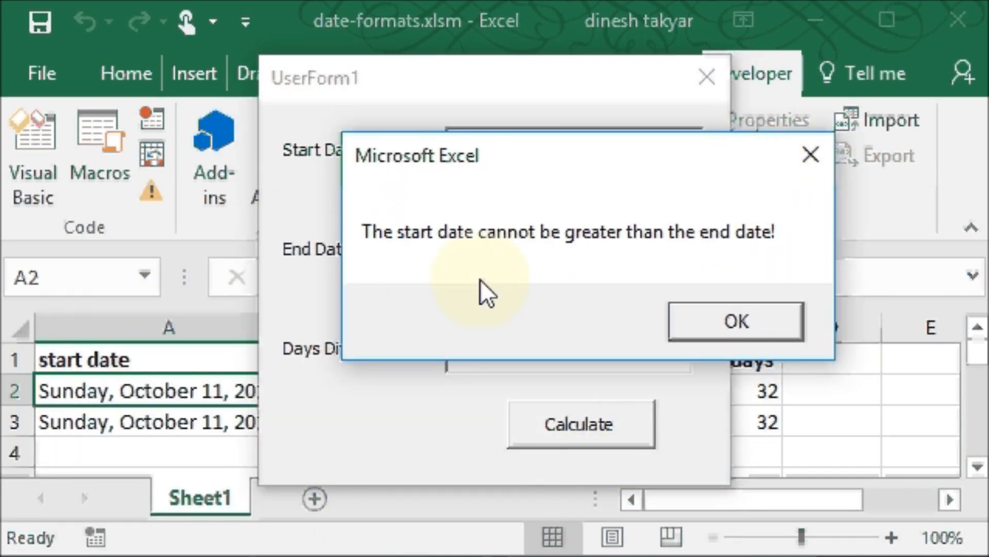
{"action": "mouse_move", "coordinate": [665, 271]}
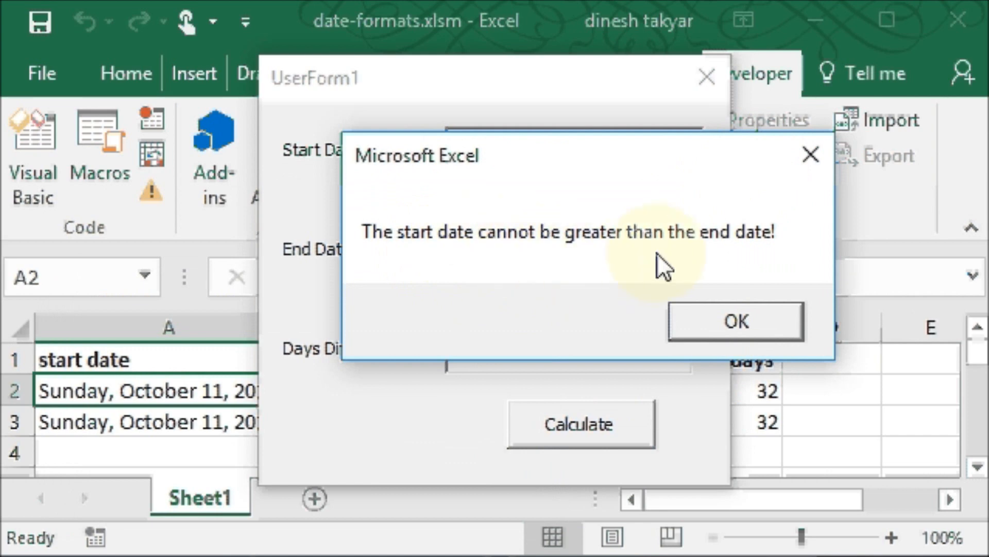
{"action": "left_click", "coordinate": [736, 320]}
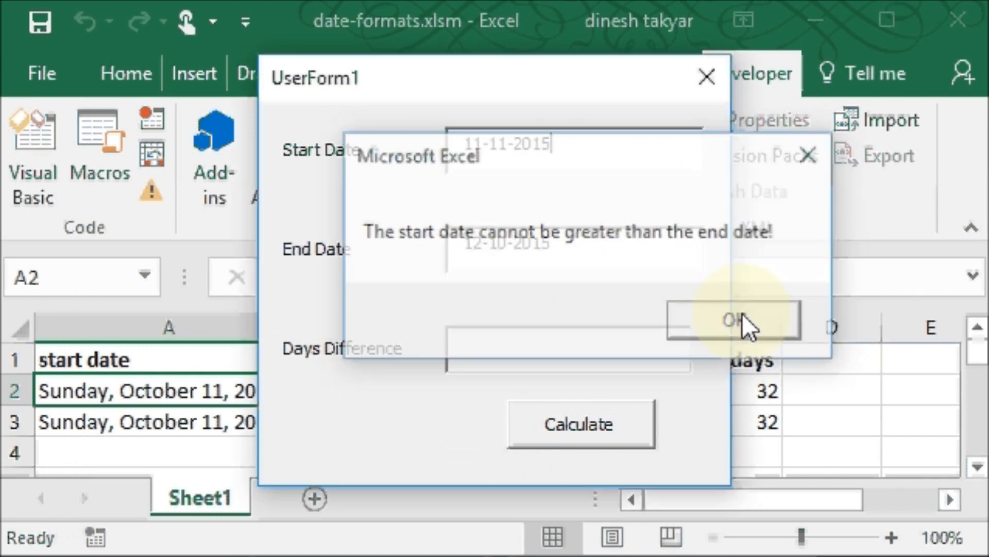
{"action": "left_click", "coordinate": [732, 320]}
{"action": "type", "text": "1"}
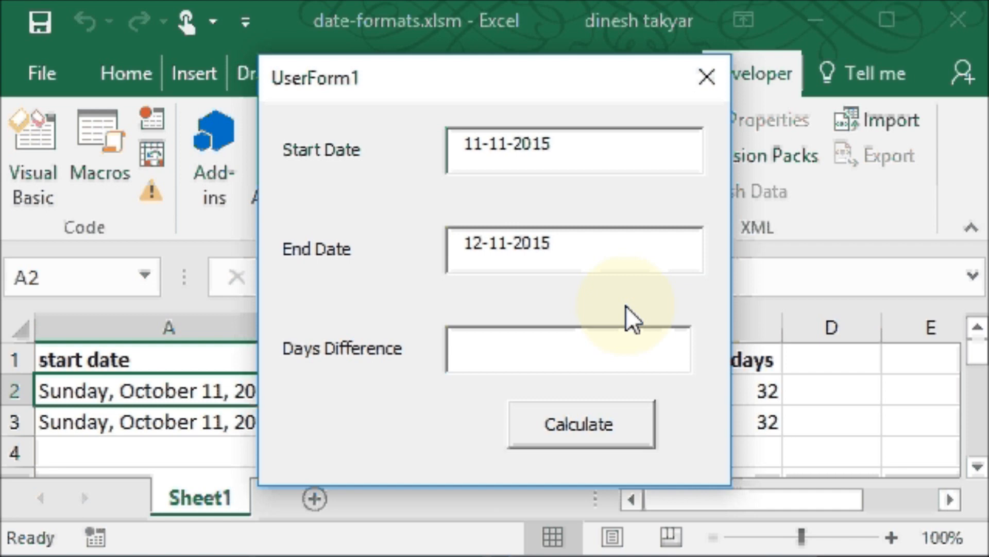
{"action": "mouse_move", "coordinate": [489, 209]}
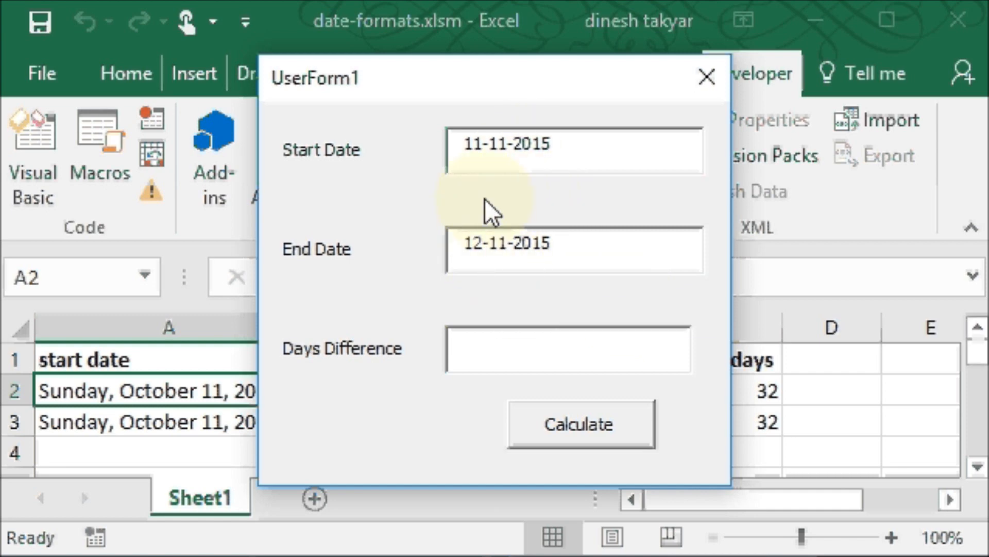
Step: Calculate the corrected 11-11-2015 to 12-11-2015 range, giving 1 day and a new row 4
{"action": "left_click", "coordinate": [581, 425]}
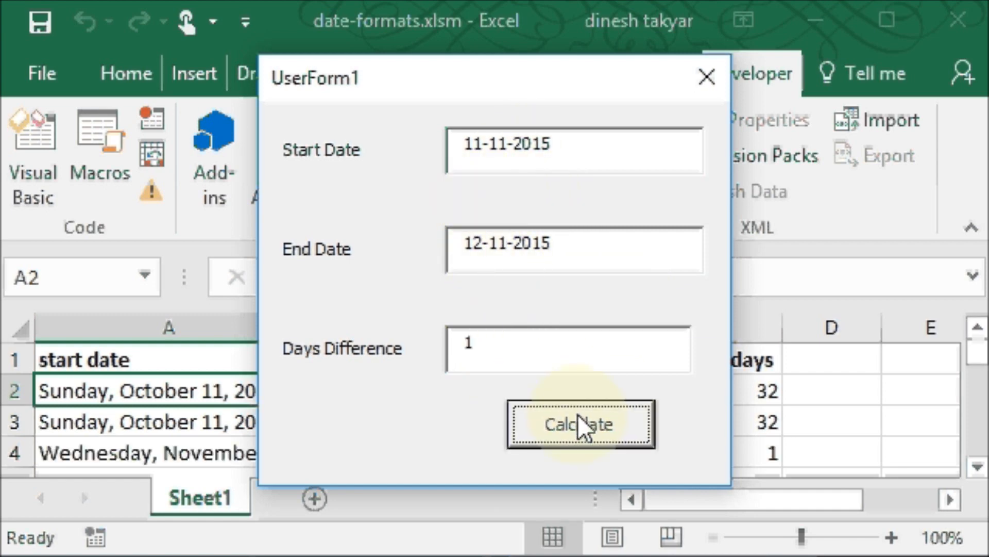
{"action": "mouse_move", "coordinate": [704, 76]}
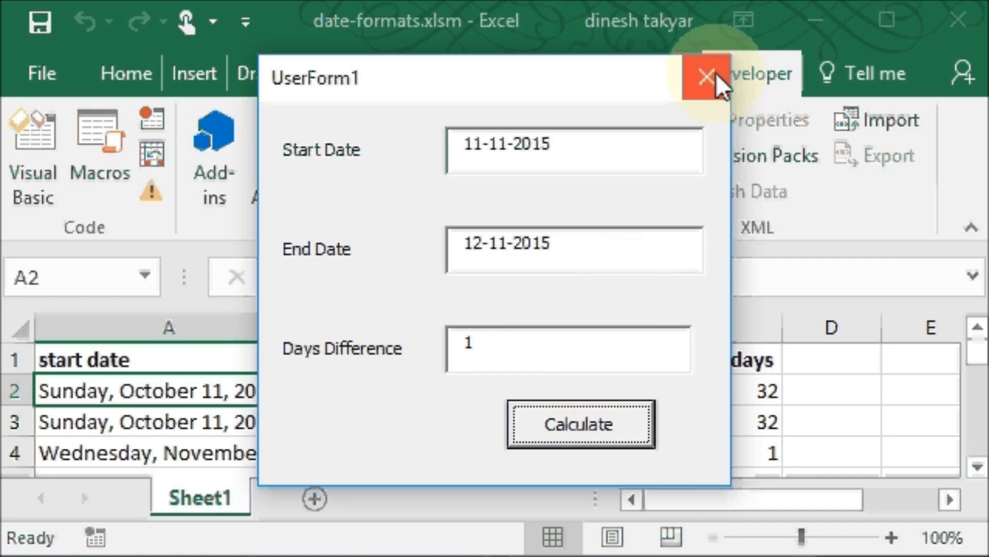
Step: Close the form, return to the worksheet and select the row 4 start and end dates
{"action": "left_click", "coordinate": [705, 76]}
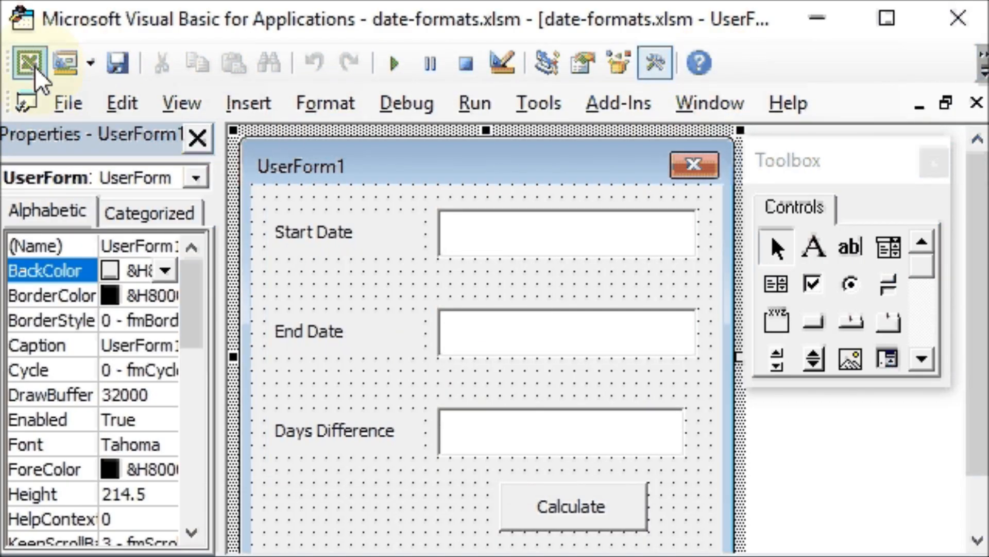
{"action": "left_click", "coordinate": [25, 61]}
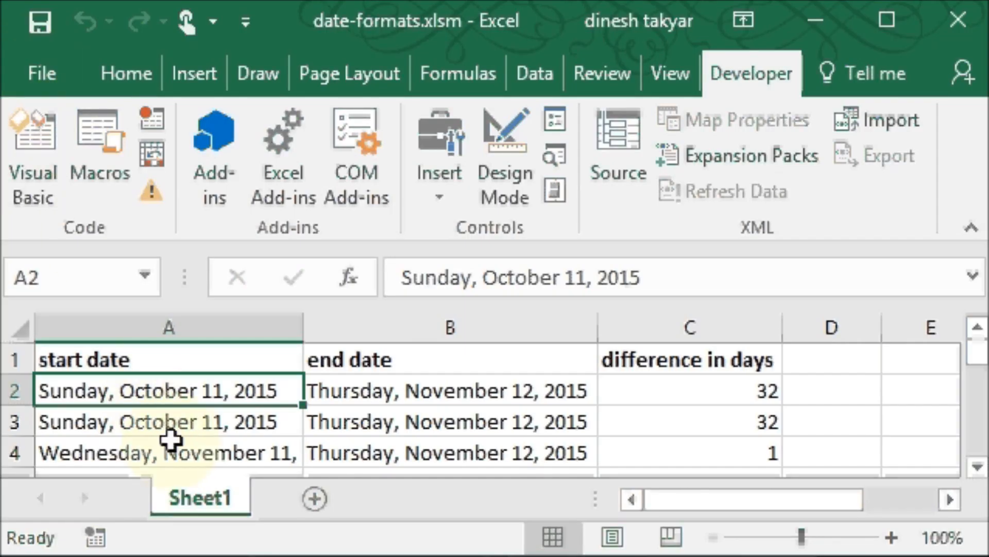
{"action": "left_click", "coordinate": [165, 453]}
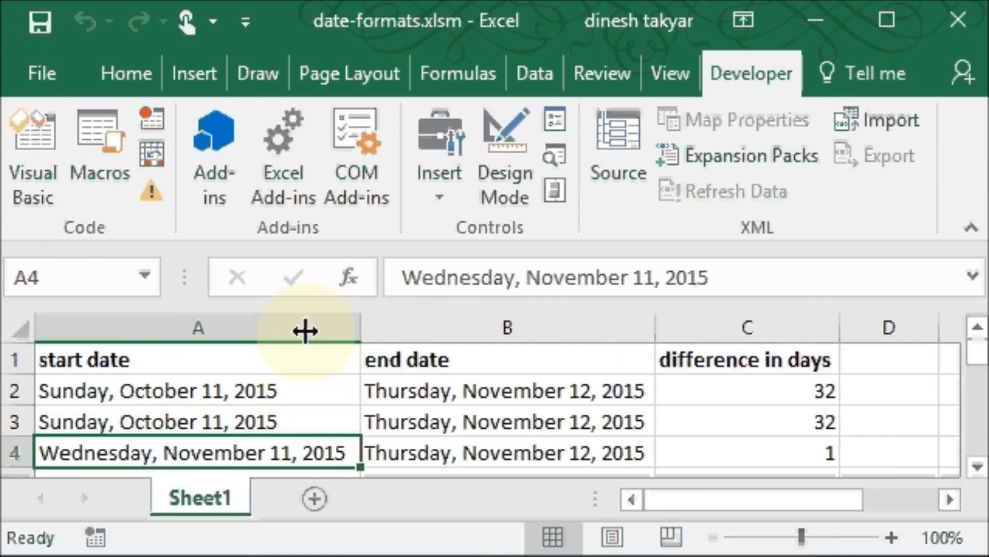
{"action": "left_click", "coordinate": [529, 452]}
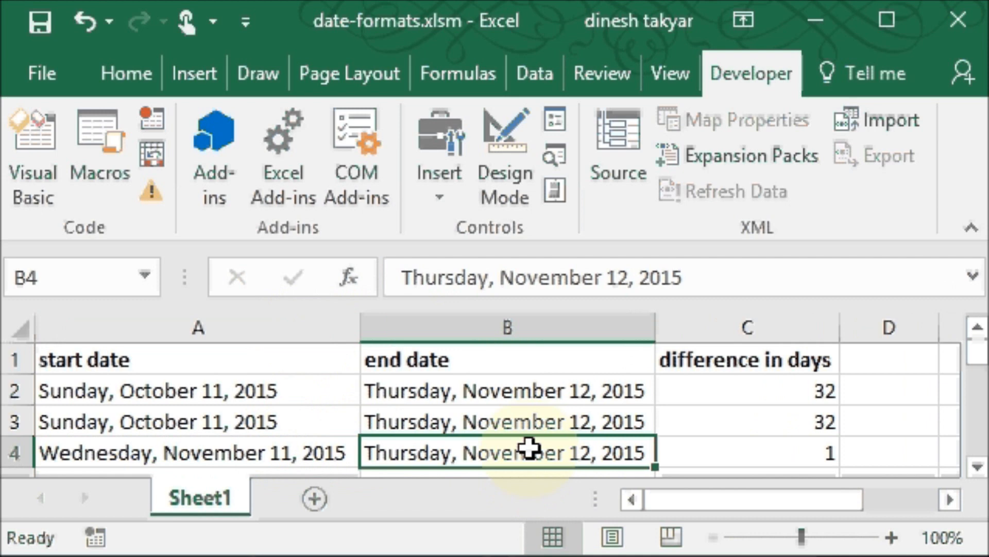